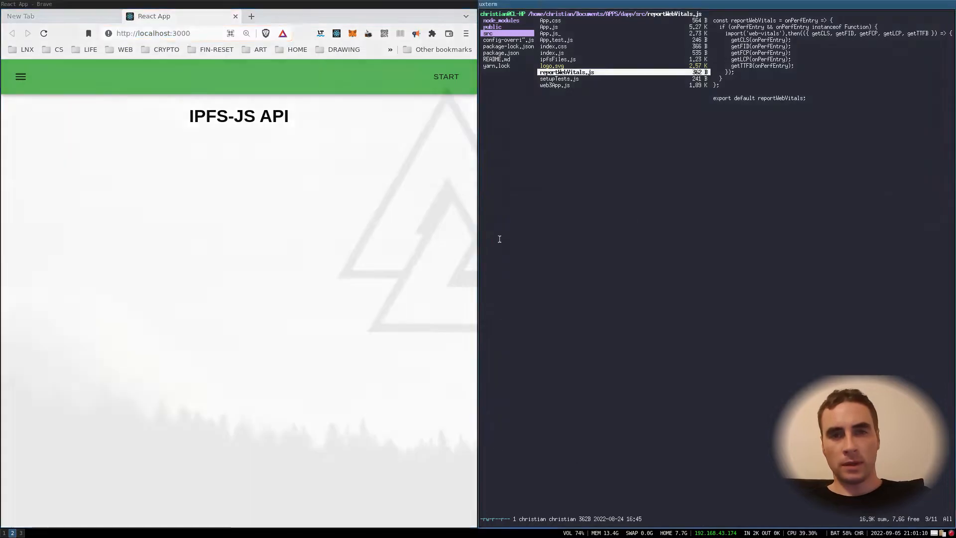
Step: Open the js-ipfs MODULE.md bookmark in a new tab and read down to IPFS.create options
click(152, 33)
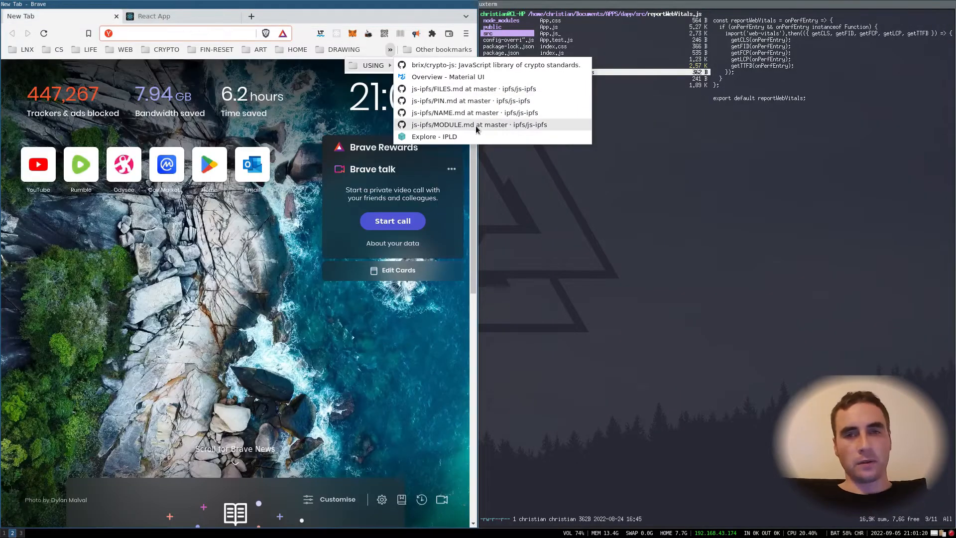
click(459, 124)
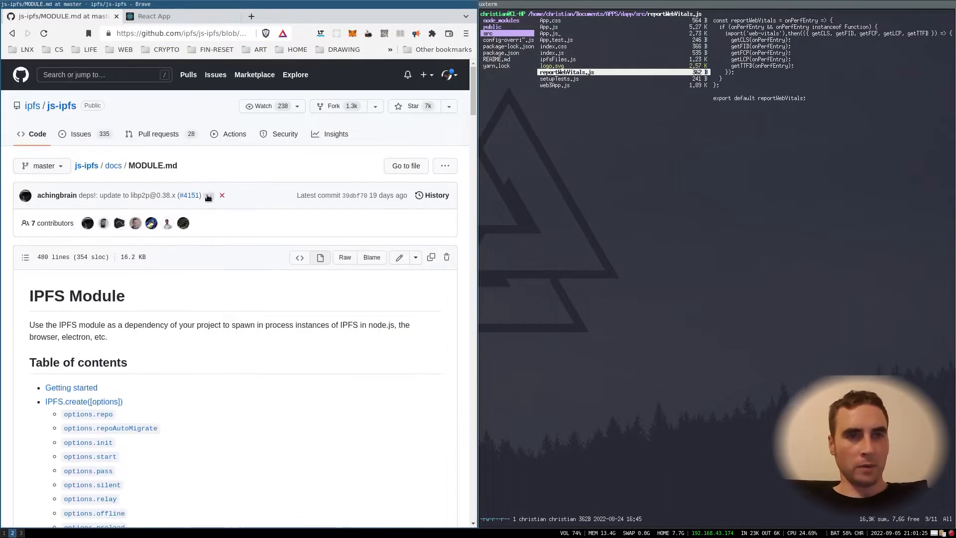
mouse_move(61, 105)
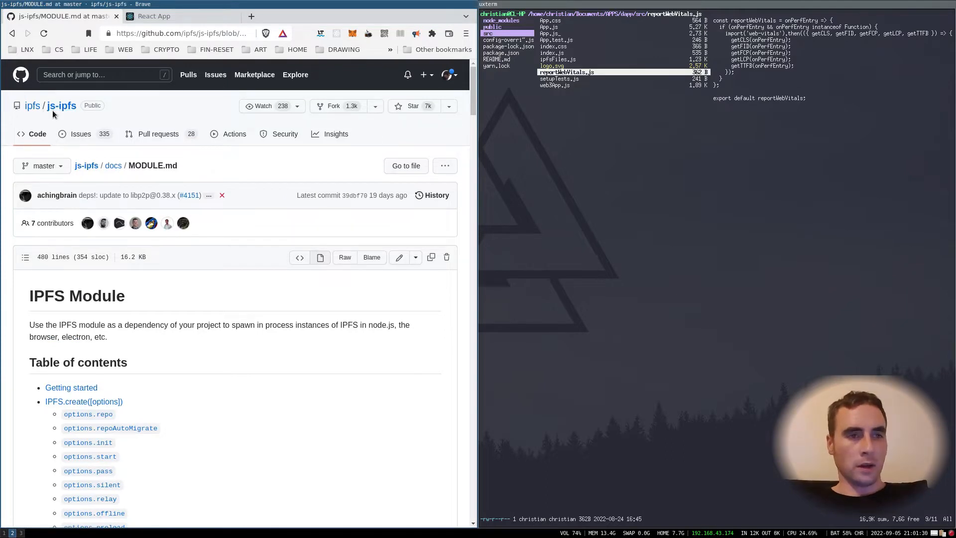
scroll(down, 3)
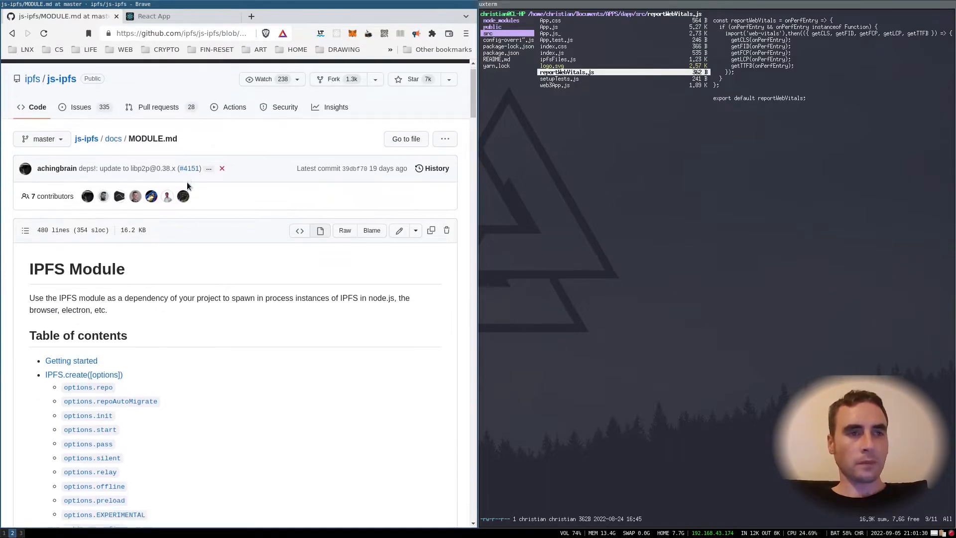
scroll(down, 3)
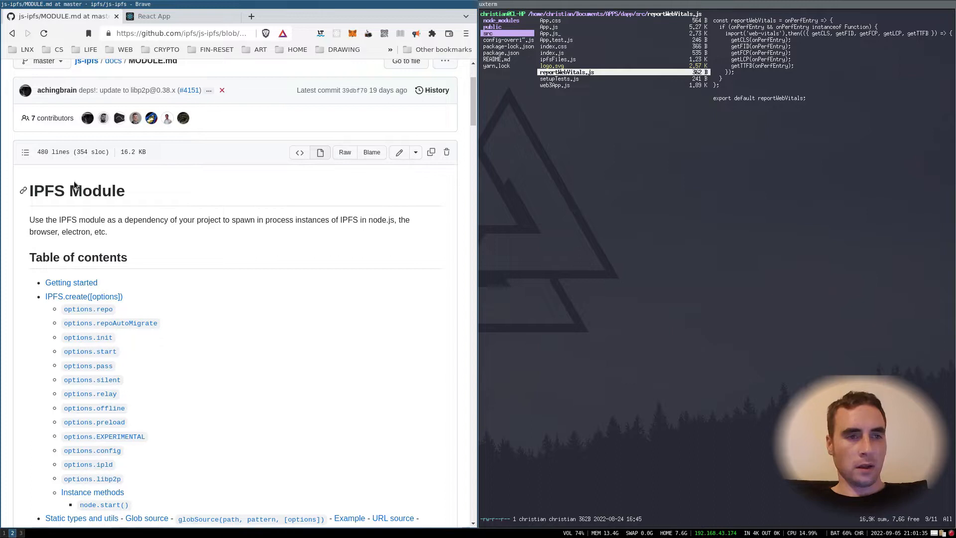
double_click(97, 191)
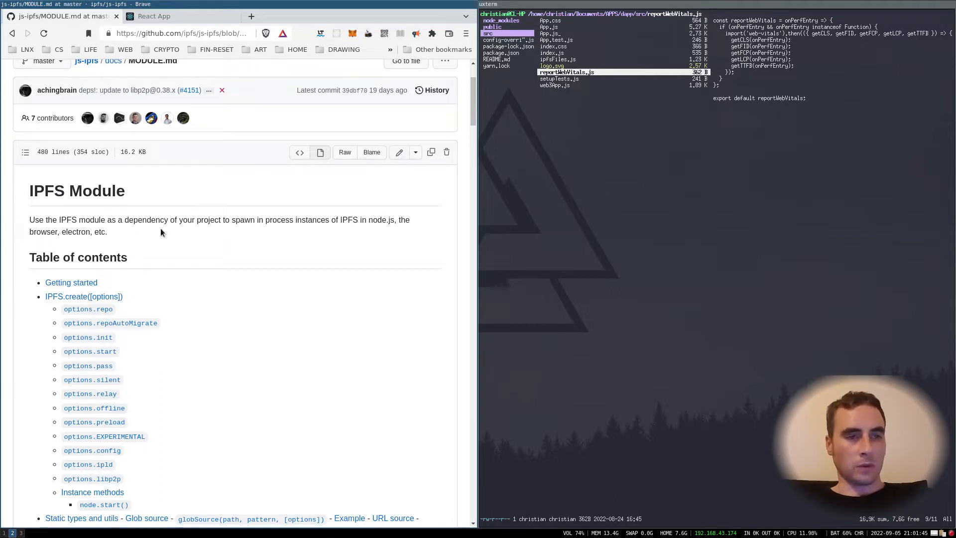
mouse_move(253, 230)
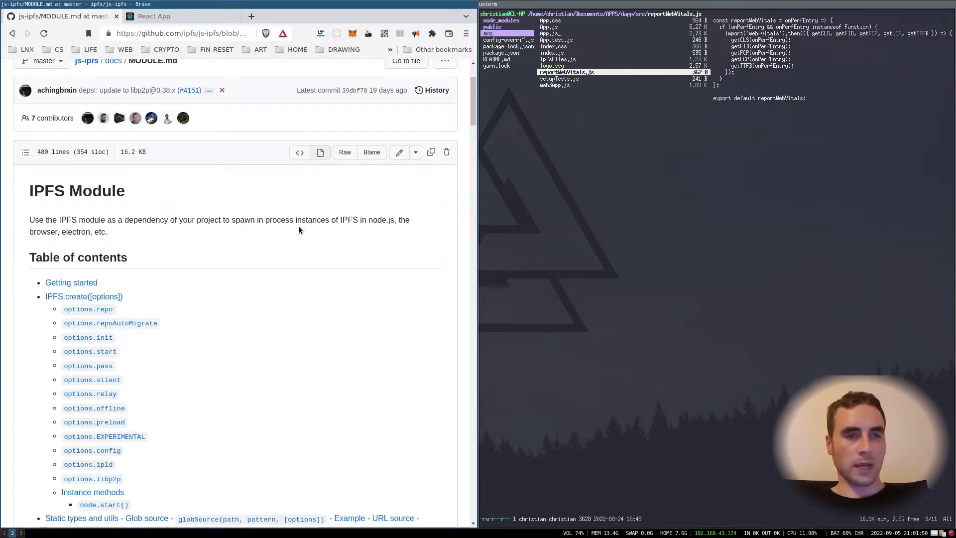
mouse_move(345, 238)
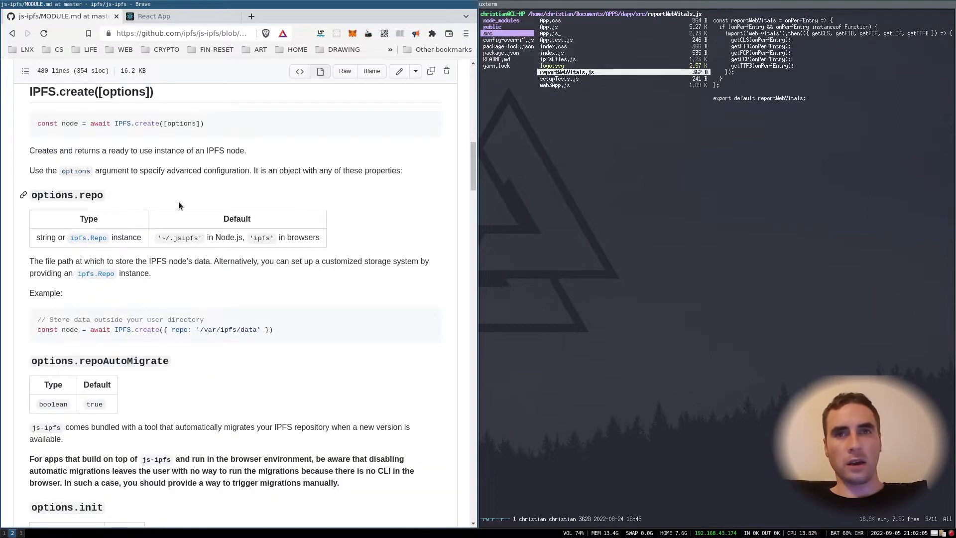
scroll(down, 3)
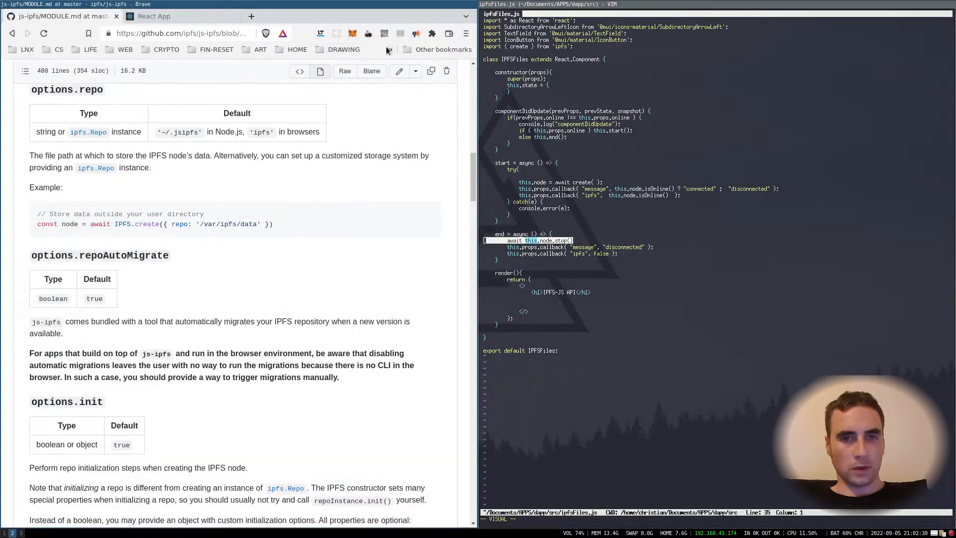
Step: Open the js-ipfs FILES.md bookmark from the overflow folder and scroll to ipfs.add(data, [options])
click(390, 50)
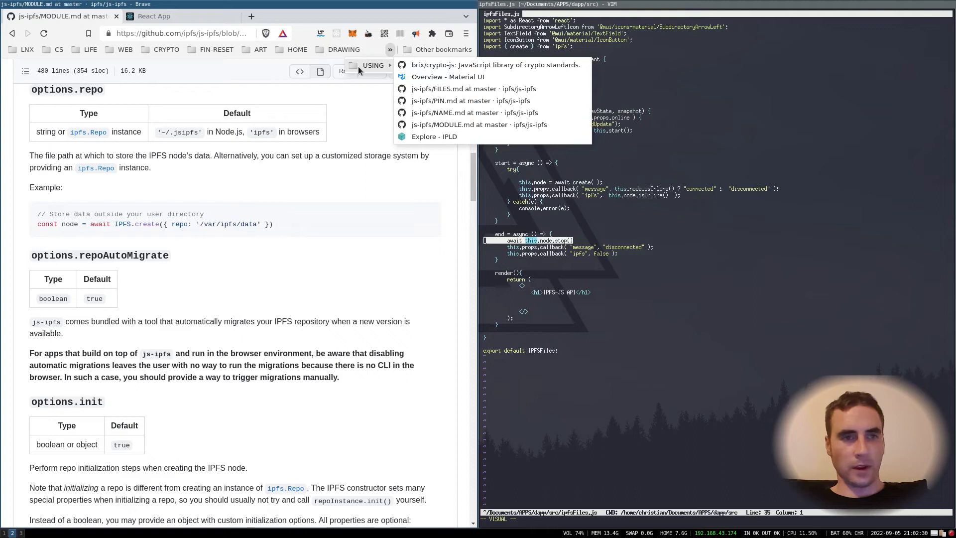
mouse_move(473, 88)
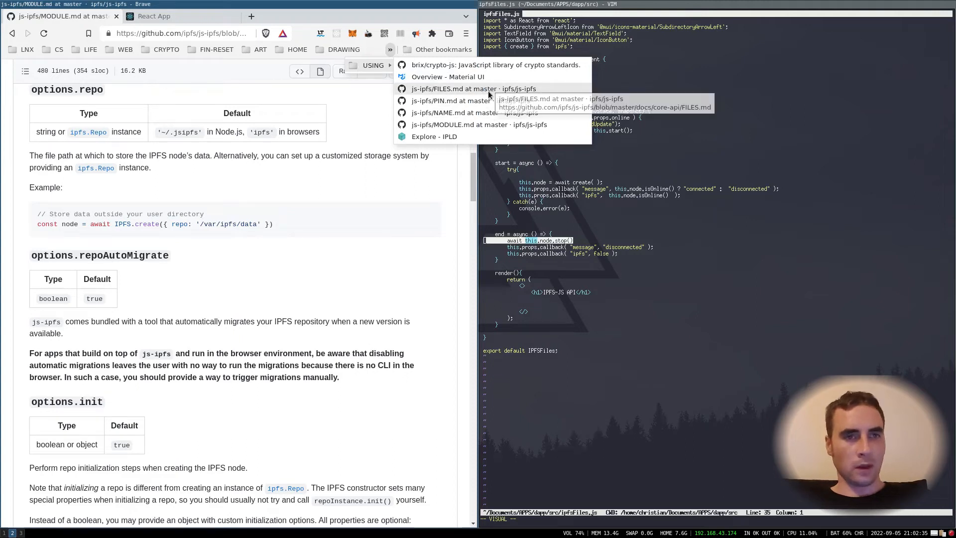
click(472, 89)
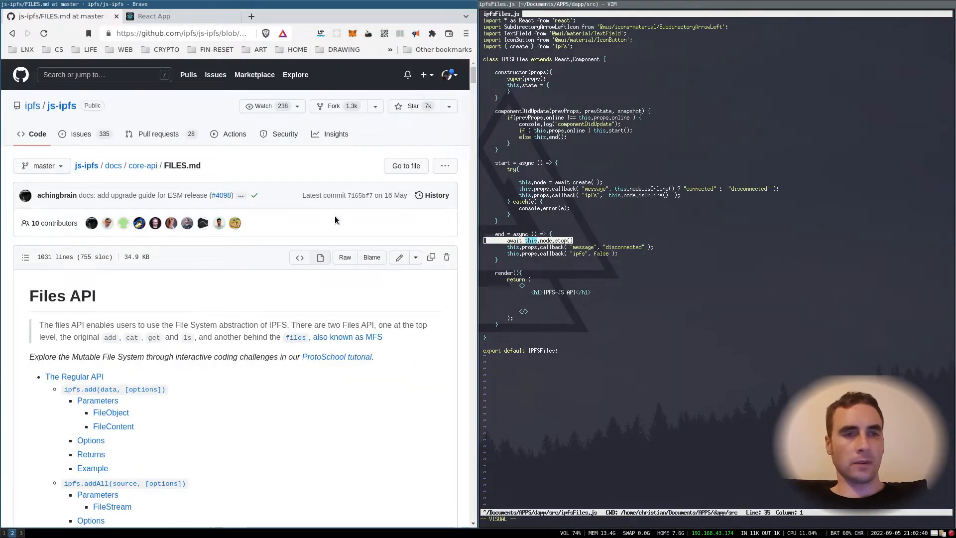
scroll(down, 3)
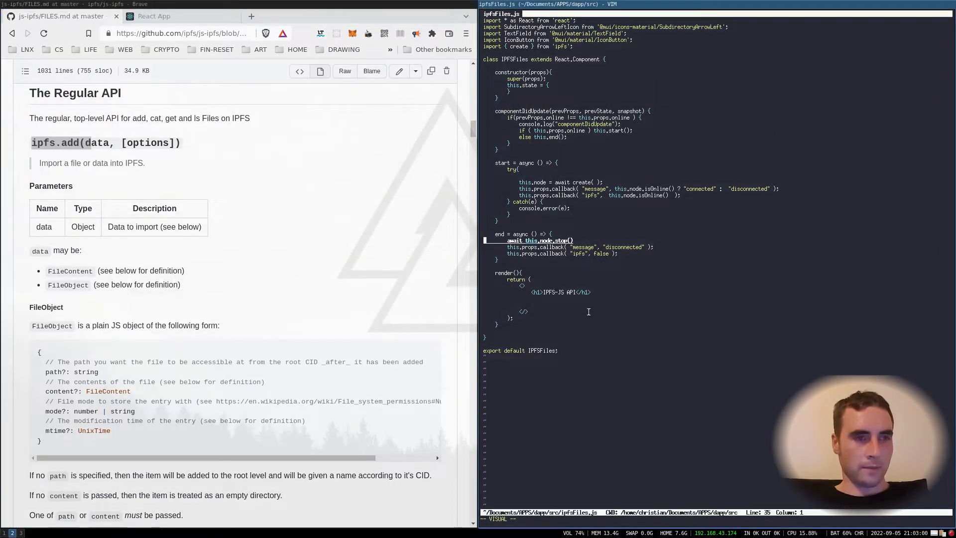
Step: Type an <h2>ipfs.add()</h2> line under the h1 while reading the data and path docs
text(<h2>ipfs.add(d)
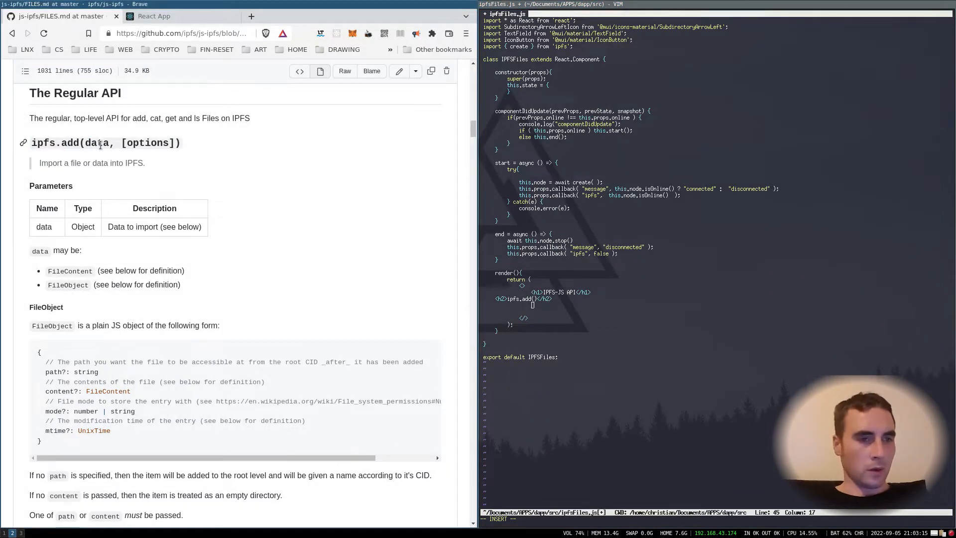
double_click(96, 142)
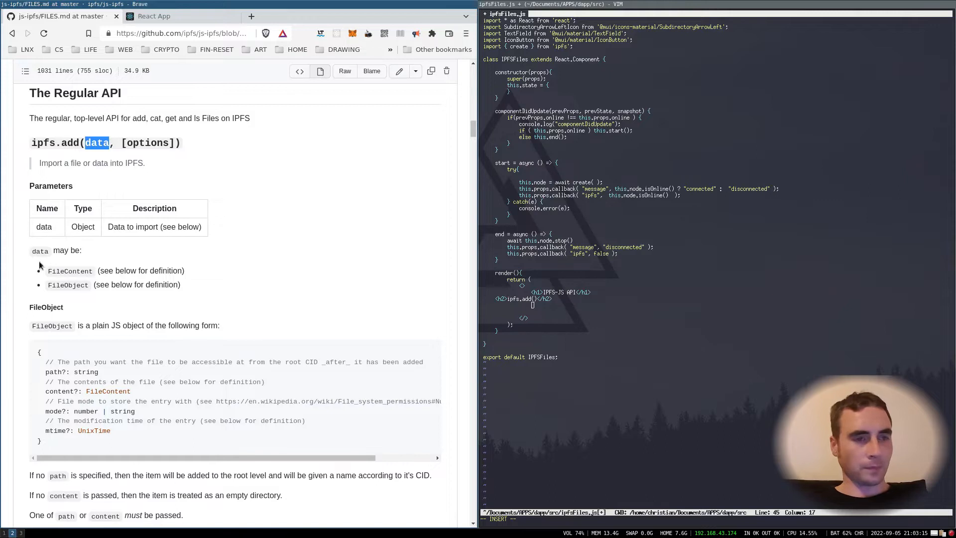
scroll(down, 3)
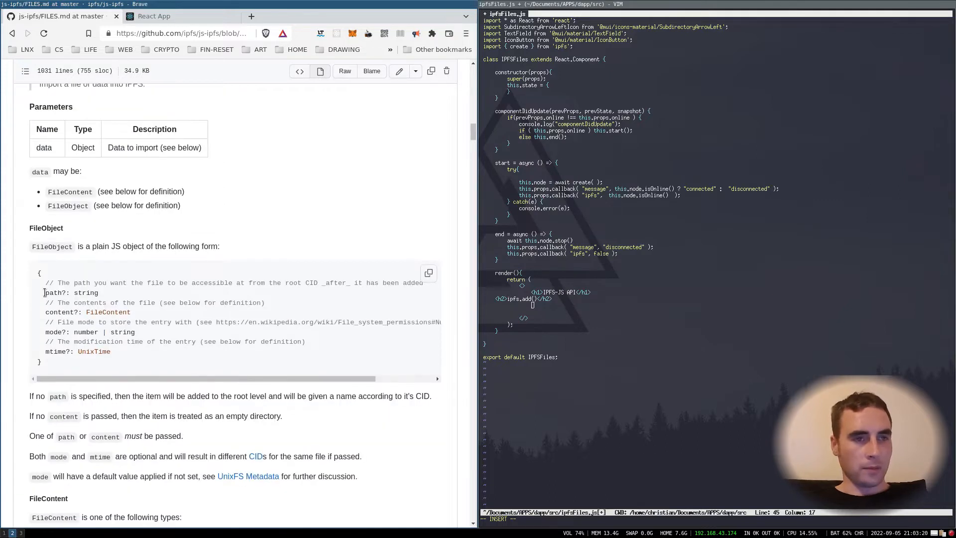
scroll(down, 3)
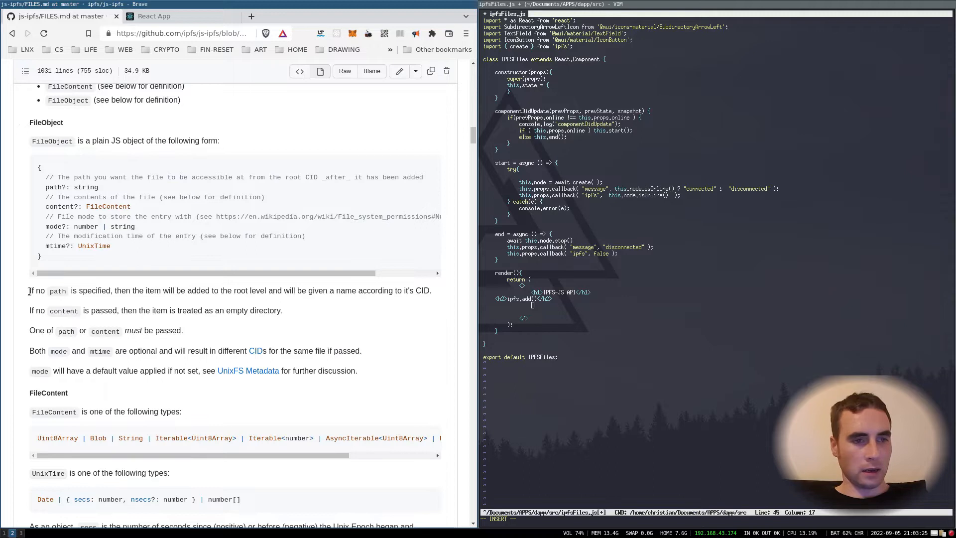
drag(29, 291, 221, 290)
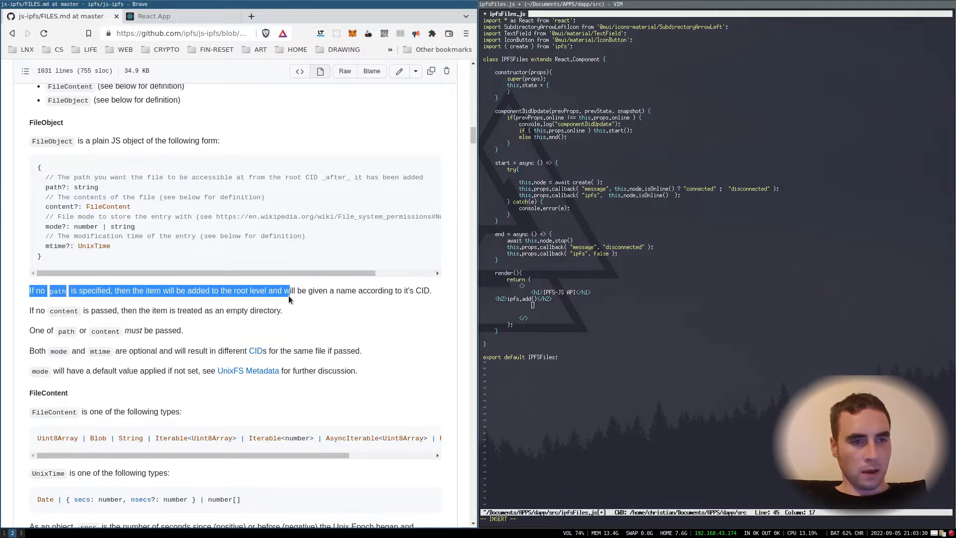
drag(289, 291, 429, 290)
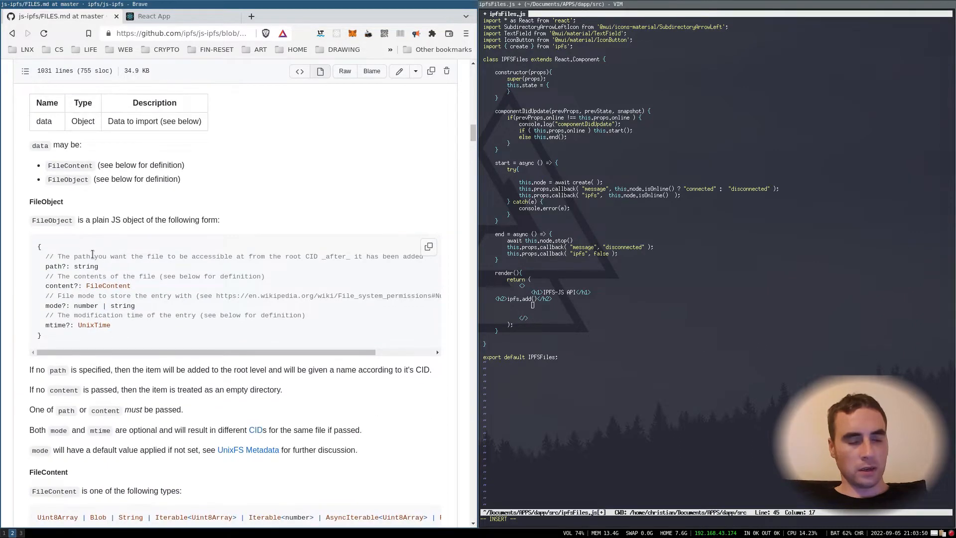
key(Return)
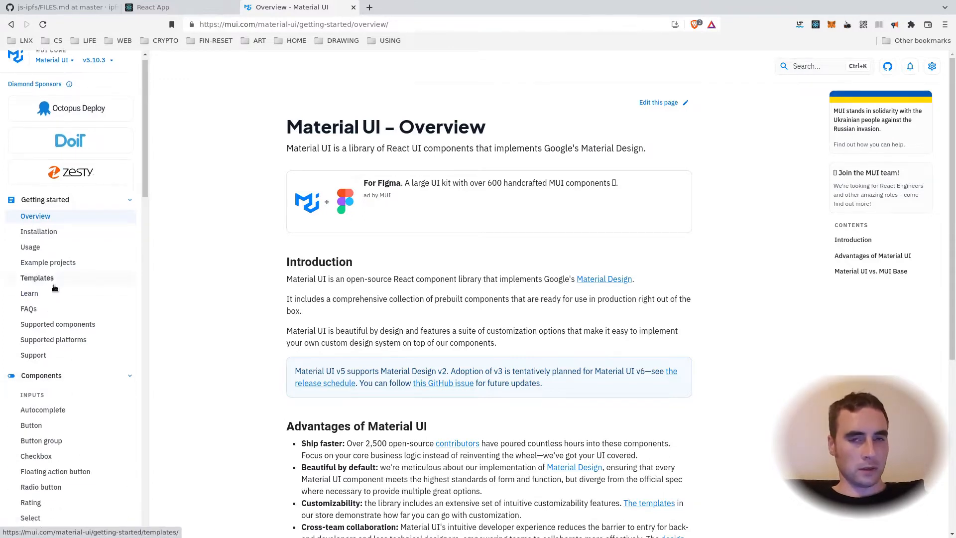
Step: Go to the MUI Text field page and show the Icons example source
scroll(down, 3)
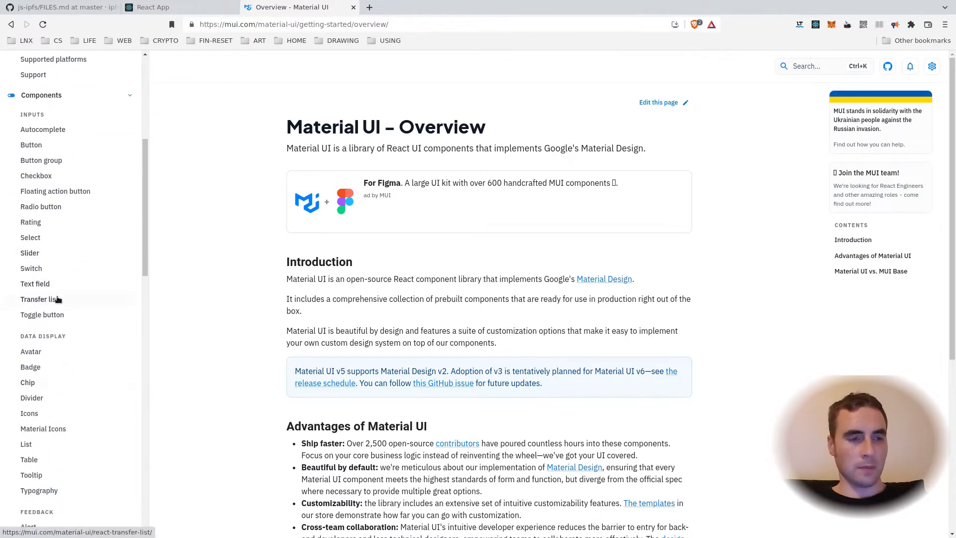
click(34, 283)
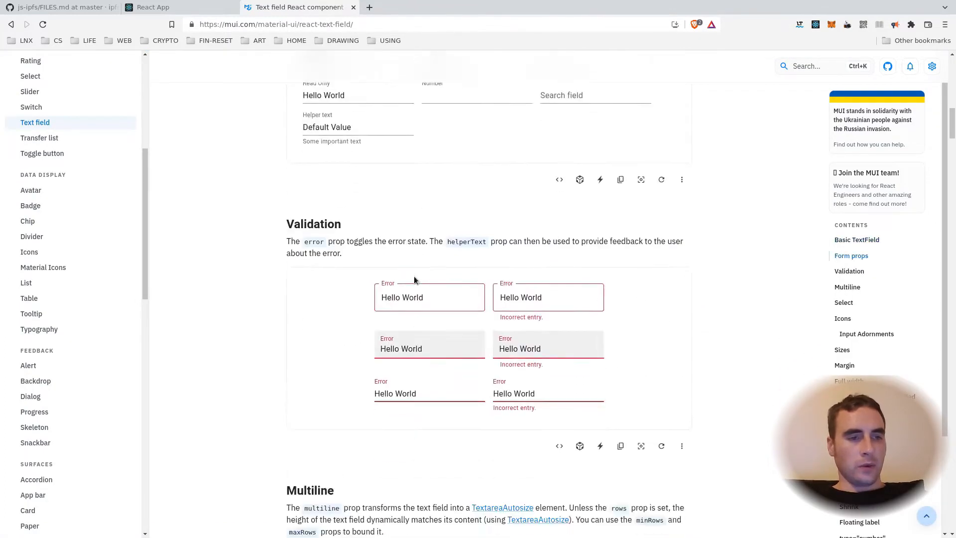
scroll(down, 3)
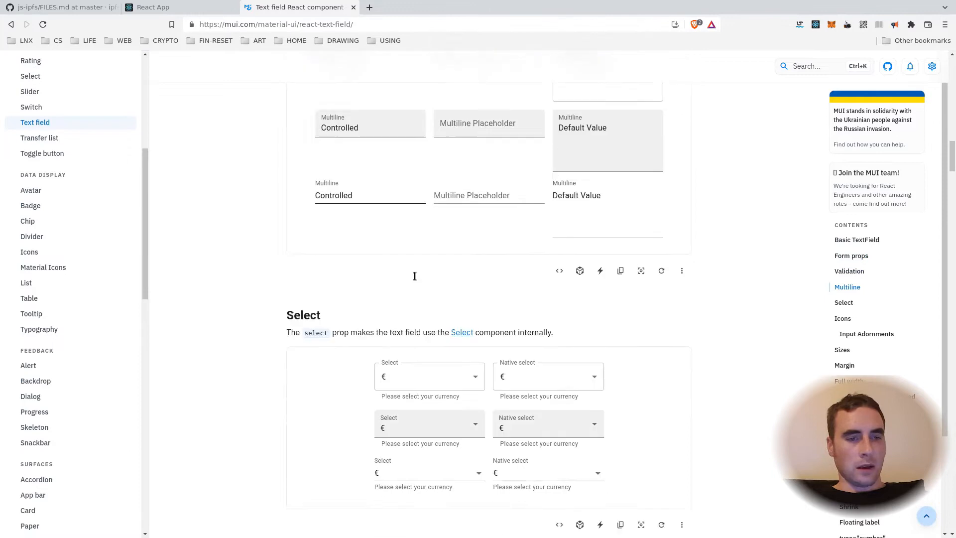
scroll(down, 3)
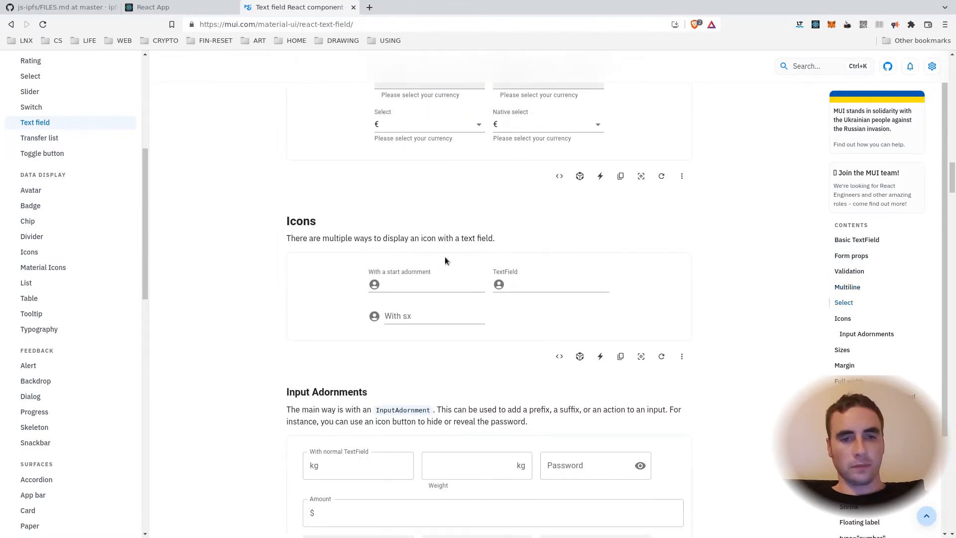
mouse_move(559, 356)
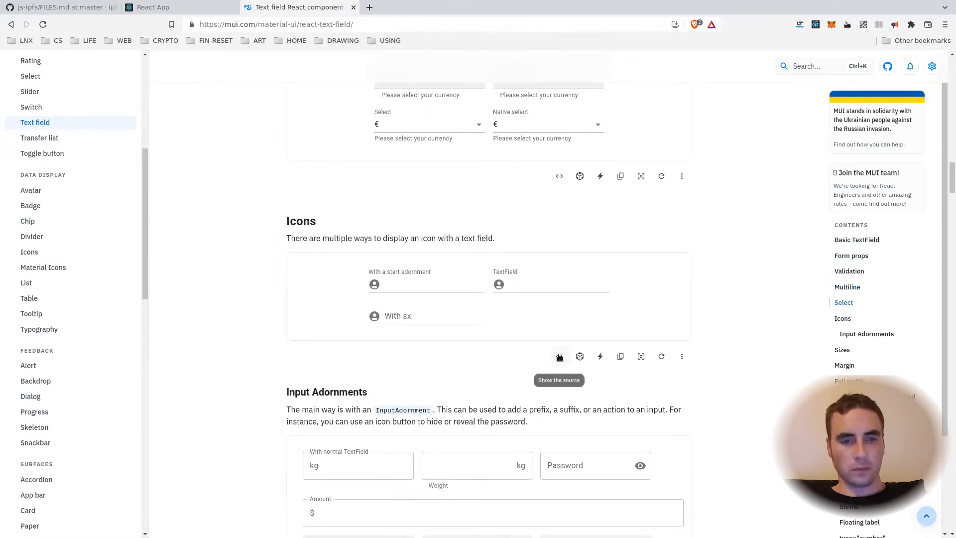
click(559, 356)
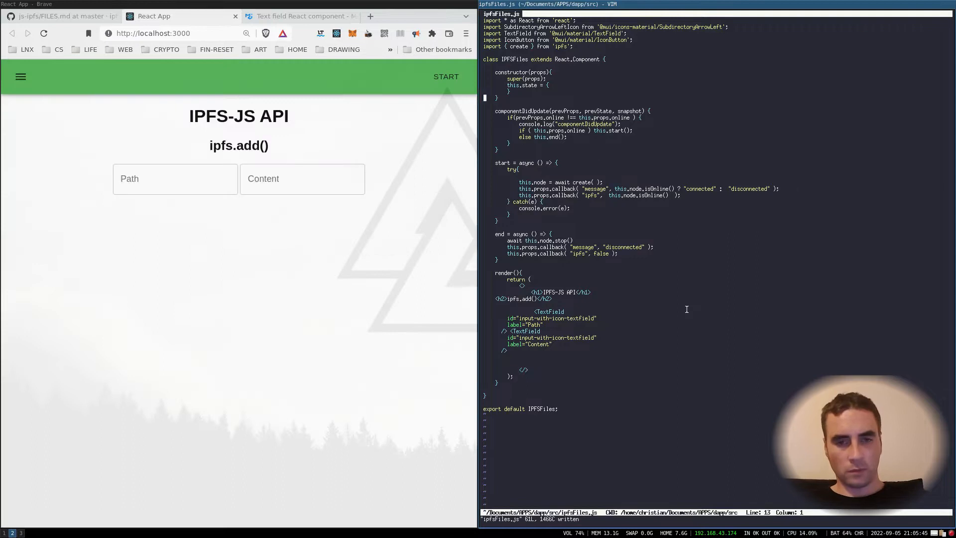
Step: Add addPath: '' to the component state alongside addContent
text(addPat)
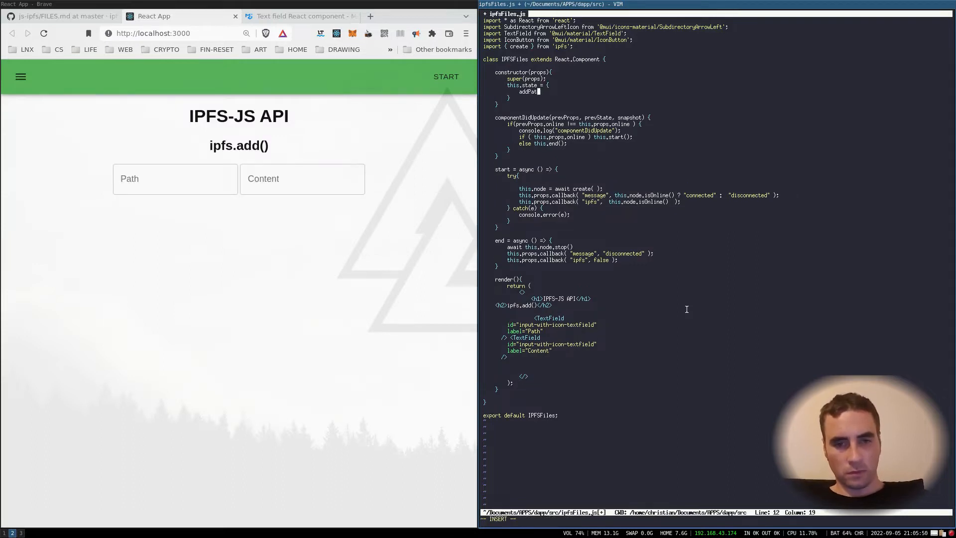
text(addPath: '',)
text(fullWidth)
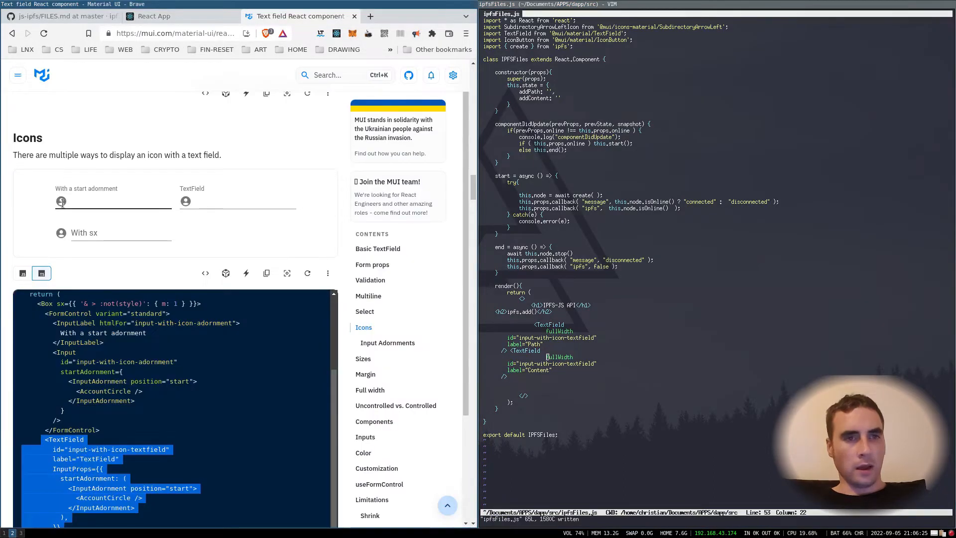
scroll(down, 3)
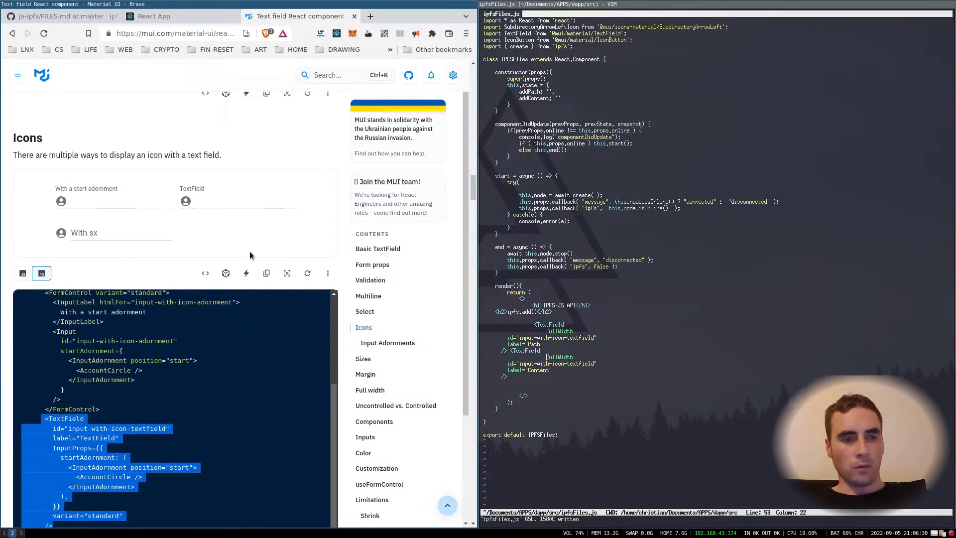
scroll(down, 3)
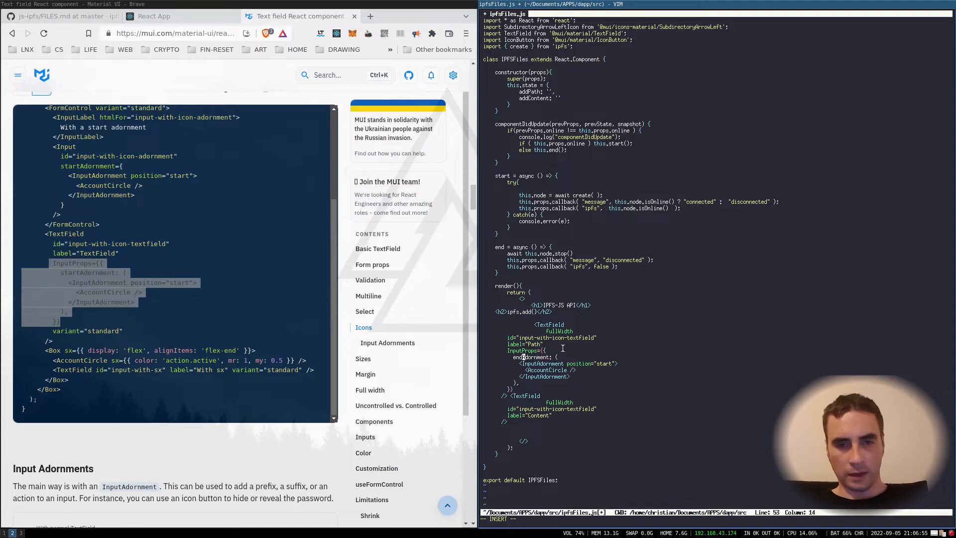
Step: Give the Content field an IconButton with SubdirectoryArrowLeftIcon and an onClick handler
text(<IconButton>)
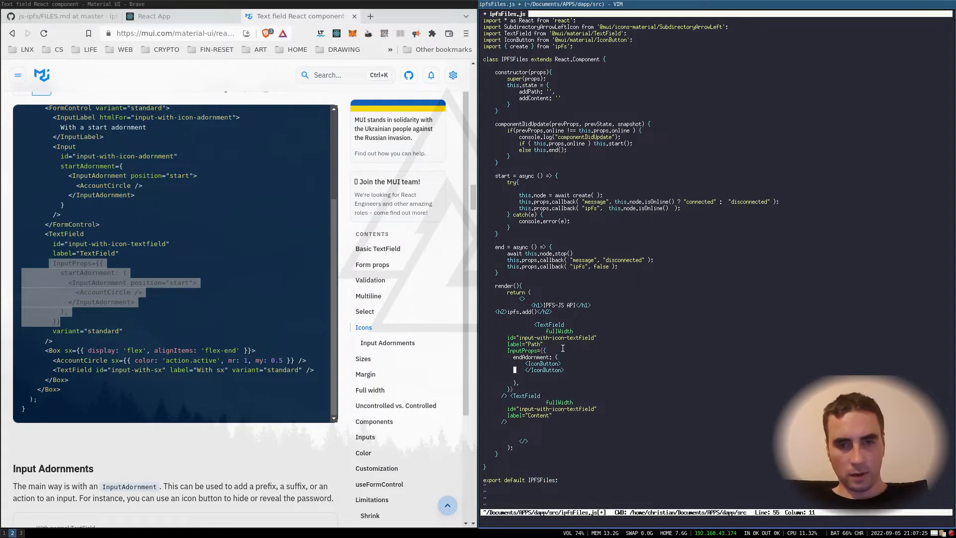
text(<SubdirectoryArrowLeftIcon/>)
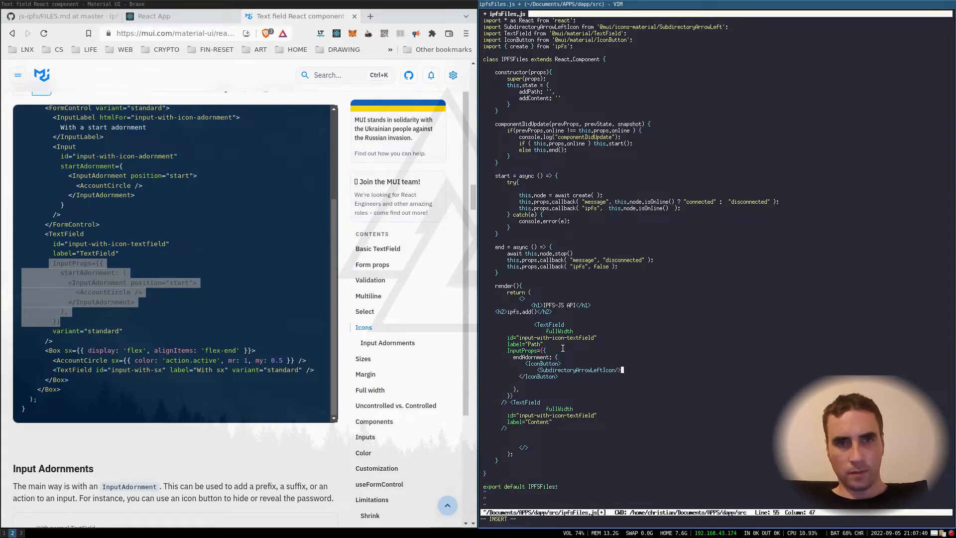
text(onClick={ e =>)
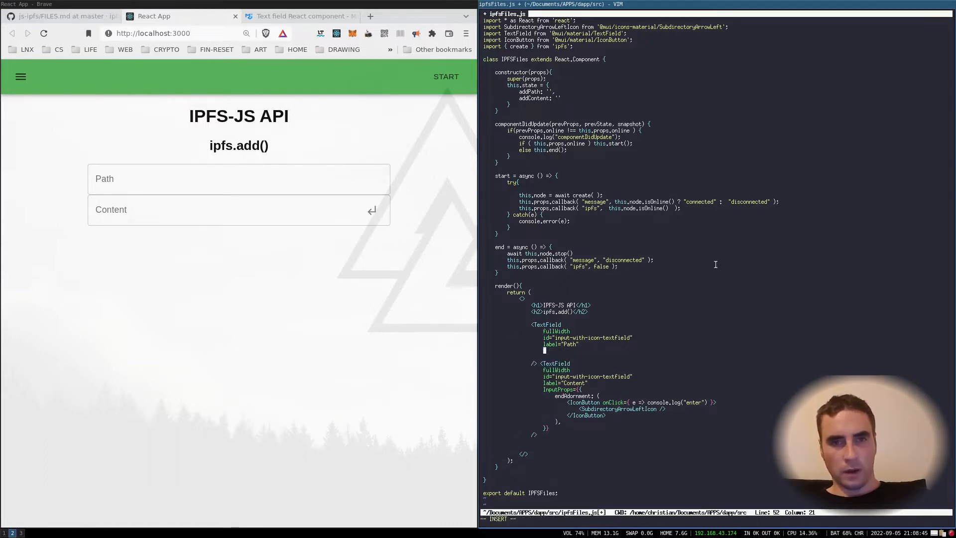
Step: Add onKeyUp/onBlur handlers setting addPath and addContent from e.target.value, then save
text(onKey)
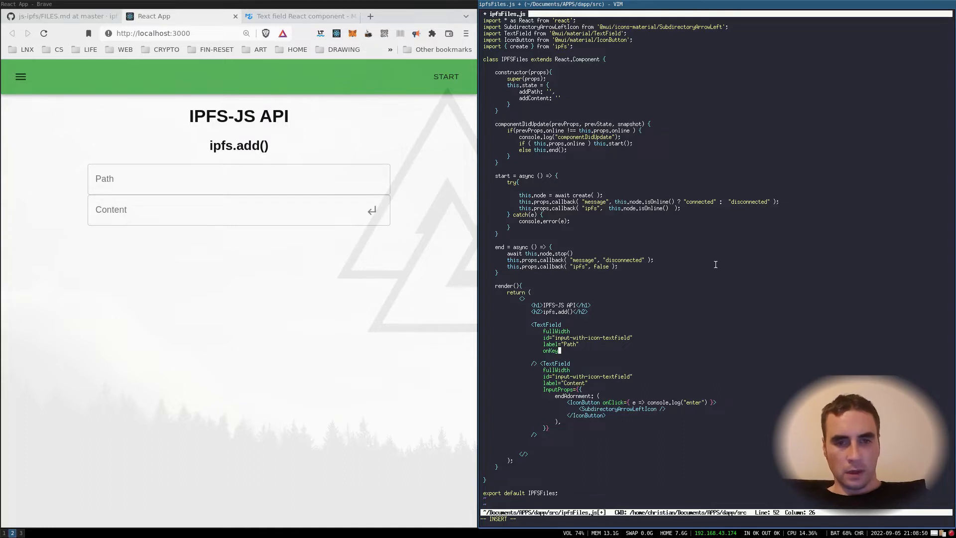
text(Up=)
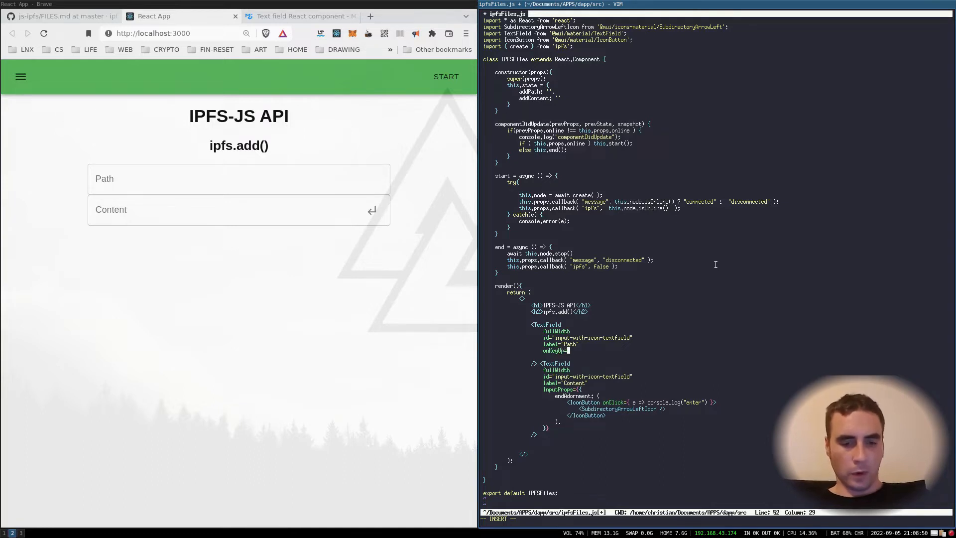
text(e =)
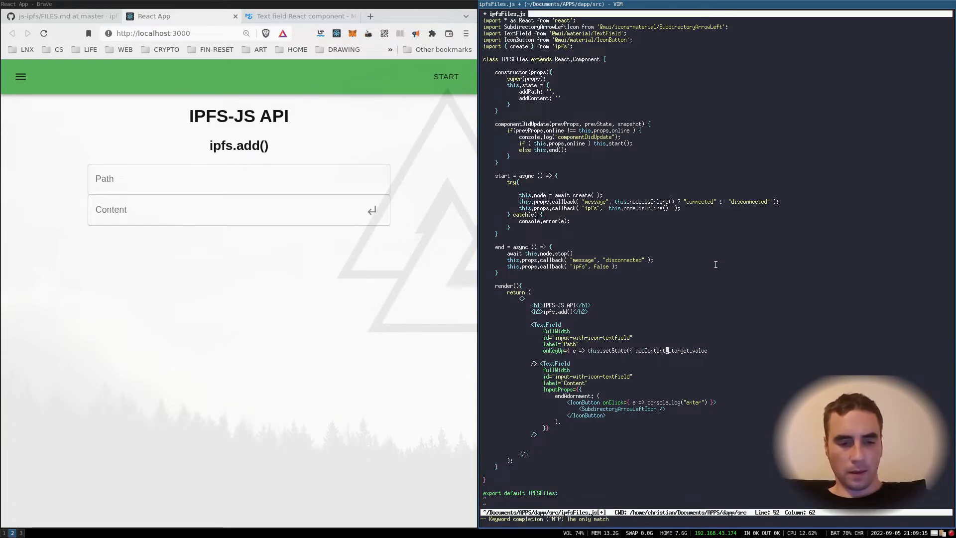
text(addPath : e.target.value }) })
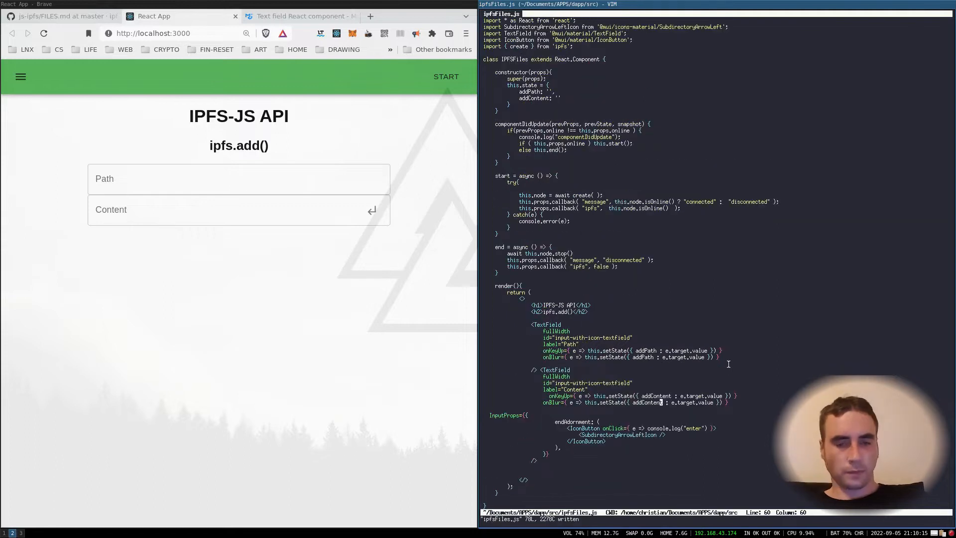
scroll(down, 3)
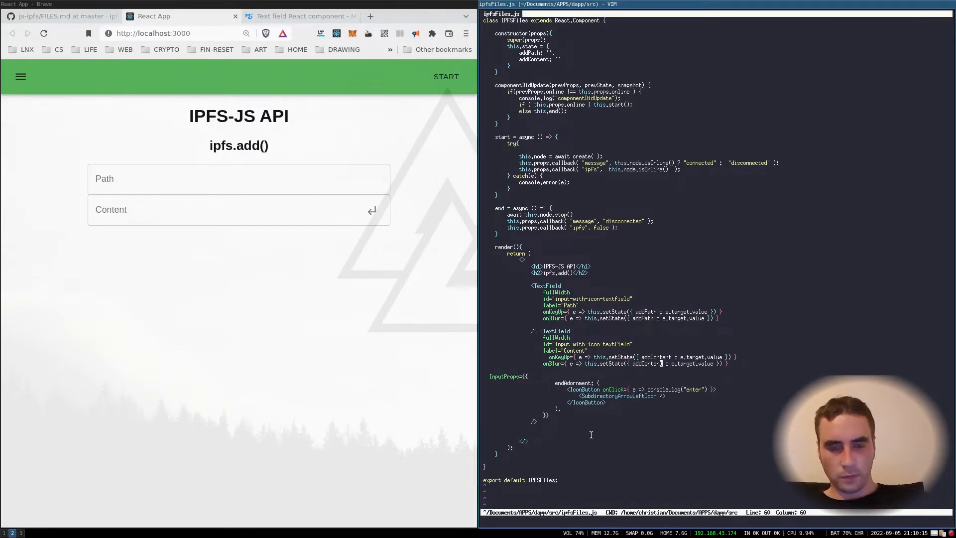
Step: Switch to the FILES.md tab and read the ipfs.add Options, Returns and Example
click(60, 16)
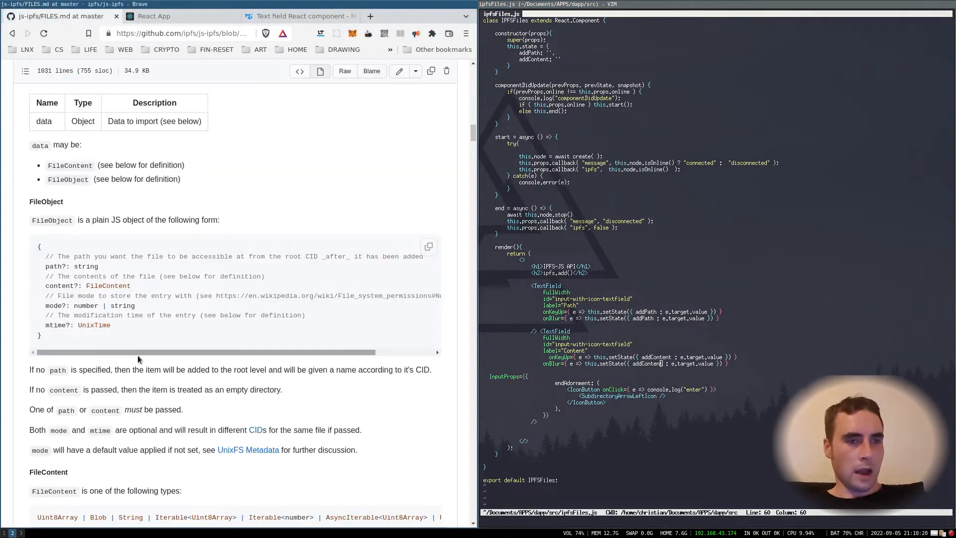
scroll(down, 3)
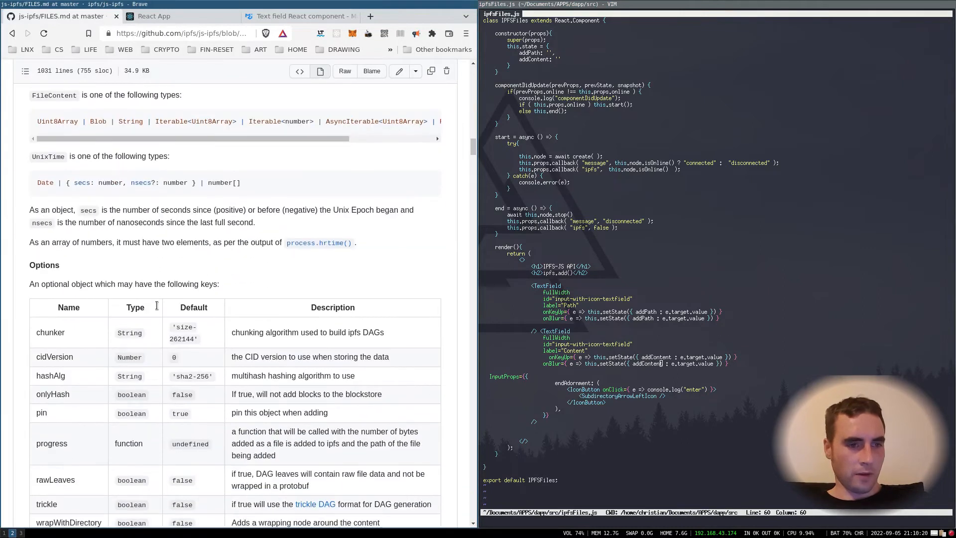
scroll(down, 3)
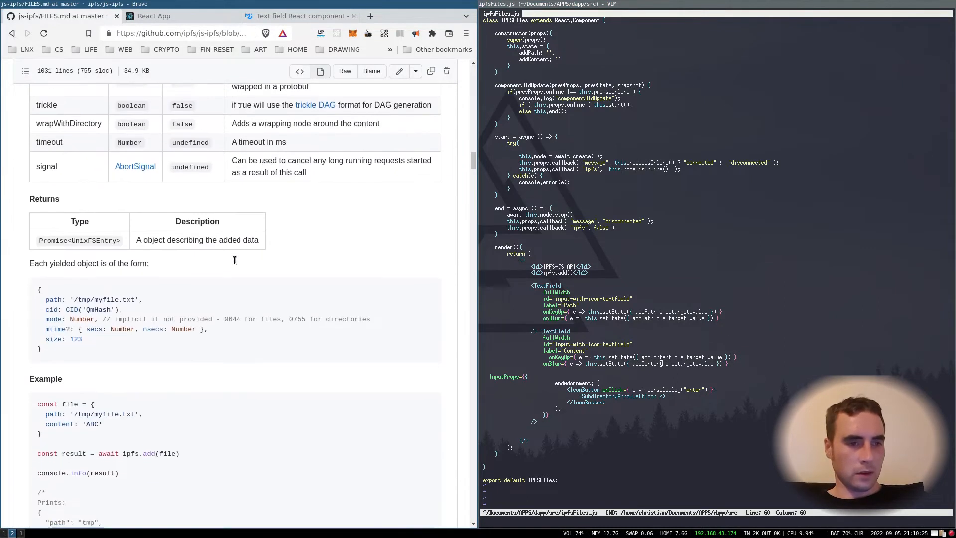
scroll(down, 3)
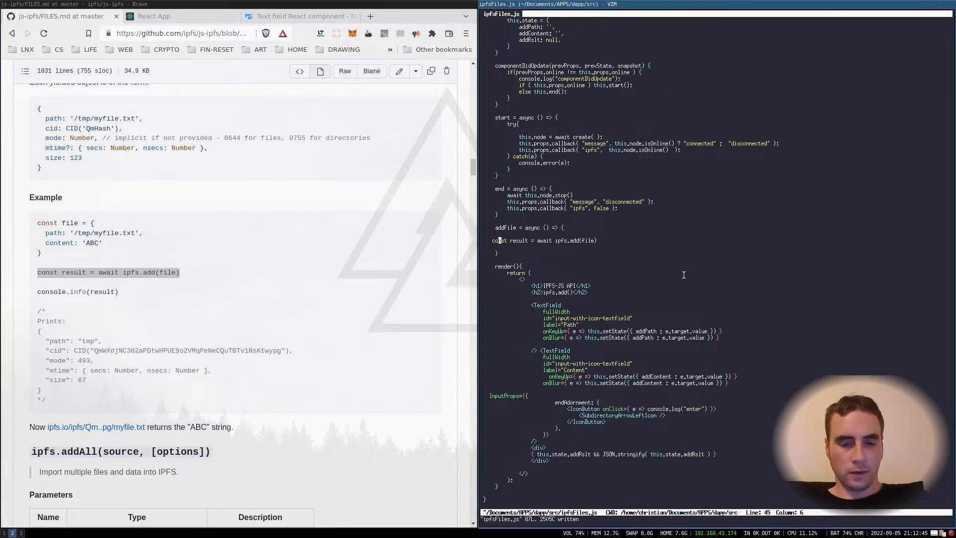
Step: Write addFile building the data object, calling node.add, and storing addRslt in state
text(this.setState({addRslt: result });)
click(641, 409)
text(this.addFile( this.state.add)
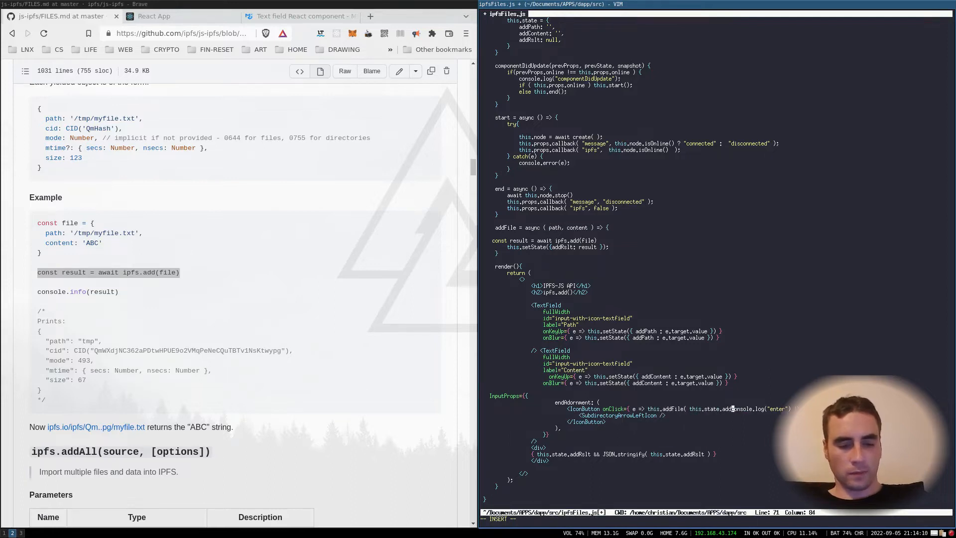
text(let data = {)
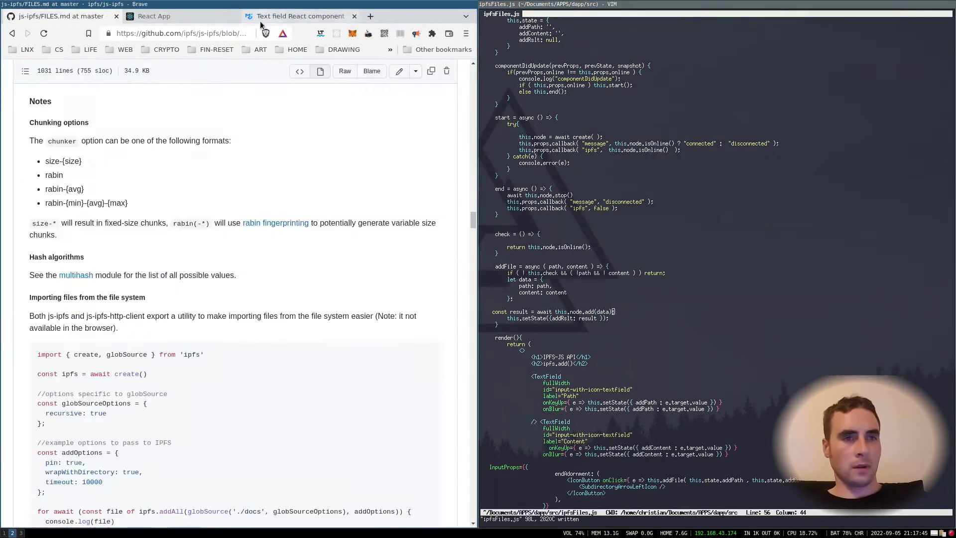
click(154, 16)
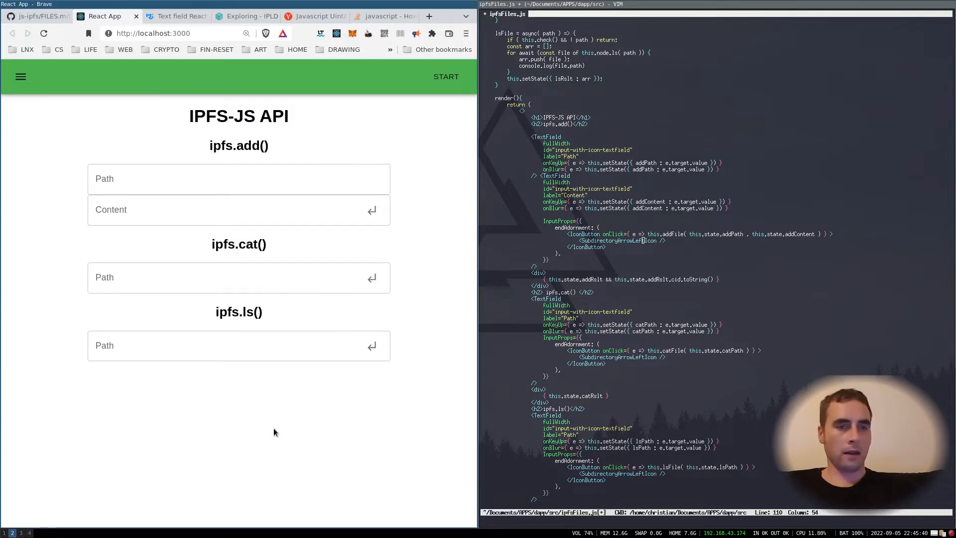
Step: Start the node and fill ipfs.add with path /path01/file01.txt and content Hello 01
click(445, 76)
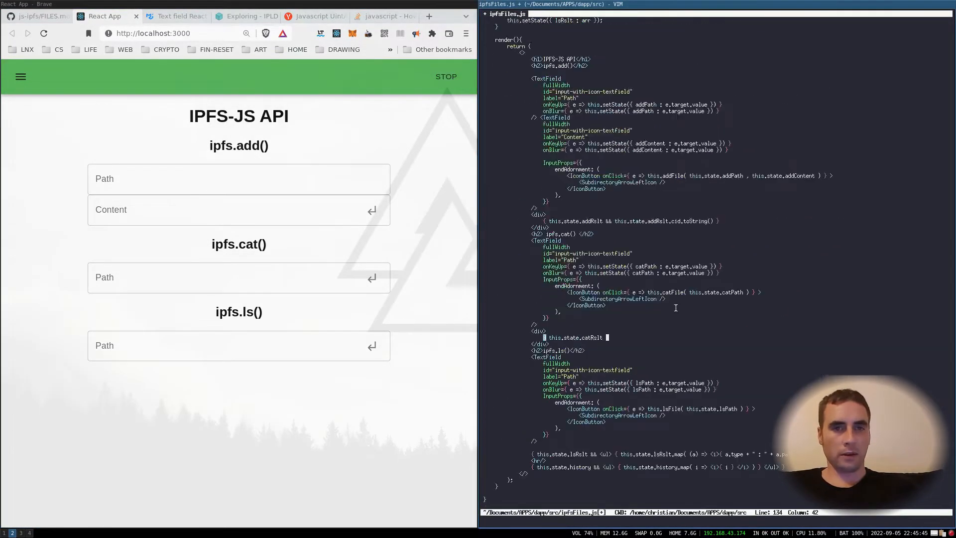
text(/path)
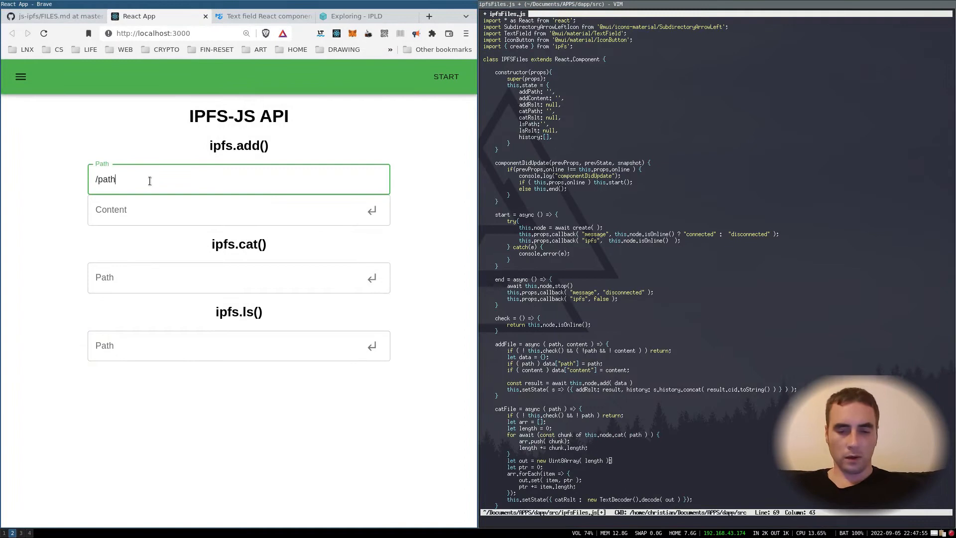
text(01)
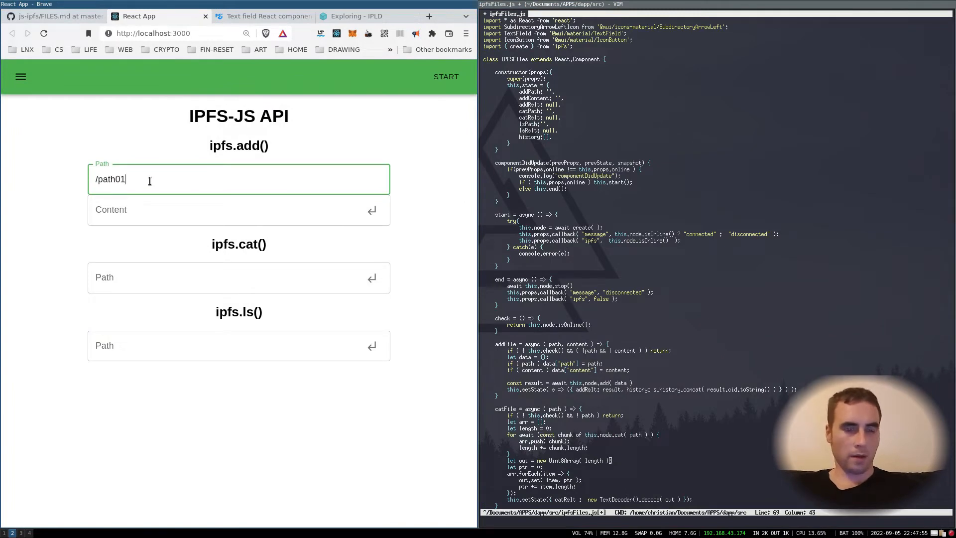
text(/file)
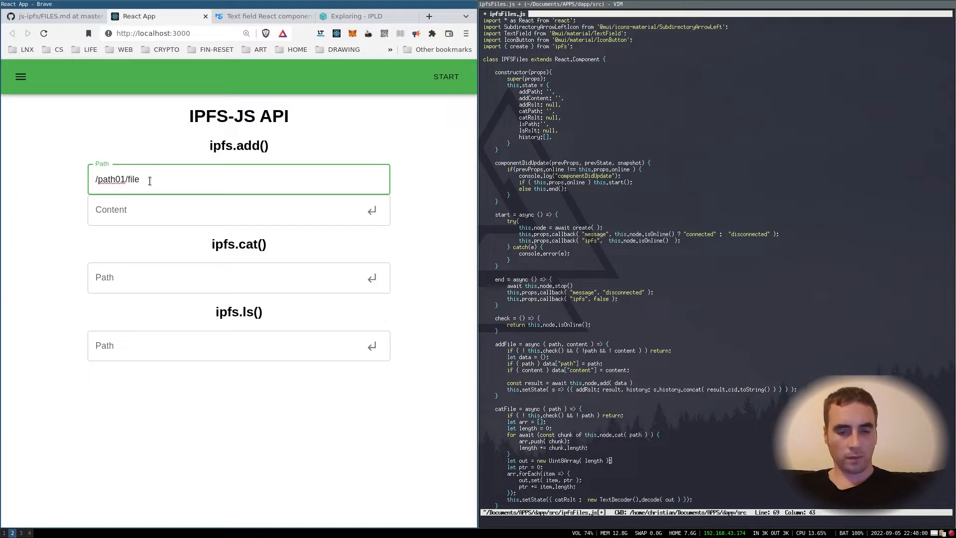
text(1.txt)
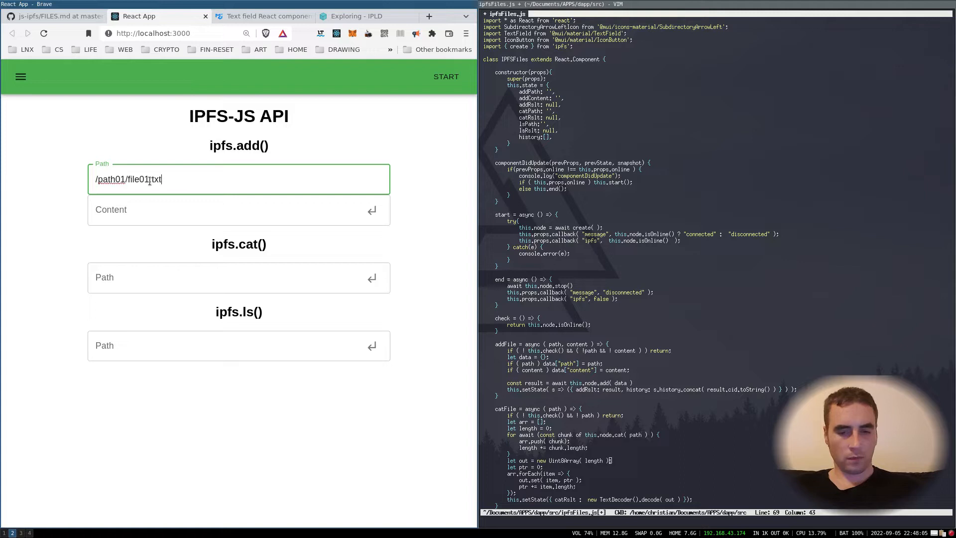
text(Hello)
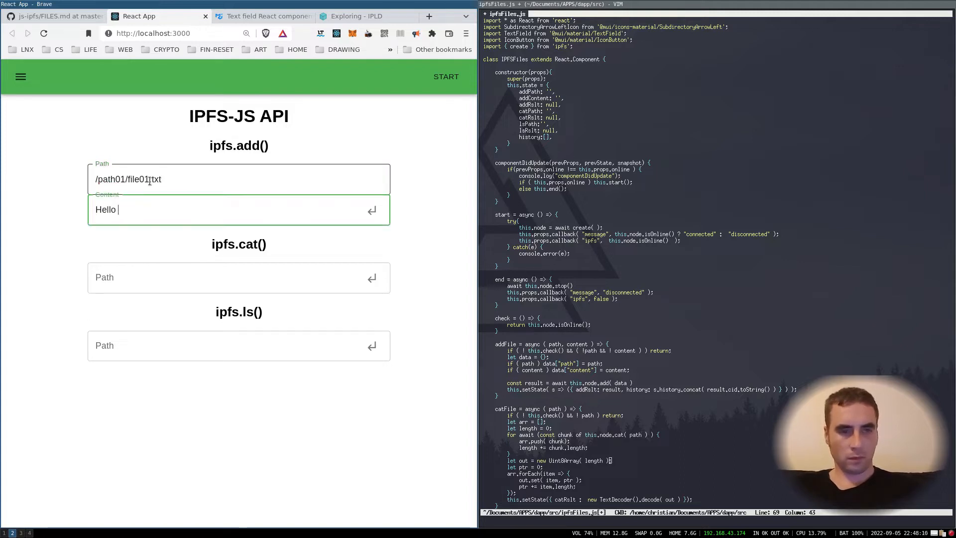
text(01)
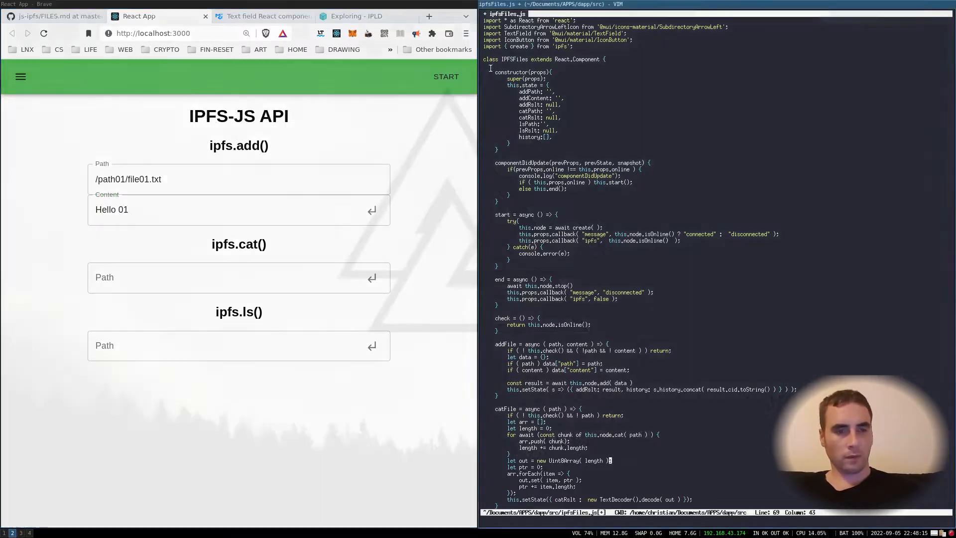
click(446, 76)
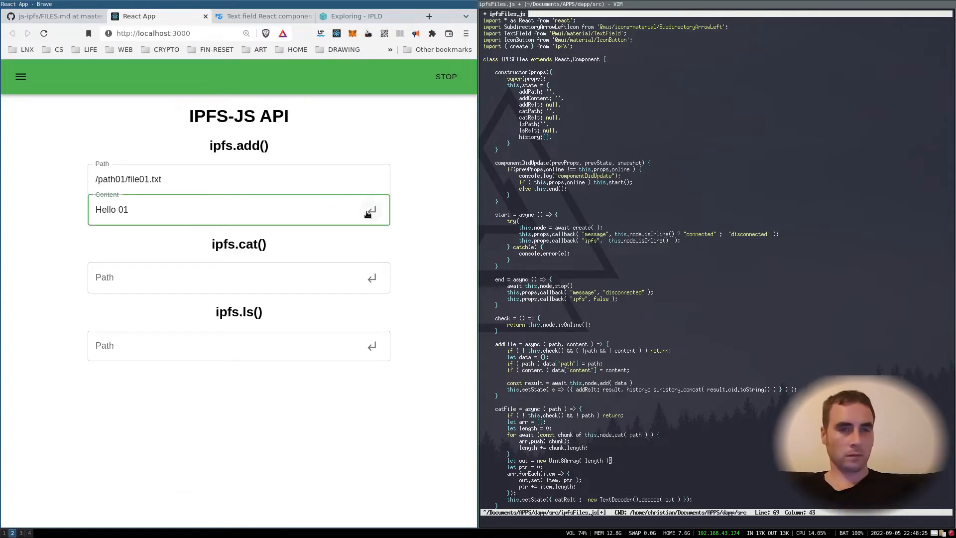
Step: Add the file, paste the returned CID into cat and ls, and list file01.txt
click(370, 210)
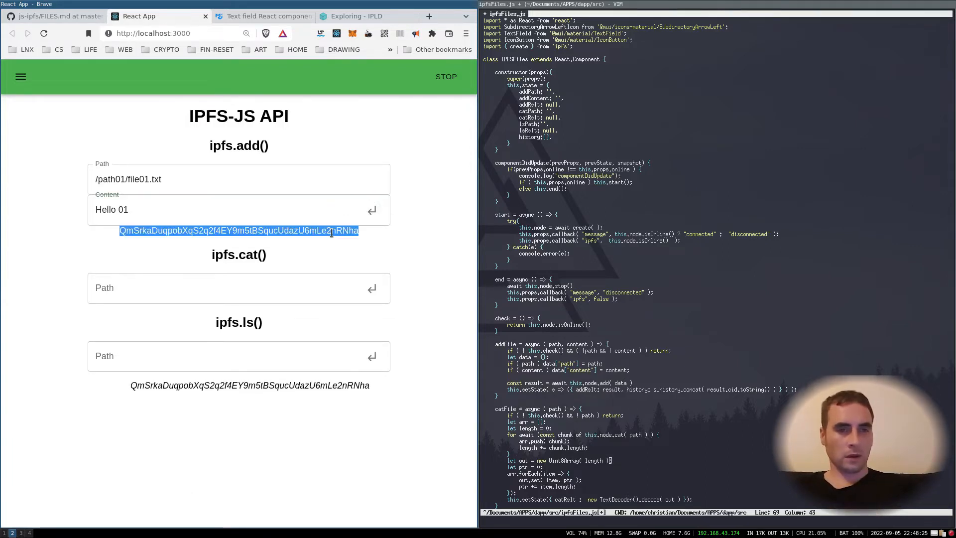
mouse_move(323, 258)
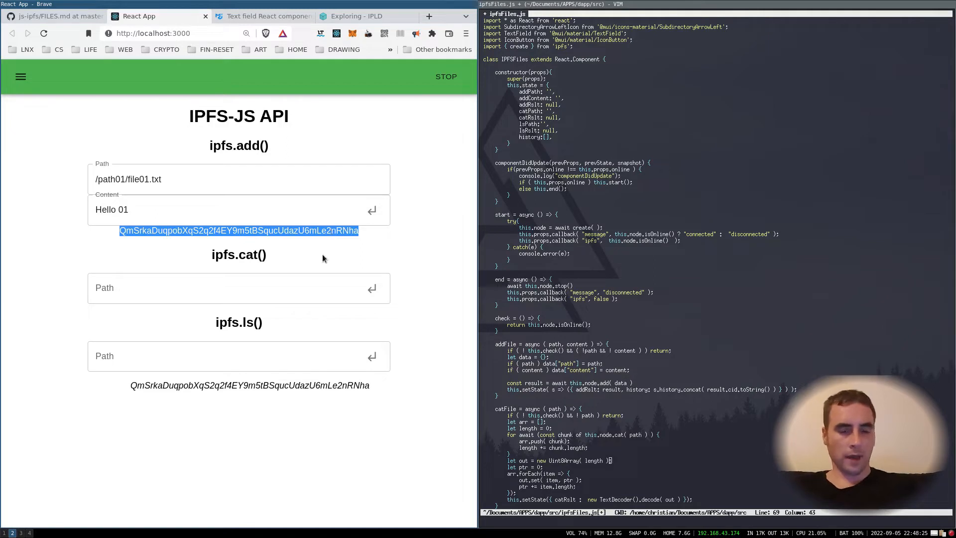
click(238, 288)
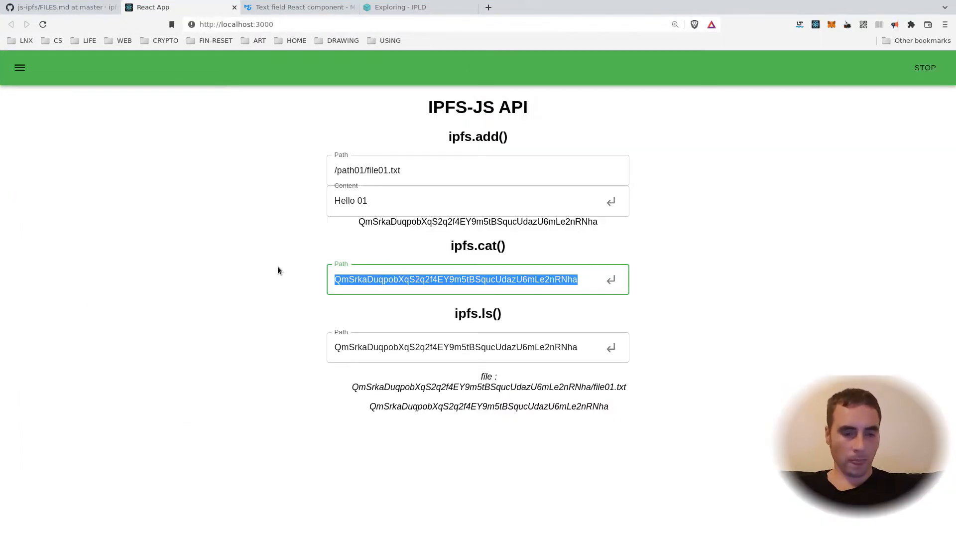
key(F12)
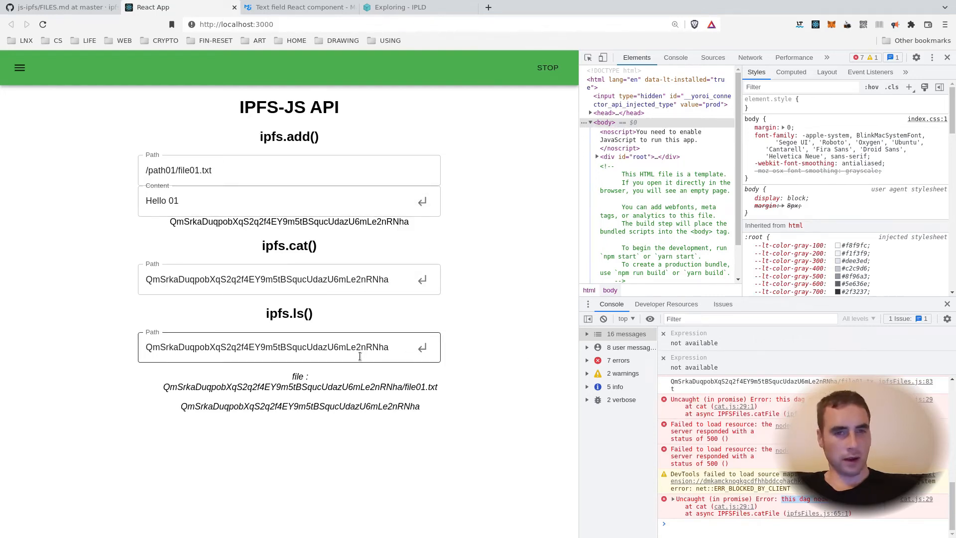
triple_click(266, 347)
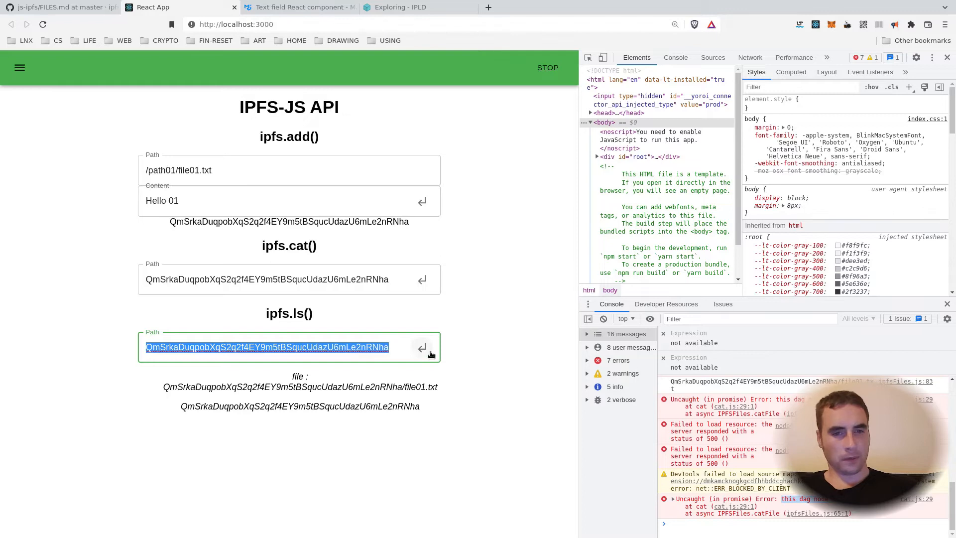
click(422, 347)
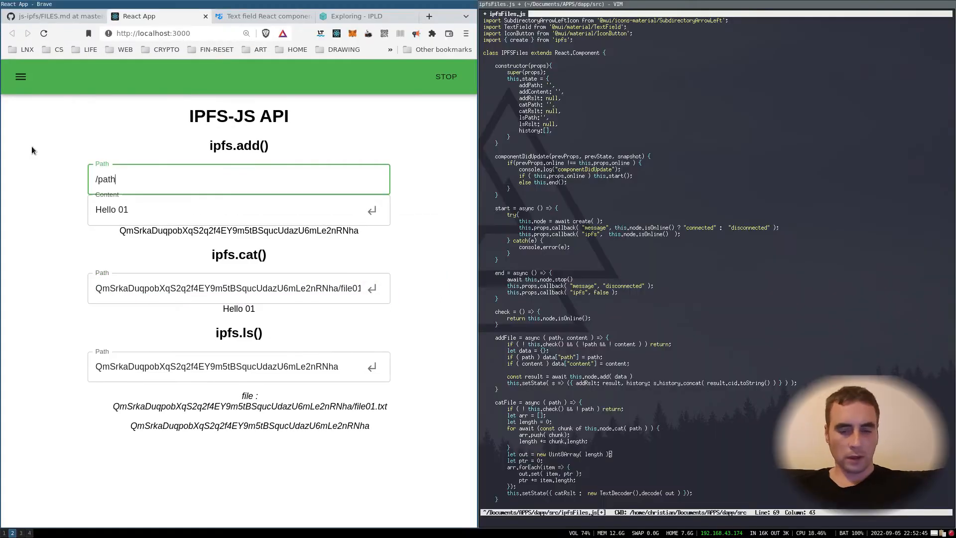
Step: Add /path01/file02.txt with 'Hello 02', then cat <CID>/file02.txt to read it back
text(0)
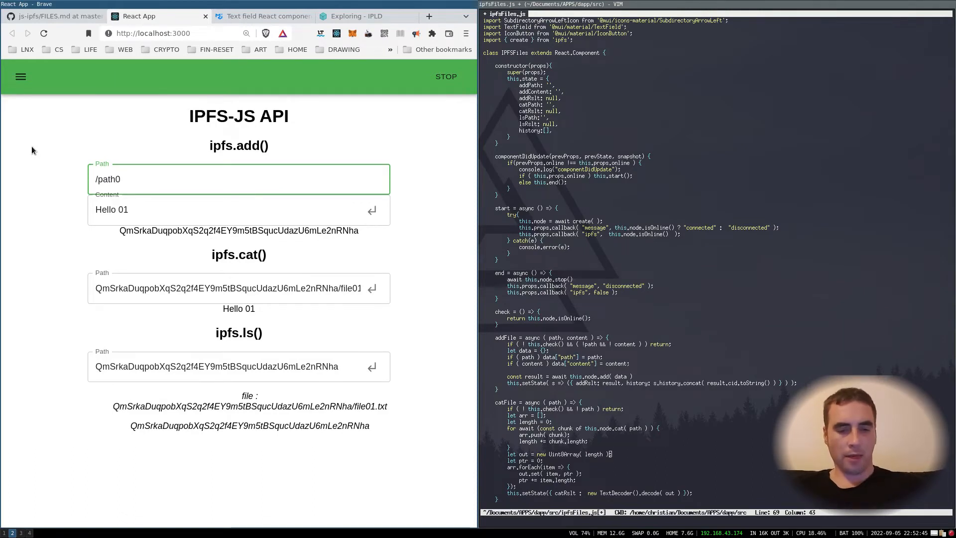
text(1)
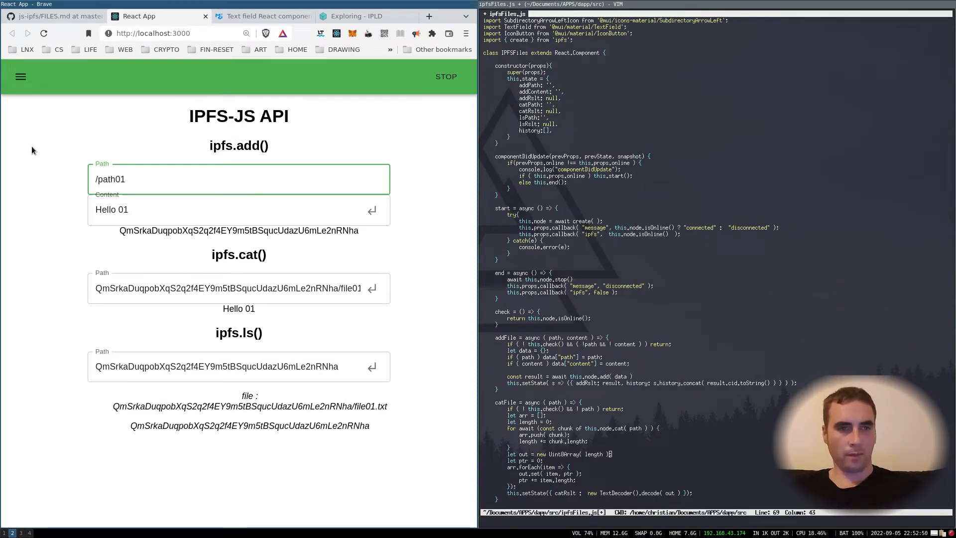
text(/)
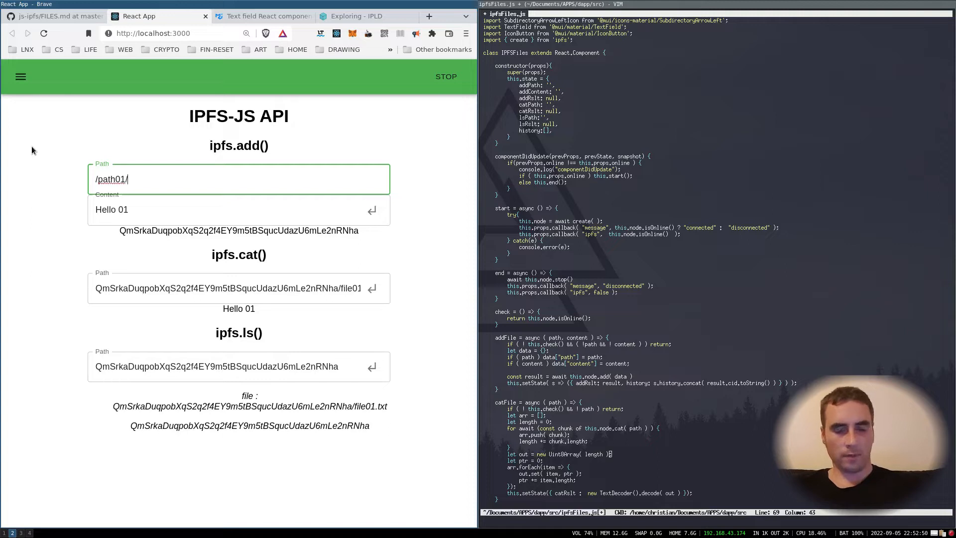
text(file02.)
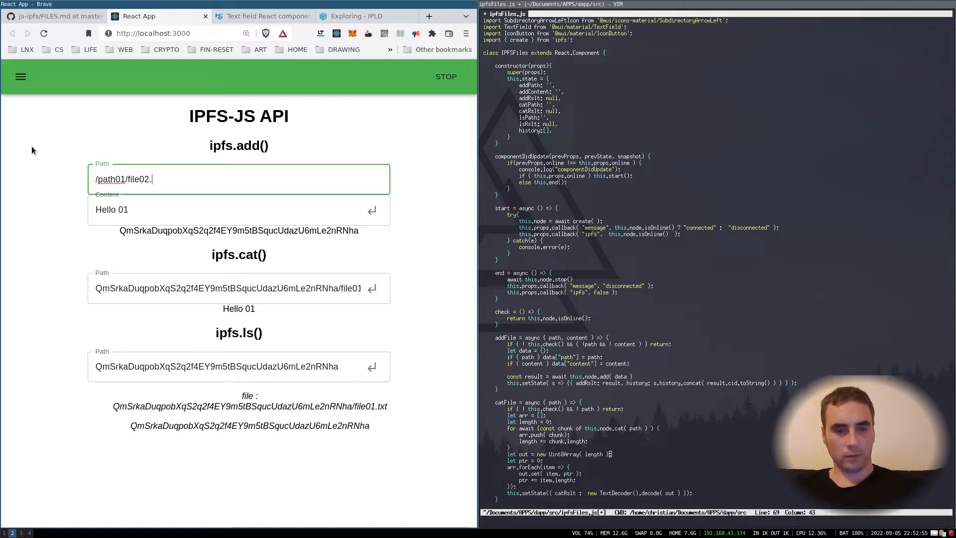
text(txt)
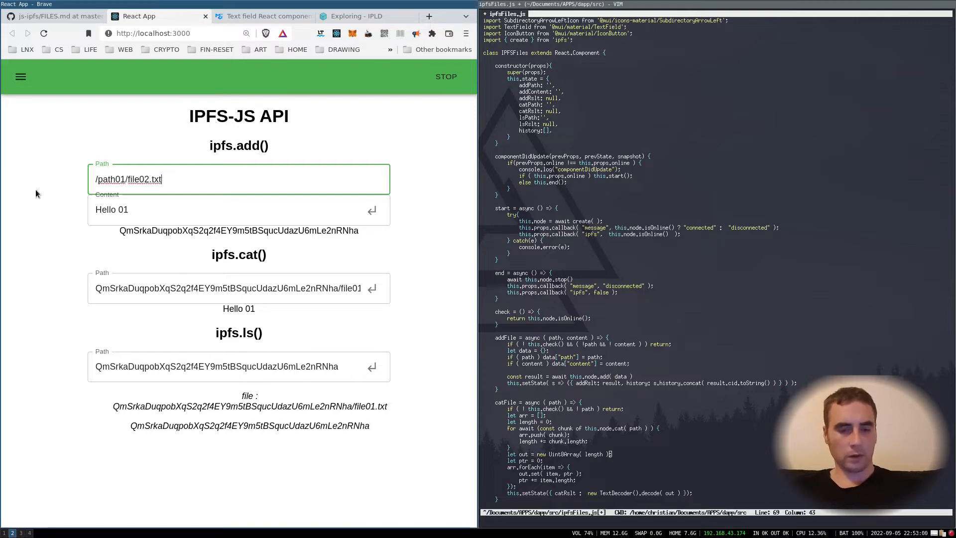
click(171, 209)
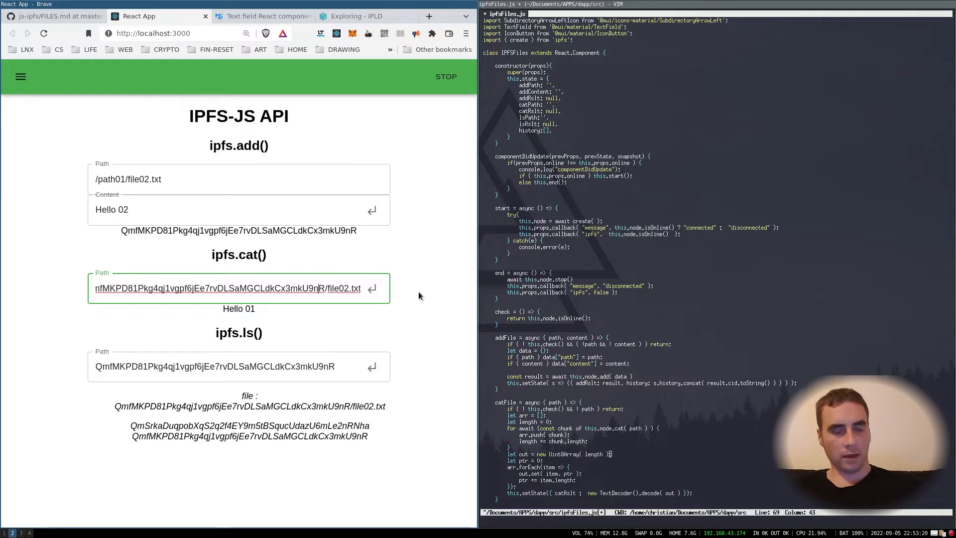
click(372, 288)
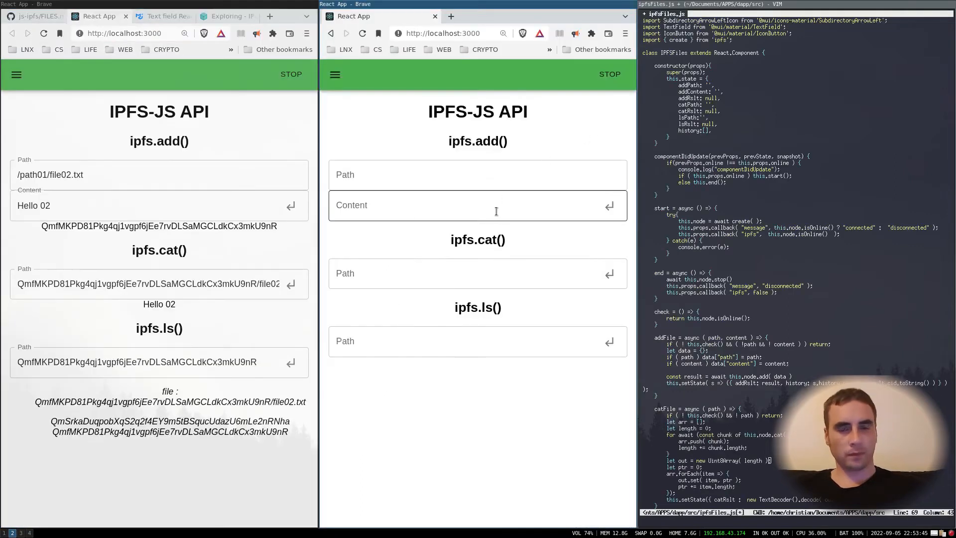
Step: In a second localhost:3000 window, cat <CID>/file02.txt for 'Hello 02' and list file02.txt
click(456, 274)
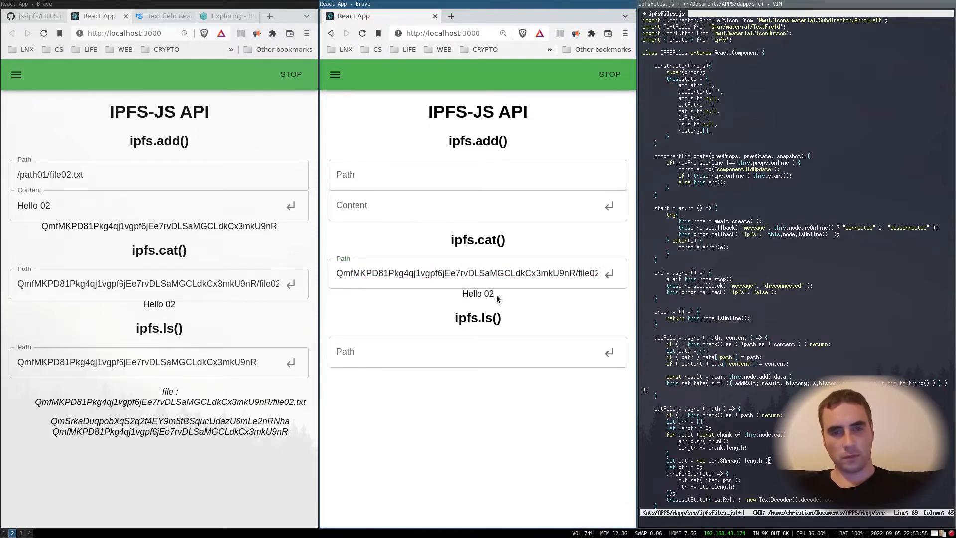
double_click(478, 294)
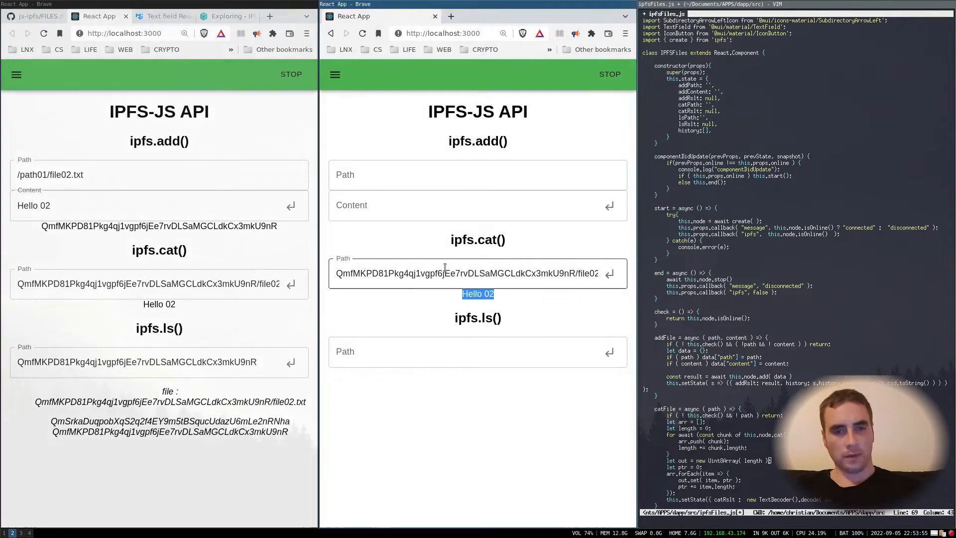
triple_click(467, 274)
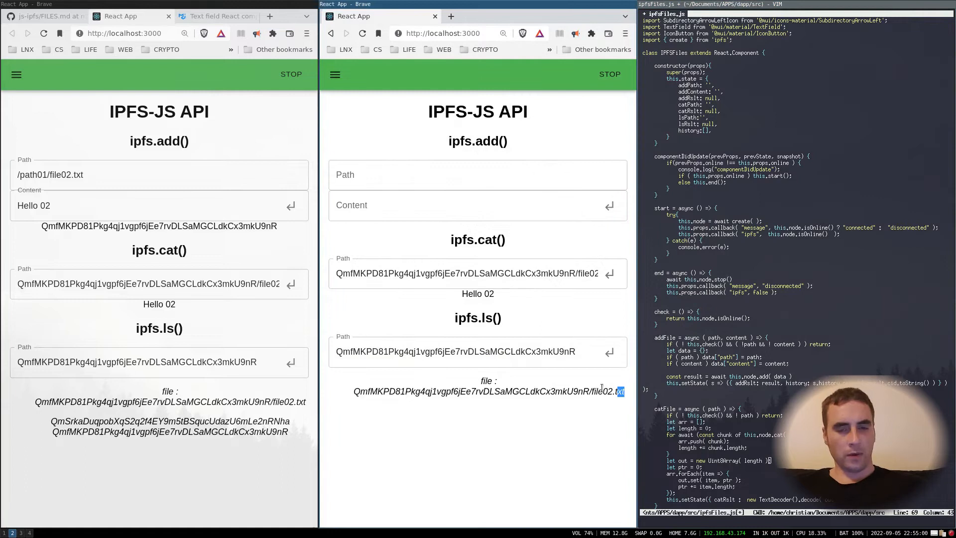
double_click(488, 391)
text(3)
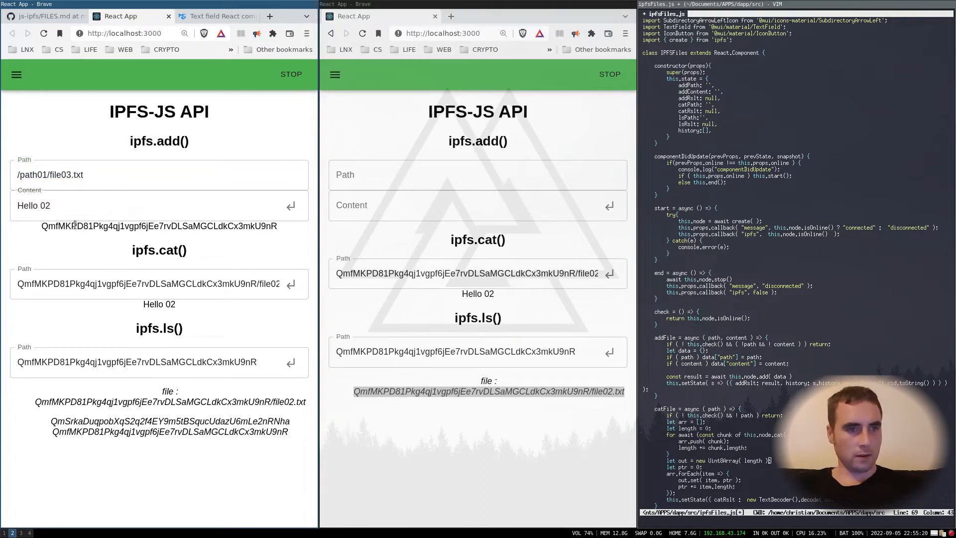
Step: Add /path01/file03.txt with 'Hello 03' and list the new CID in the second window
key(BackSpace)
text(3)
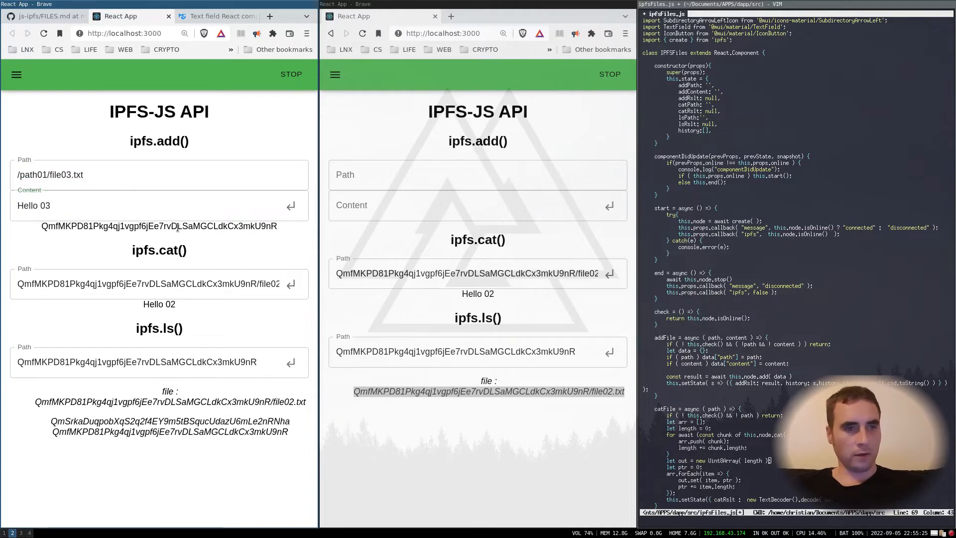
click(291, 206)
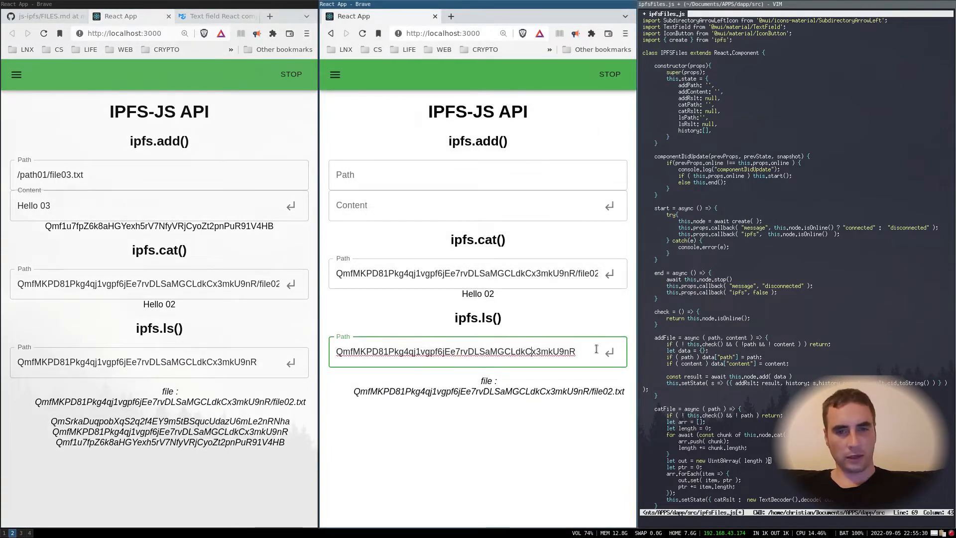
triple_click(454, 351)
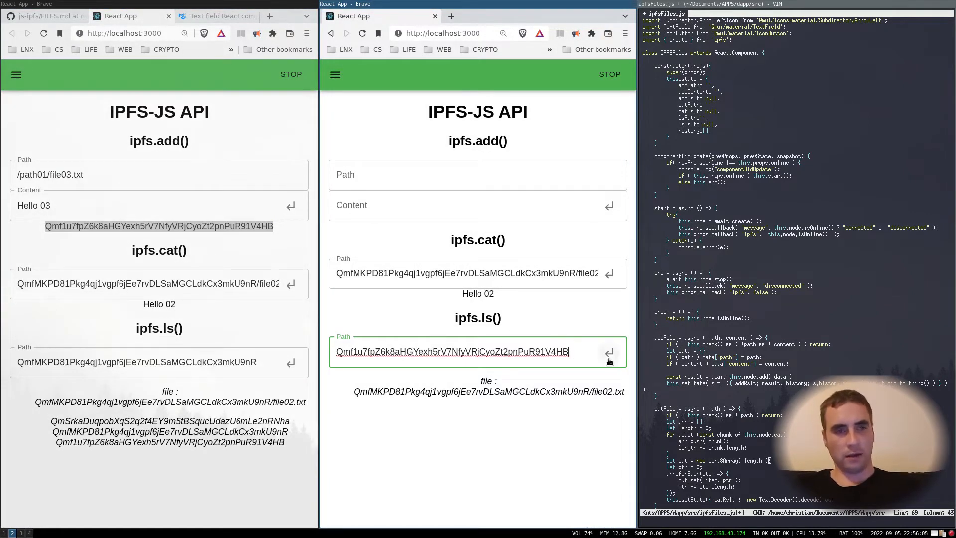
click(608, 351)
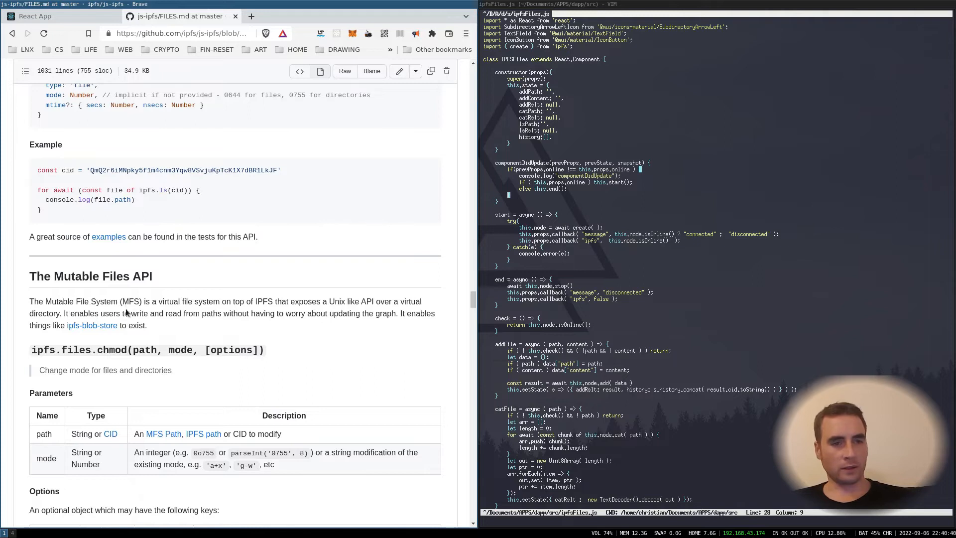
mouse_move(205, 313)
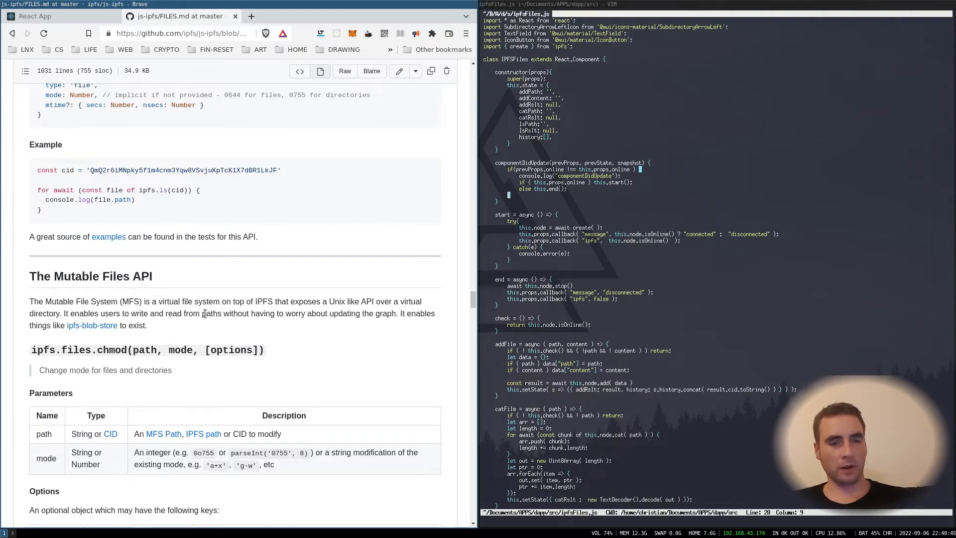
mouse_move(247, 333)
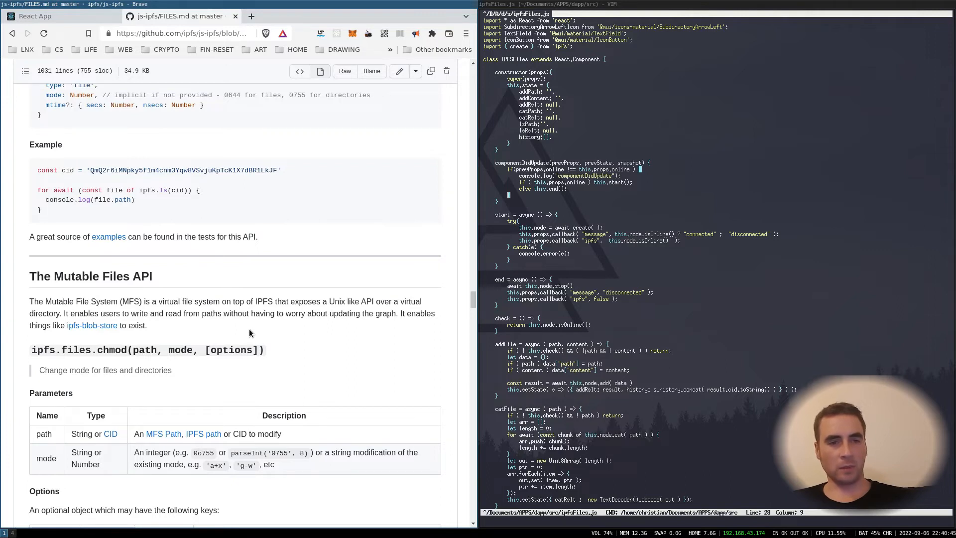
mouse_move(279, 328)
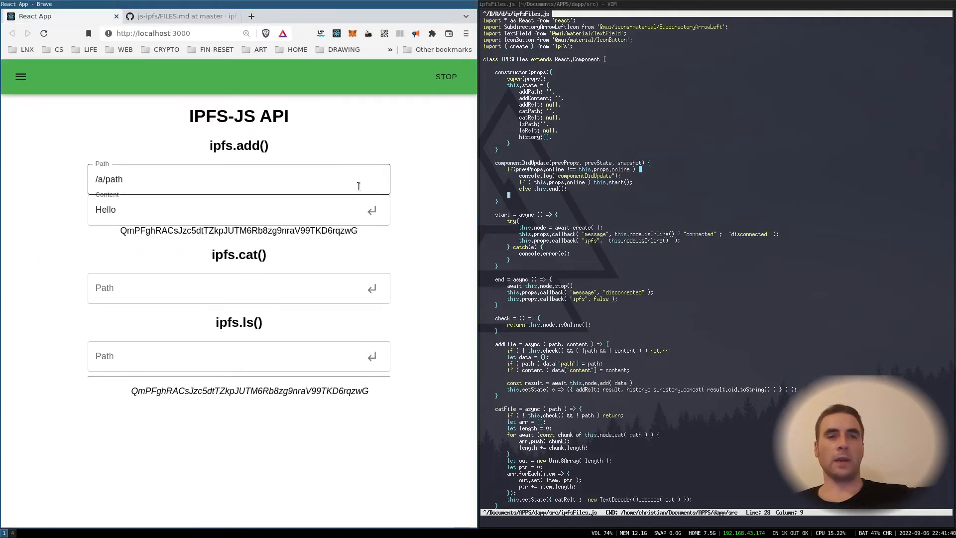
Step: Select the CID returned from adding 'Hello' at /a/path
triple_click(238, 230)
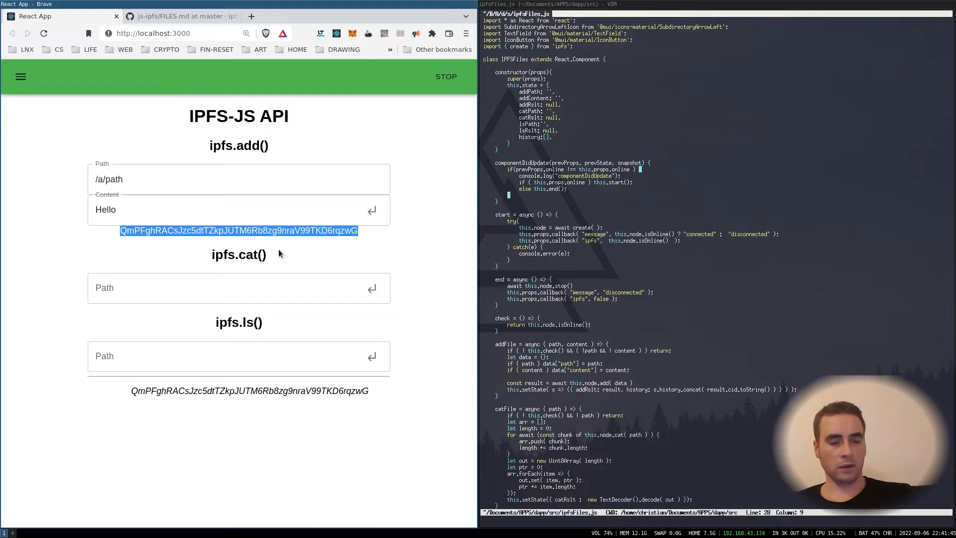
Step: List CID QmPFghRACsJzc5dtTZkpJUTM6Rb8zg9nraV99TKD6rqzwG in ipfs.ls, showing the path entry
click(238, 356)
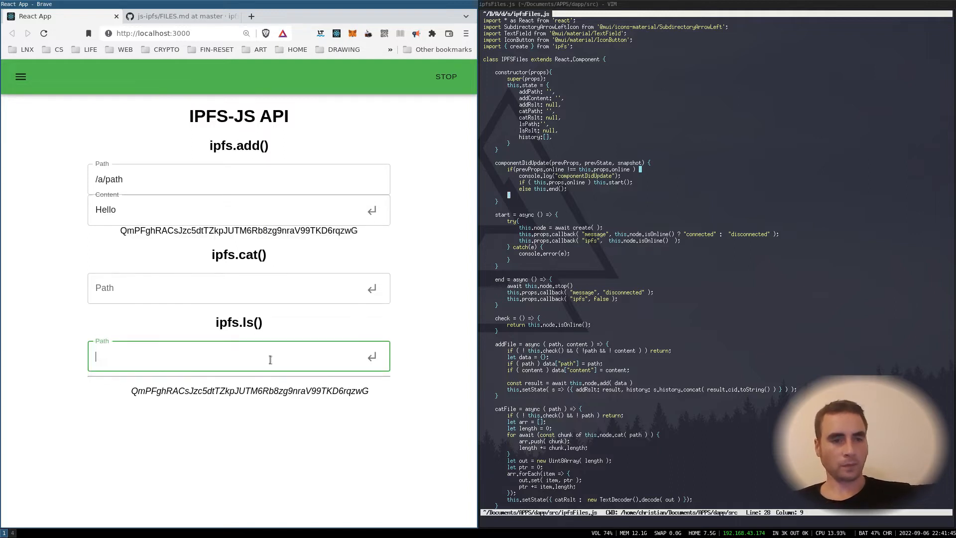
text(QmPFghRACsJzc5dtTZkpJUTM6Rb8zg9nraV99TKD6rqzwG)
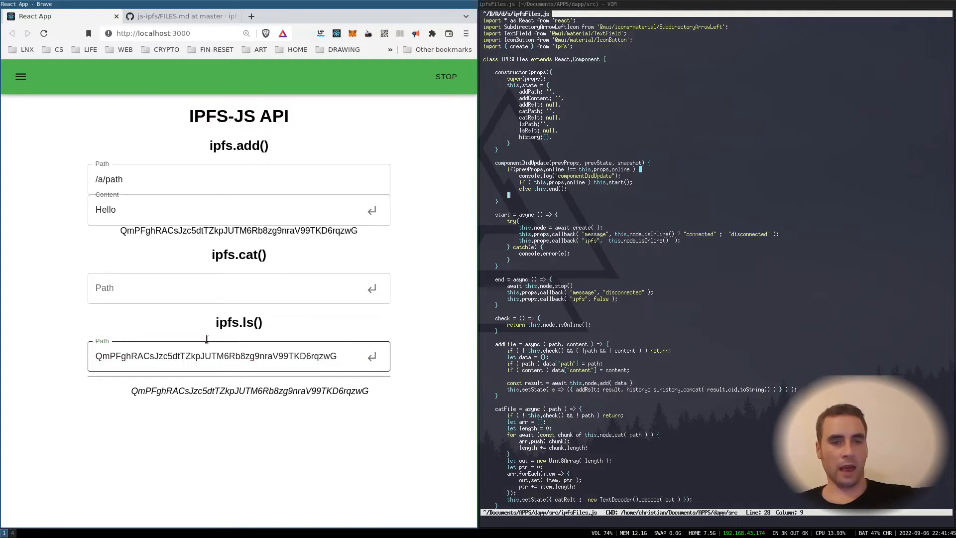
click(372, 355)
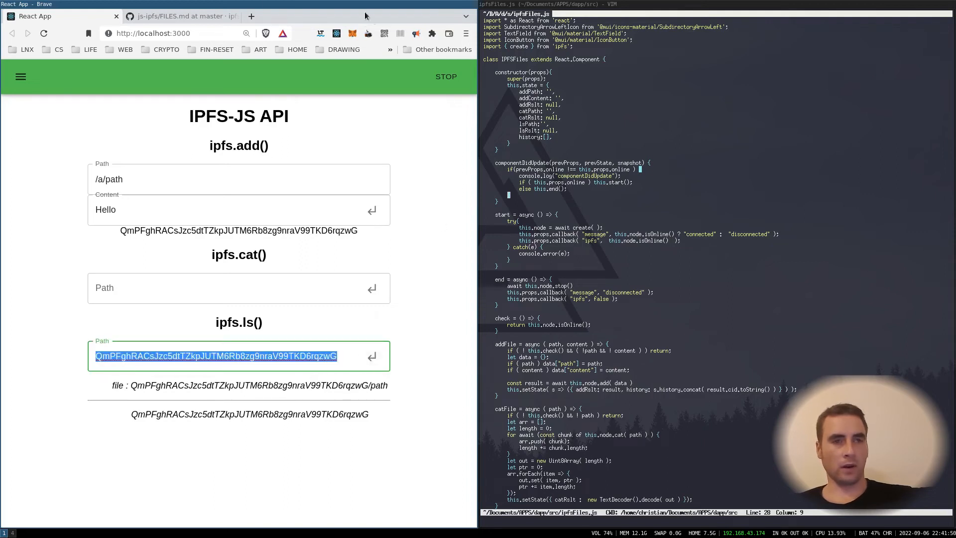
click(177, 16)
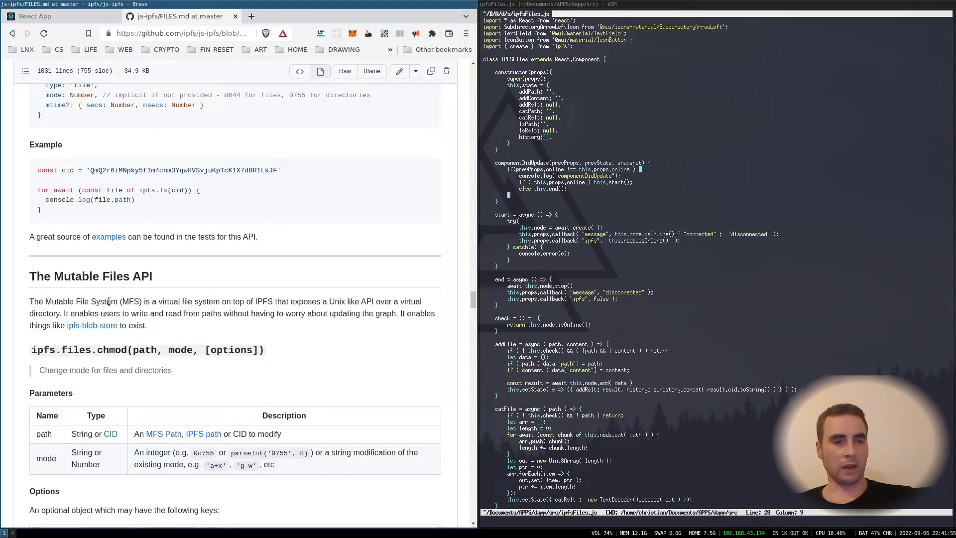
Step: Scroll FILES.md past the MFS chmod/cp/mkdir options to the Mutable Files table of contents
scroll(down, 3)
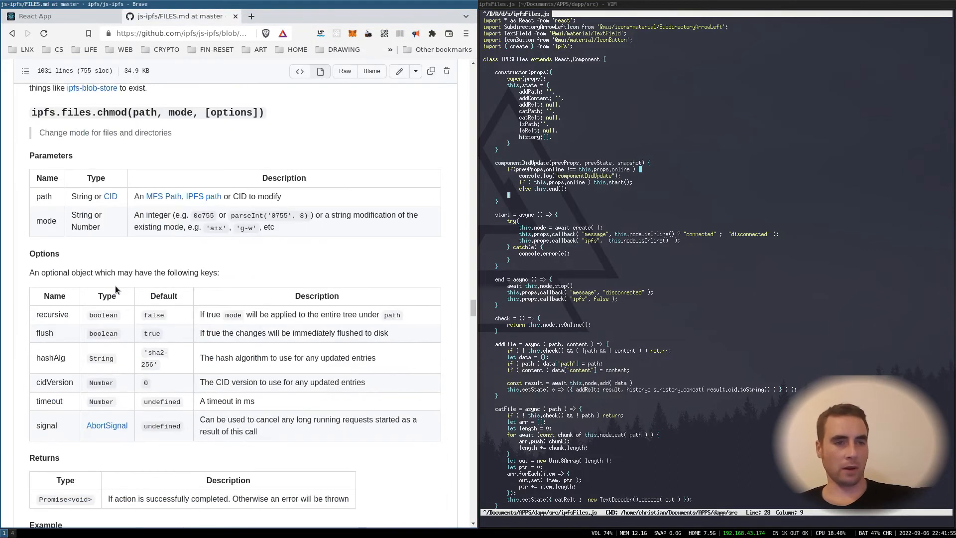
scroll(down, 3)
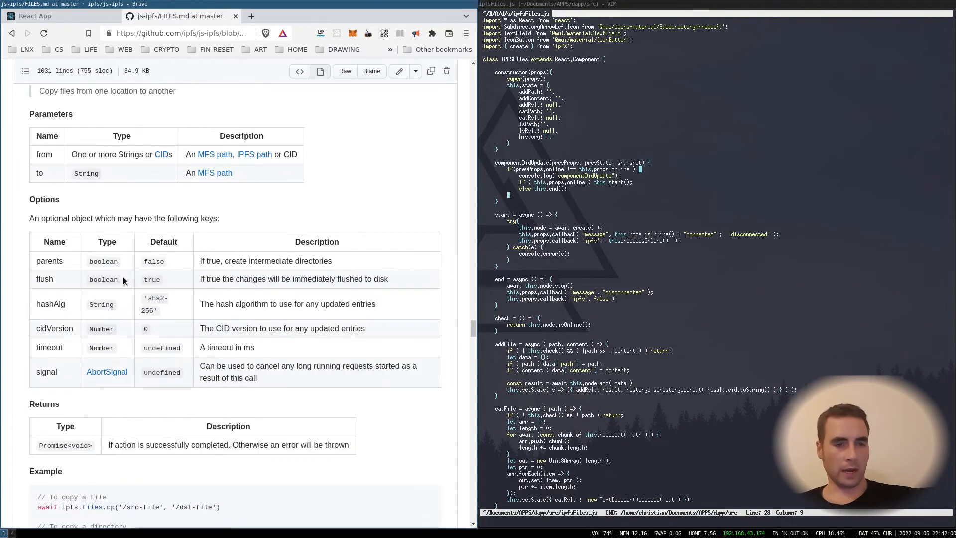
scroll(down, 3)
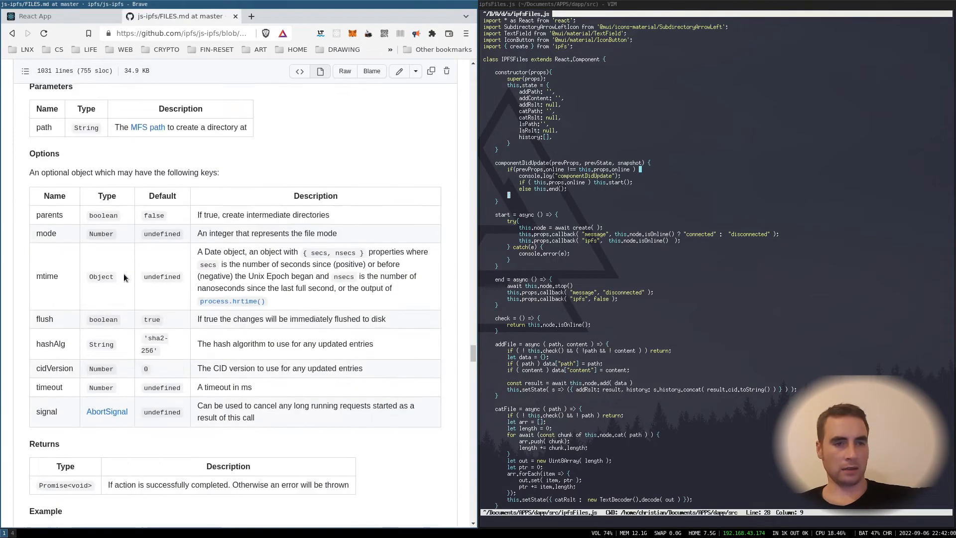
scroll(down, 3)
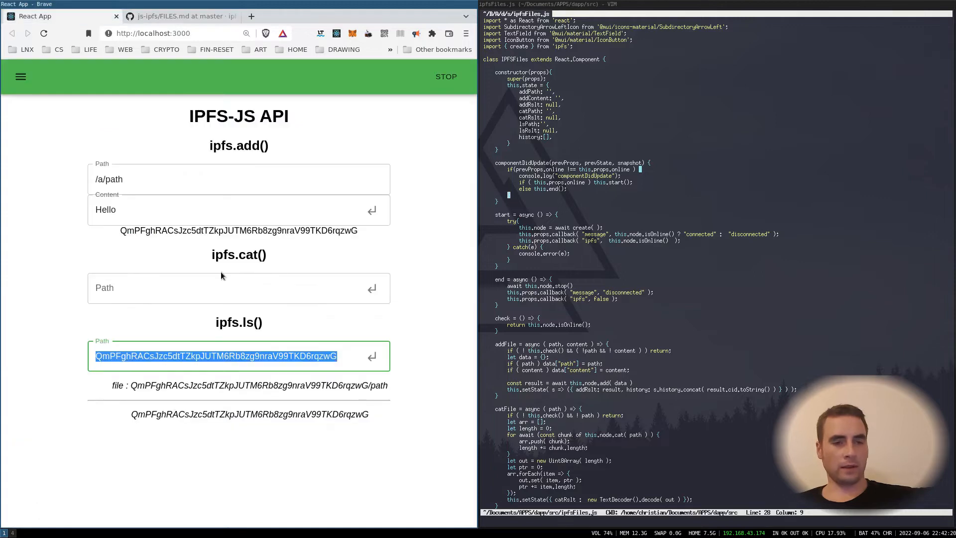
mouse_move(360, 333)
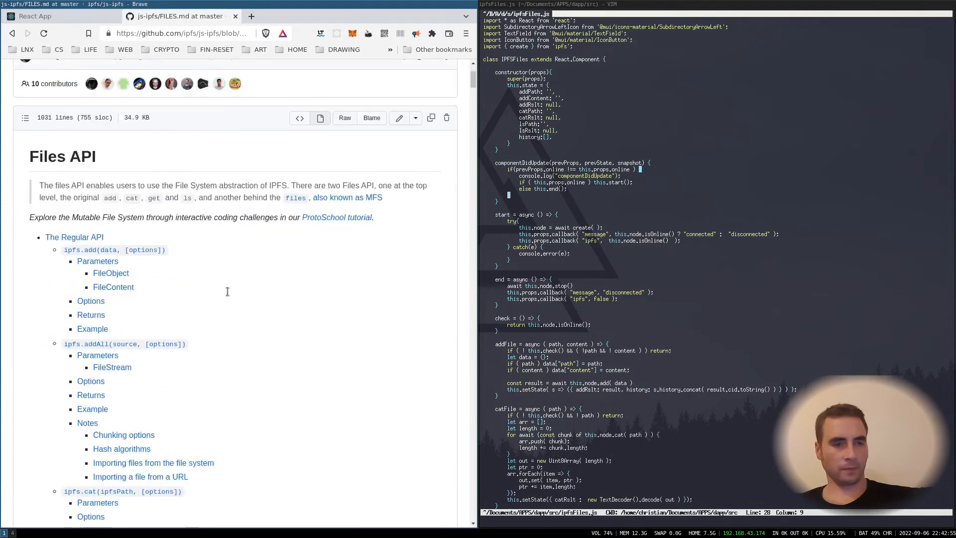
scroll(down, 3)
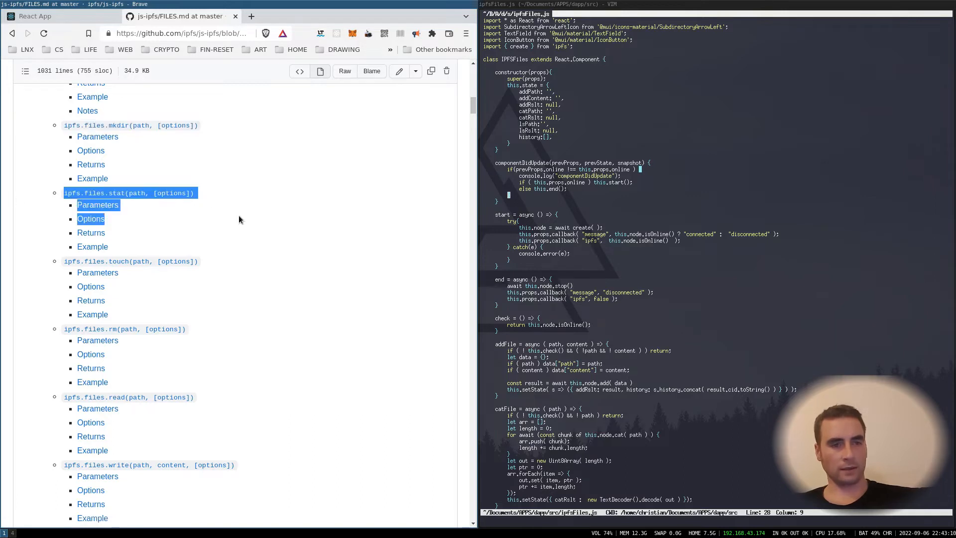
scroll(down, 3)
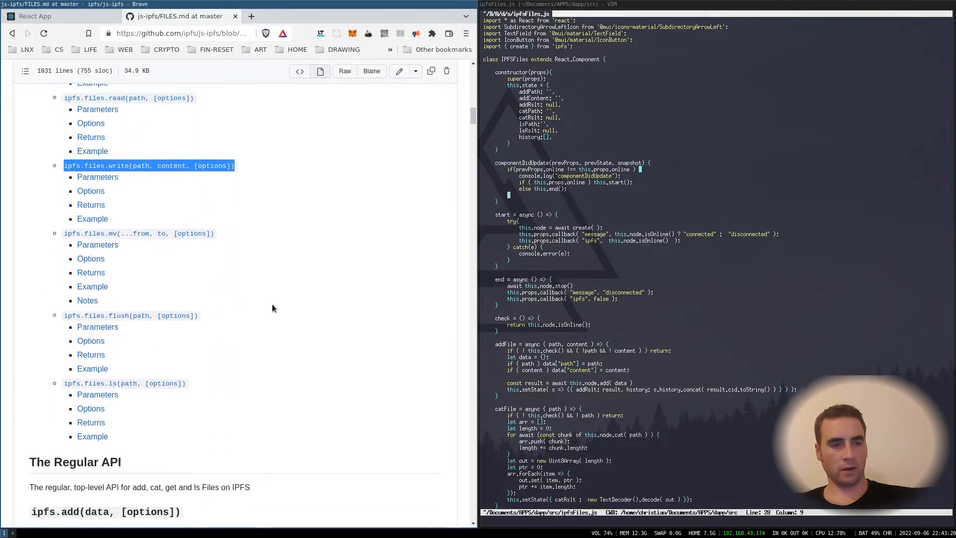
scroll(down, 3)
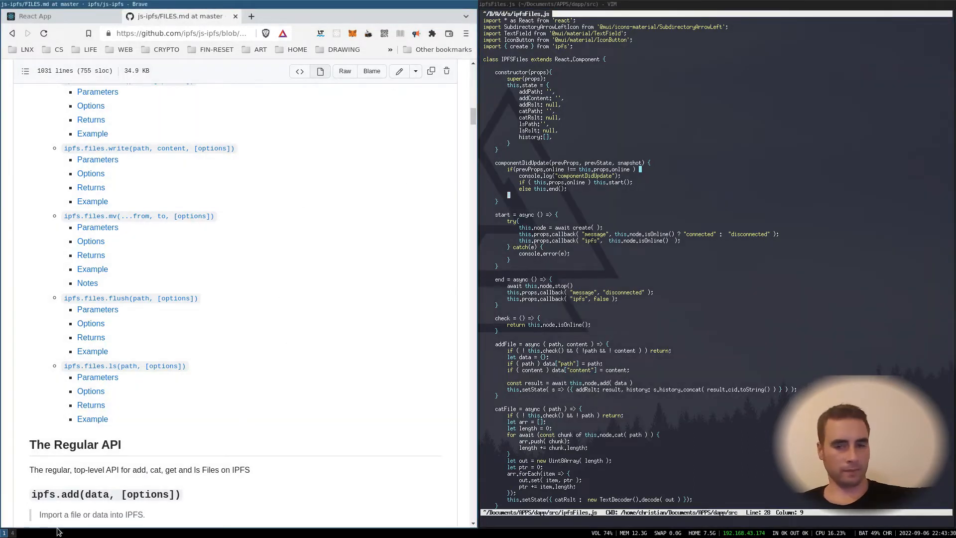
Step: Scroll ipfsFiles.js to the file.mkdir section and start the app's IPFS node
click(154, 16)
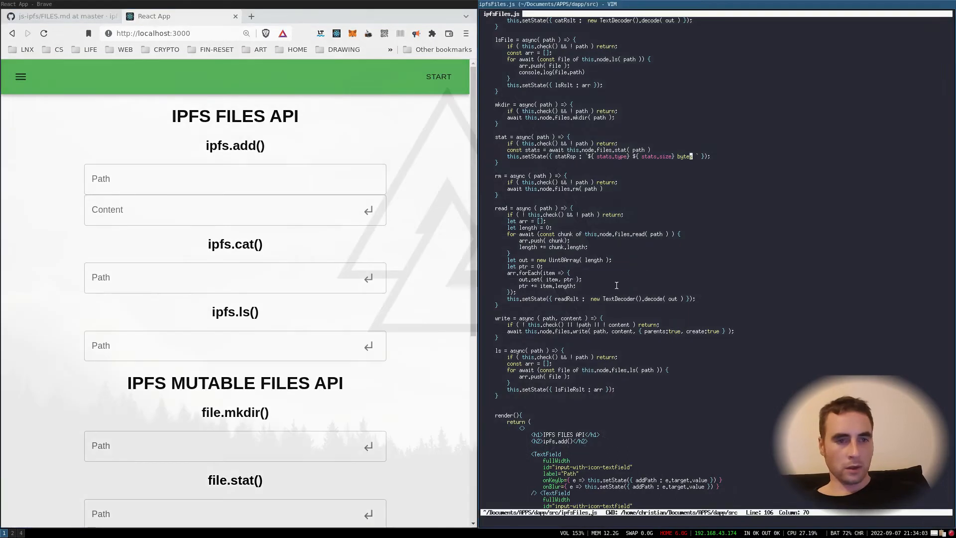
scroll(down, 3)
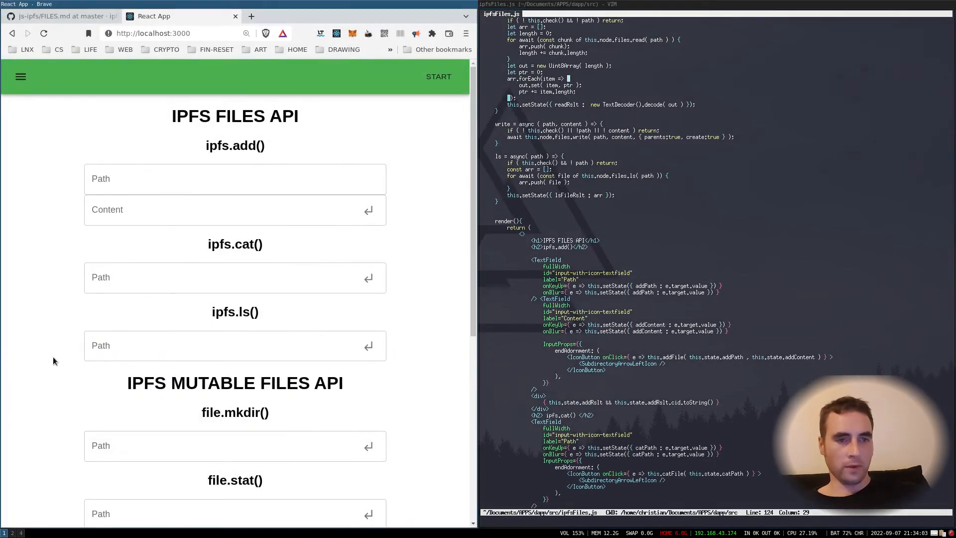
scroll(down, 3)
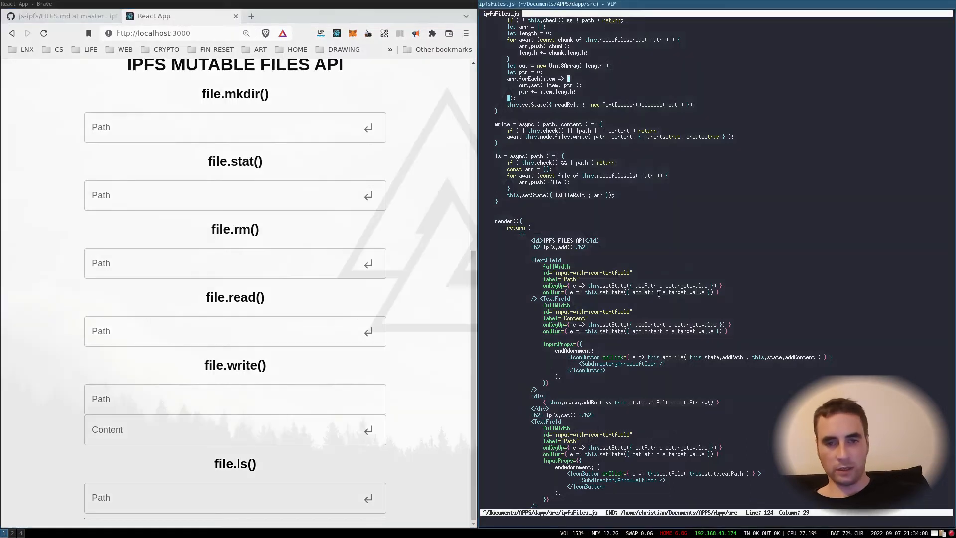
scroll(down, 3)
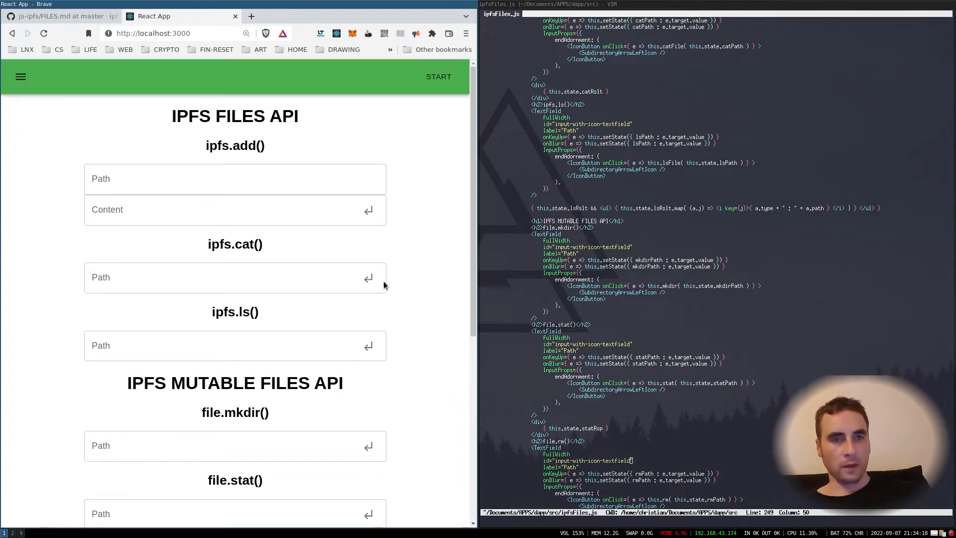
click(438, 76)
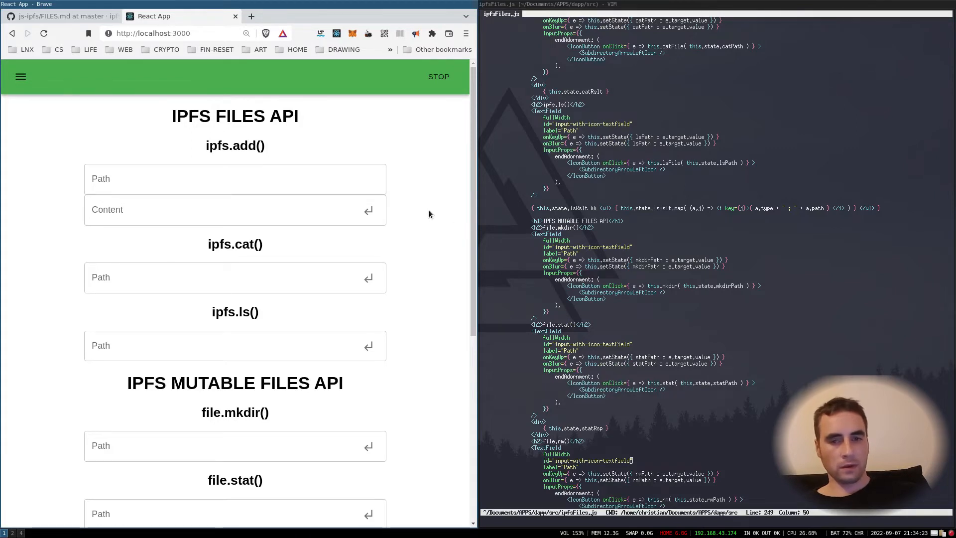
Step: Create /path with file.mkdir and stat it, showing 'directory 0 bytes'
scroll(down, 3)
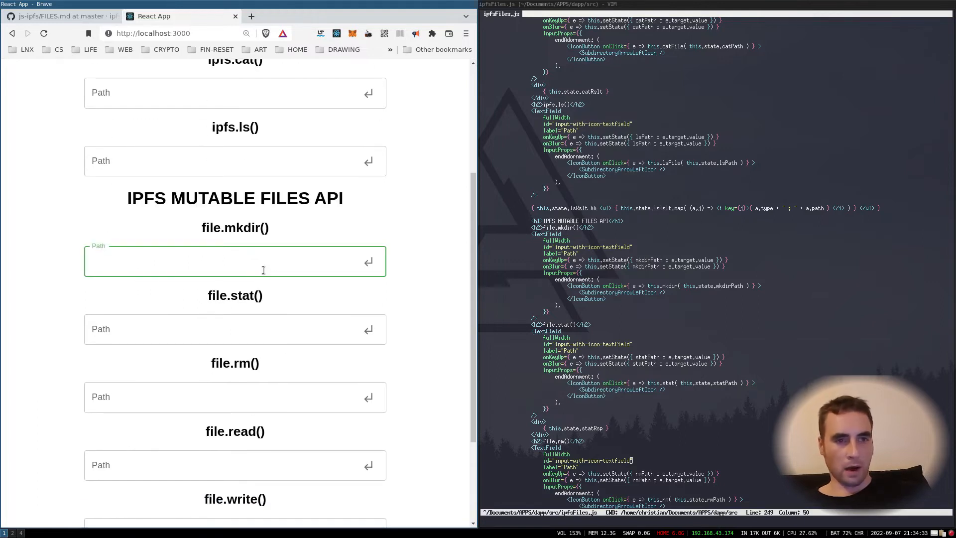
text(/path)
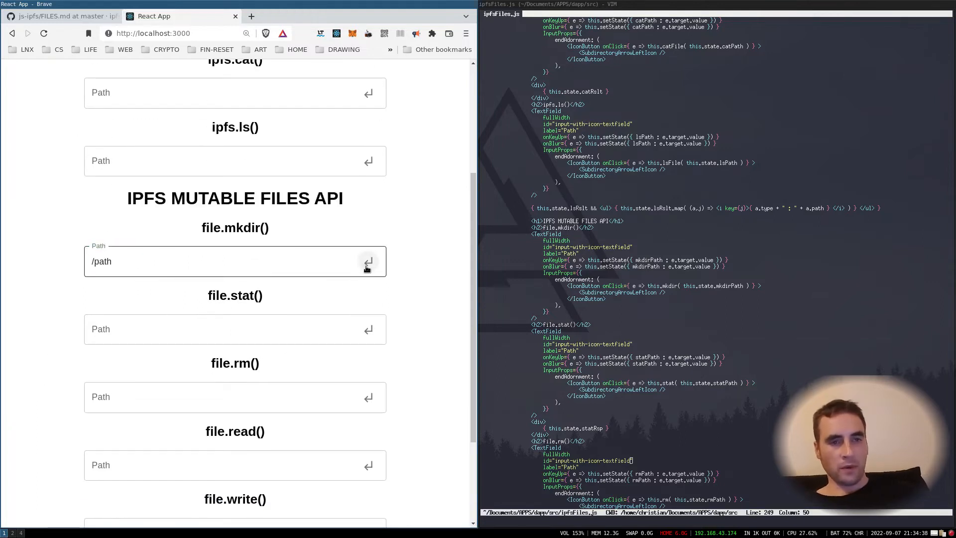
mouse_move(451, 250)
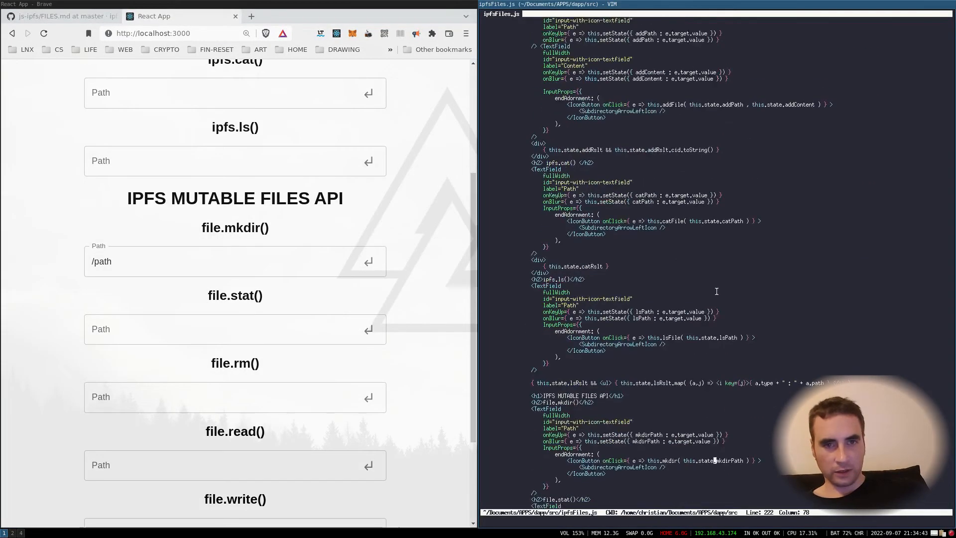
scroll(down, 3)
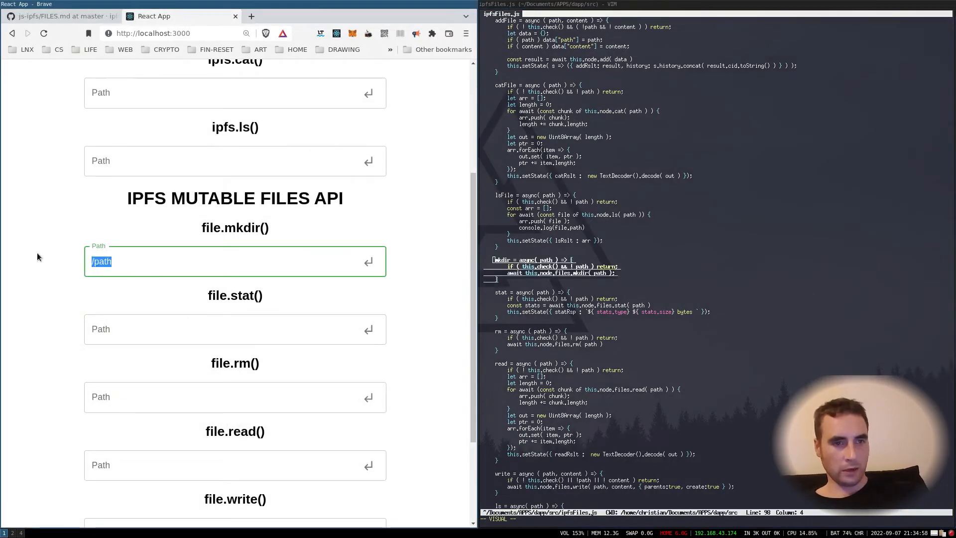
click(235, 329)
text(/path)
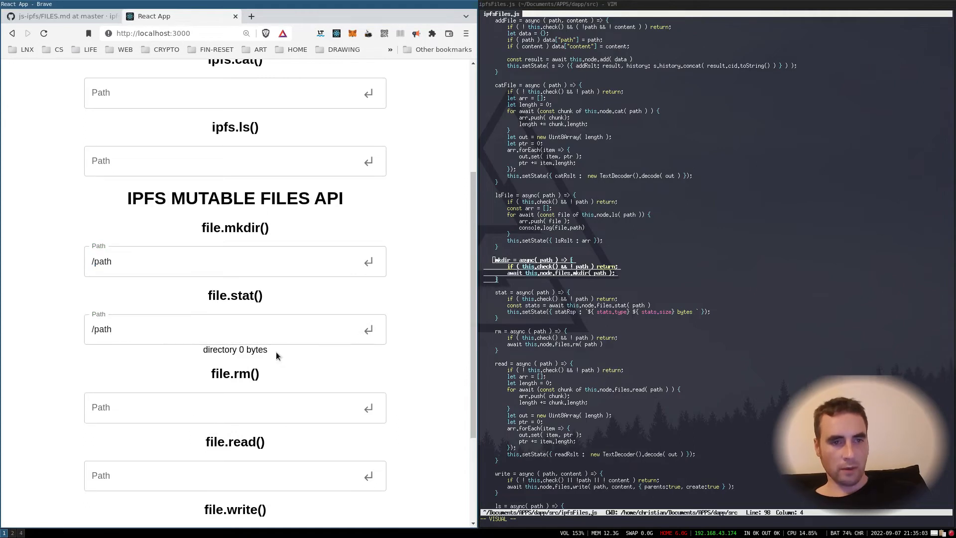
double_click(235, 349)
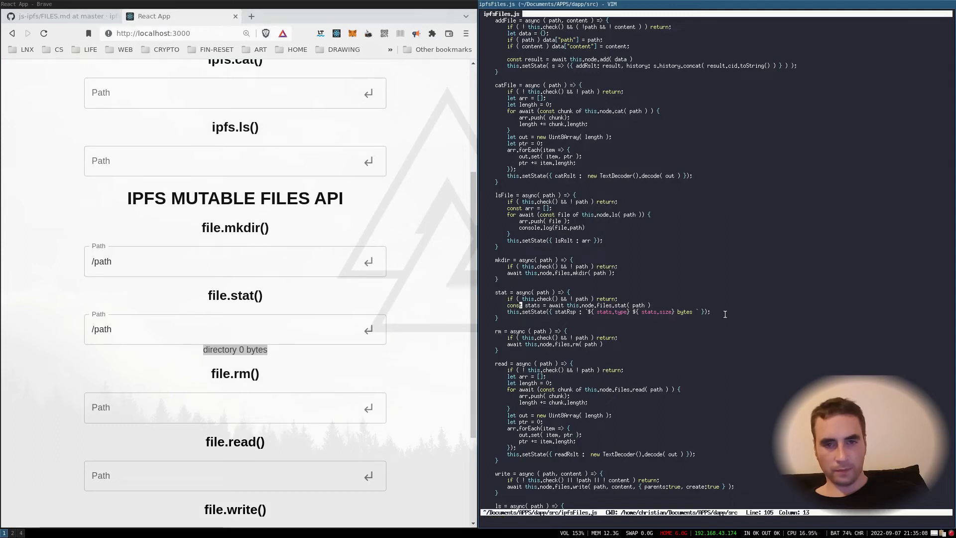
key(V)
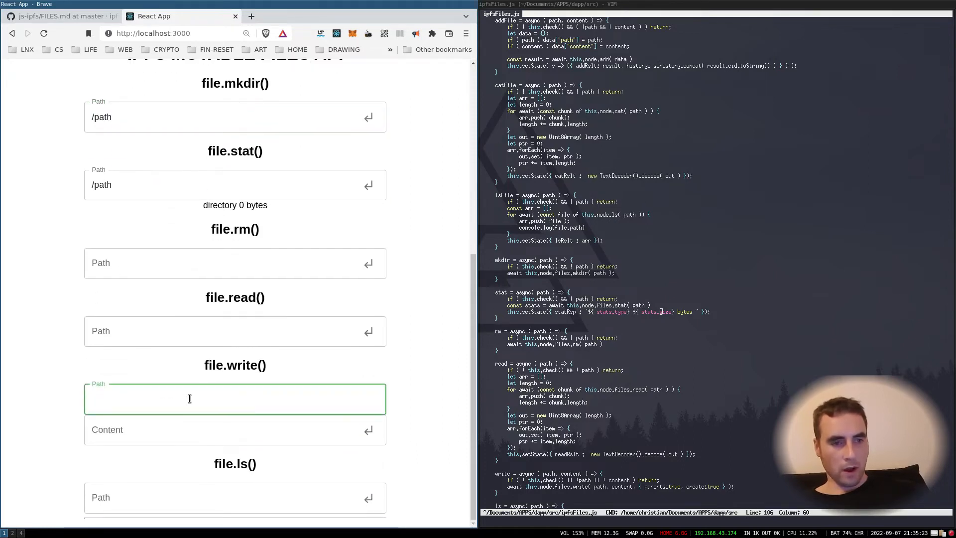
Step: Write 'Hello 01' to /path/file.txt and read it back with file.read
text(/path/)
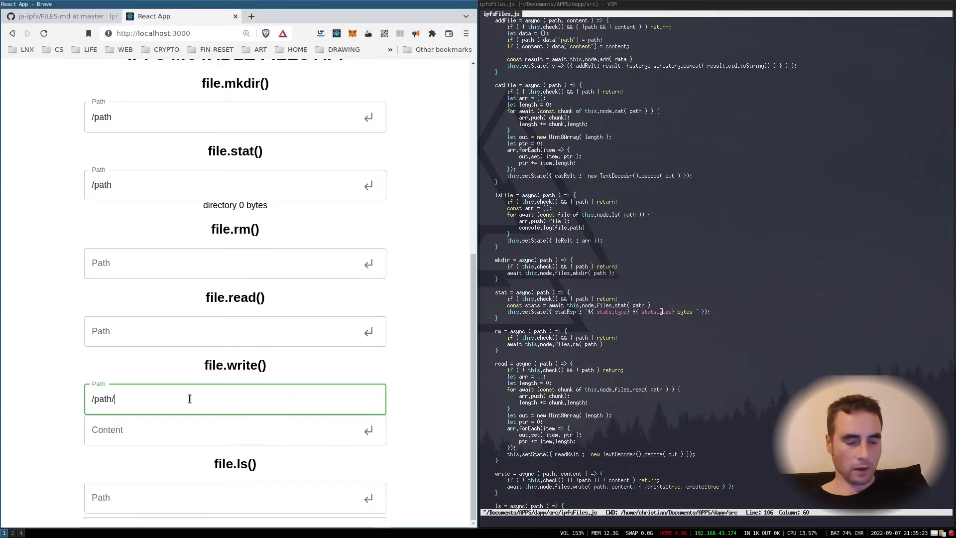
text(Hello 01)
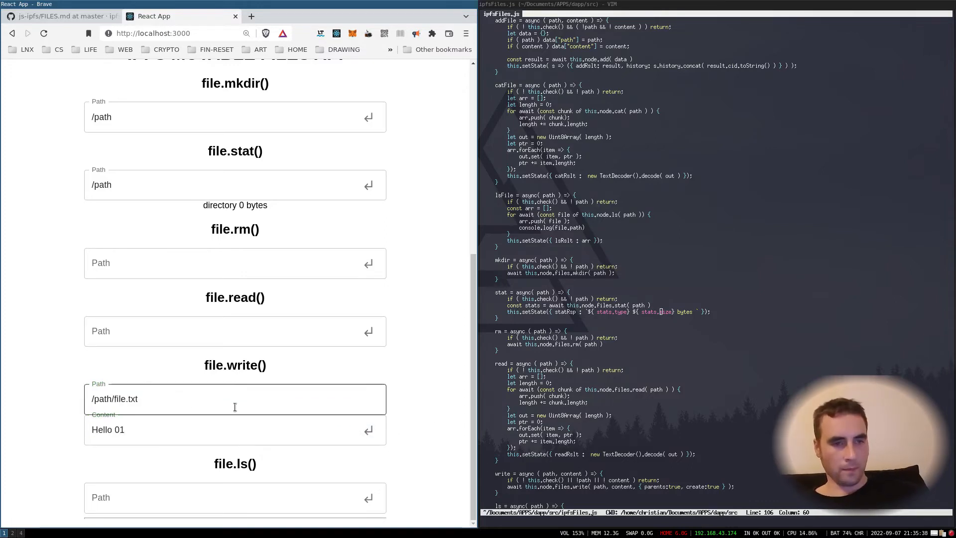
double_click(115, 399)
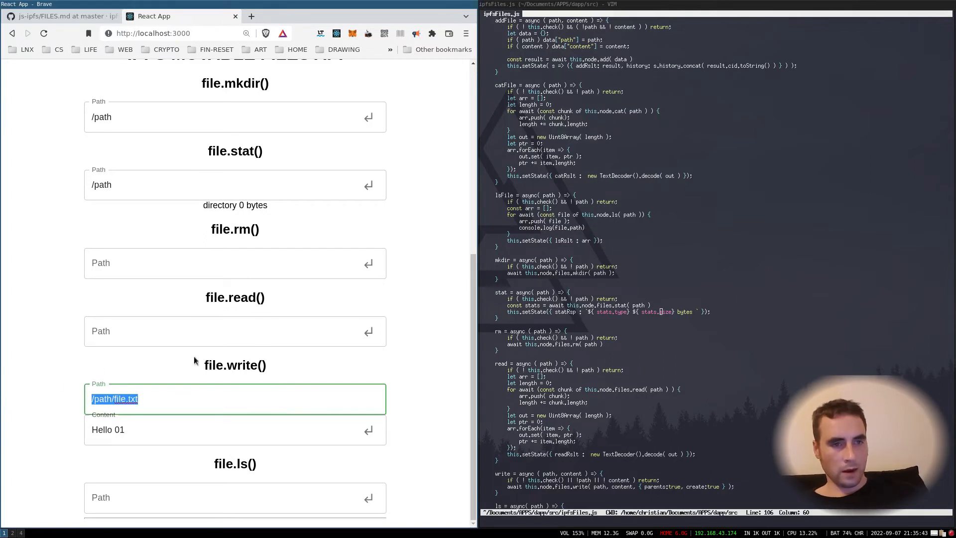
click(235, 331)
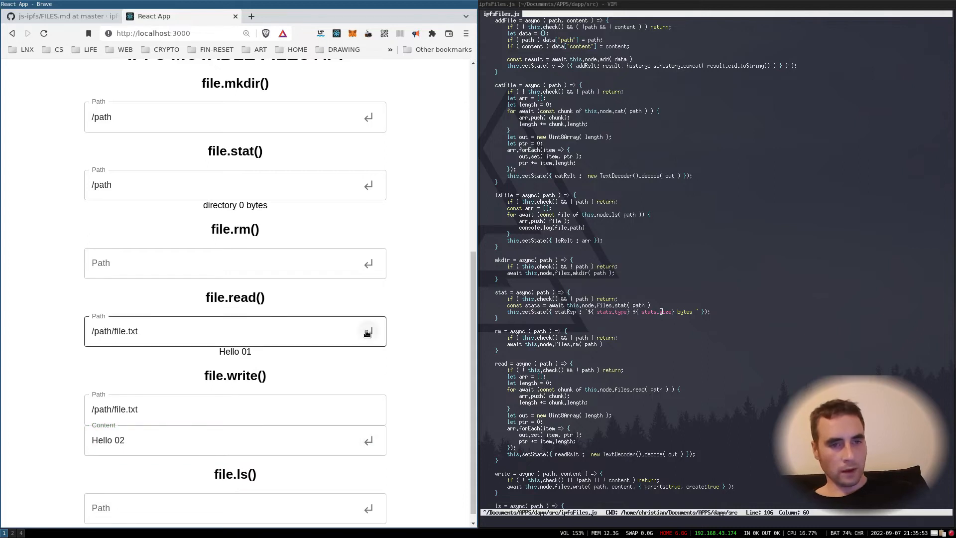
click(367, 331)
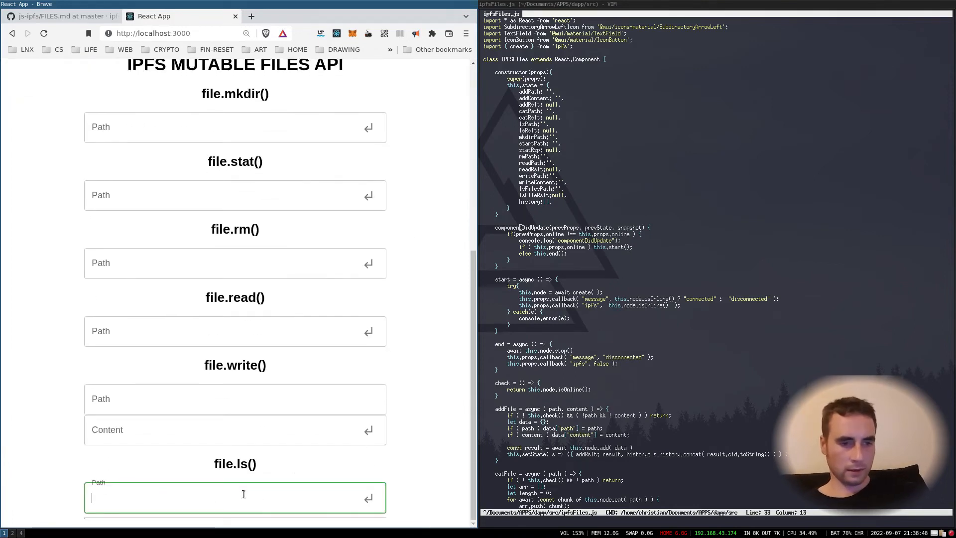
Step: List / with file.ls, then ipfs.ls the path folder's CID to reveal file.txt
text(/)
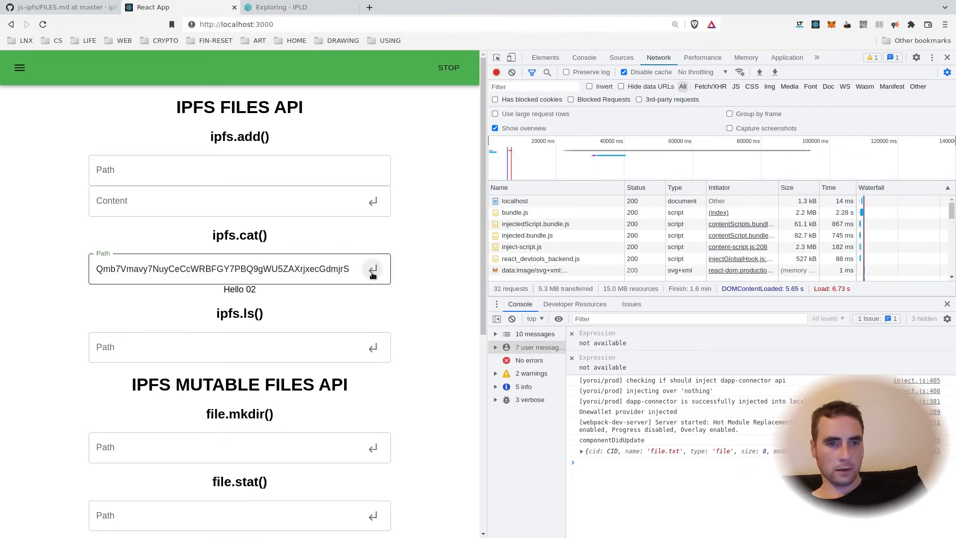
double_click(240, 289)
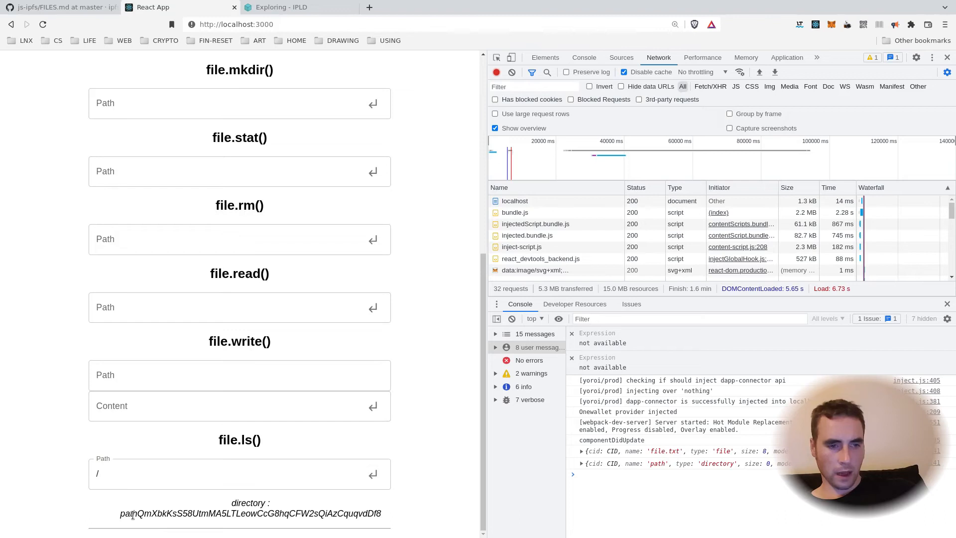
double_click(128, 514)
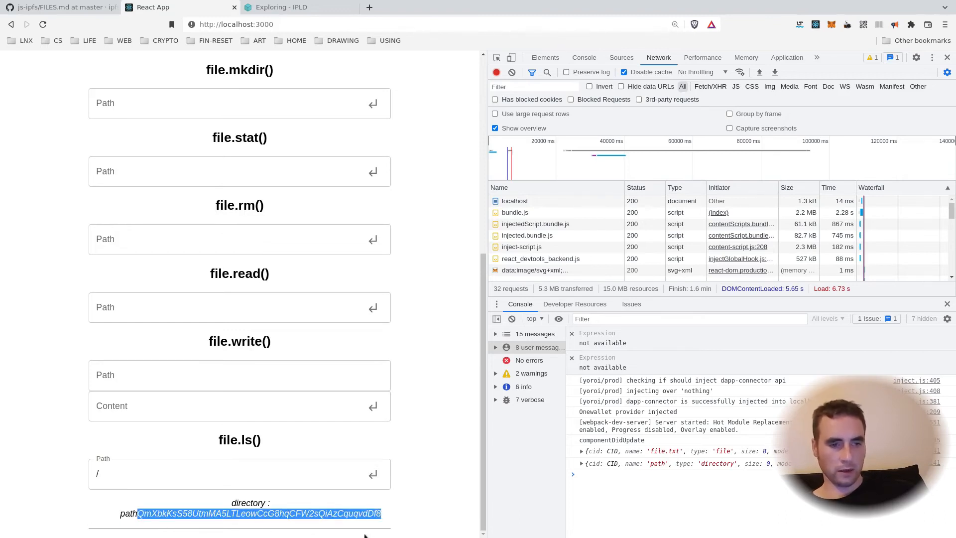
click(620, 58)
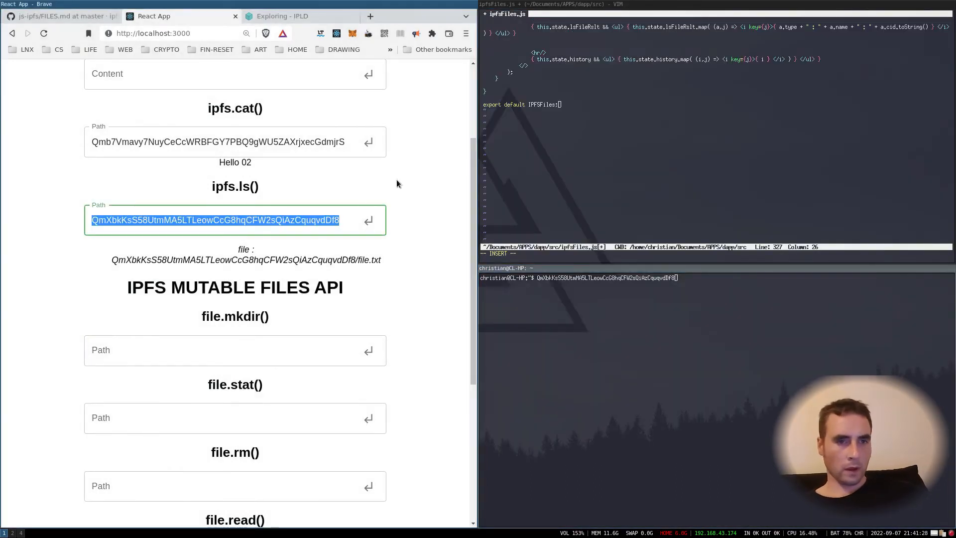
Step: Write 'Hello 03' into /path/file1.txt
scroll(down, 3)
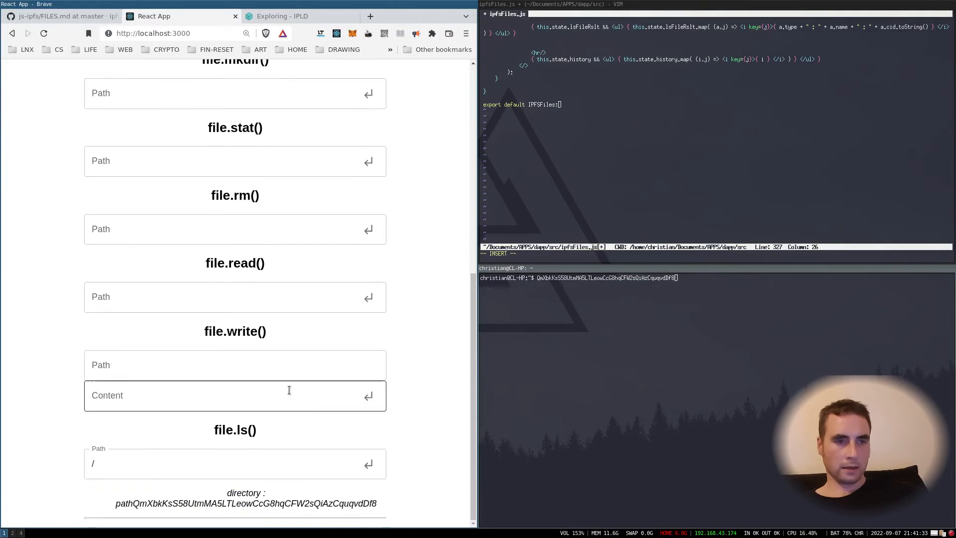
click(235, 365)
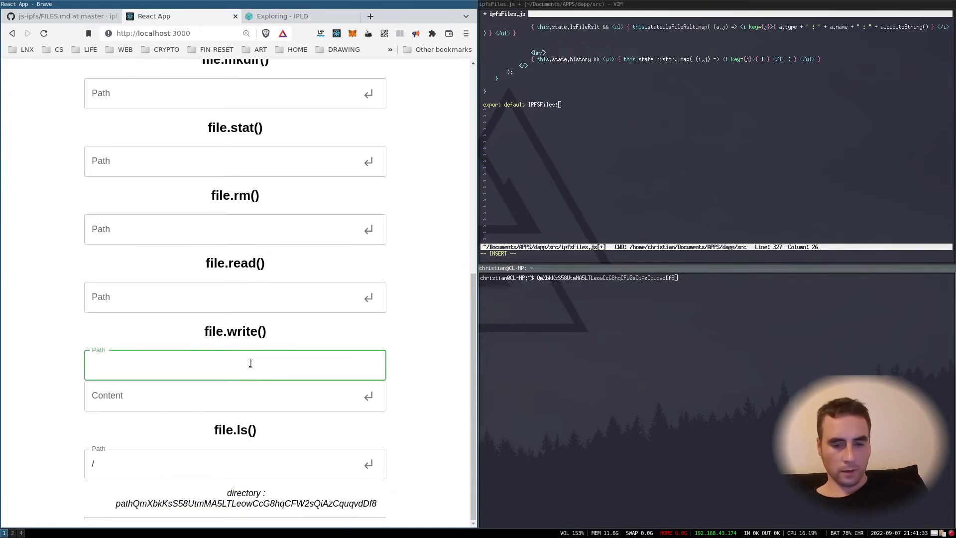
text(/fi)
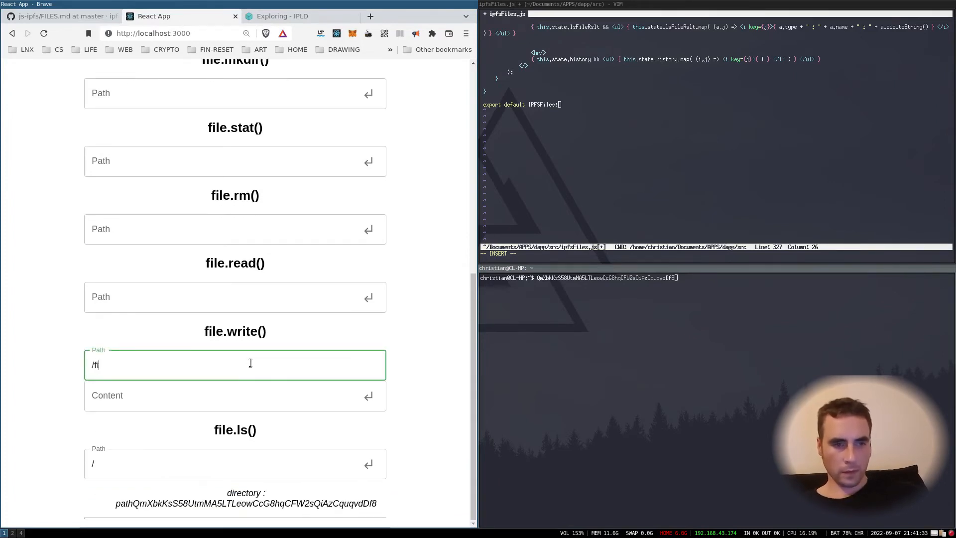
key(BackSpace)
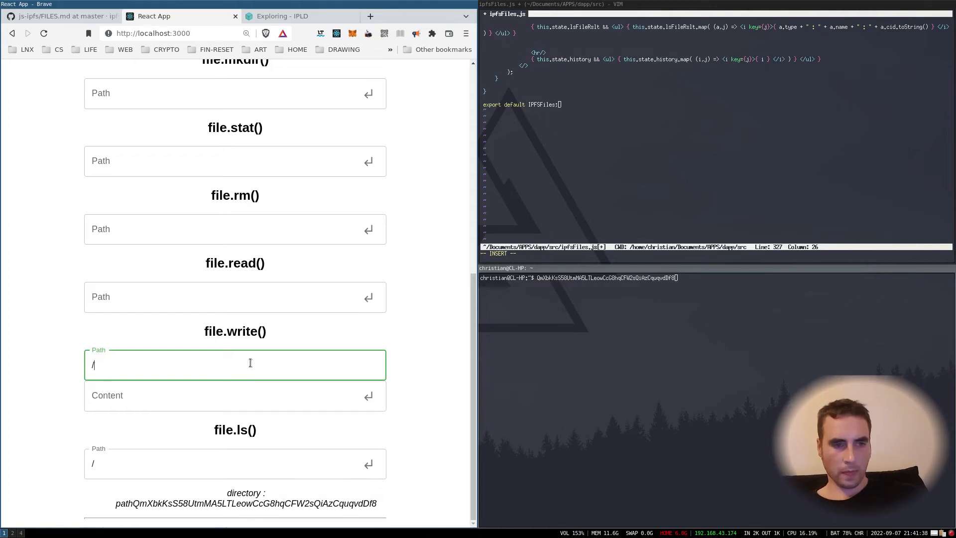
text(path/)
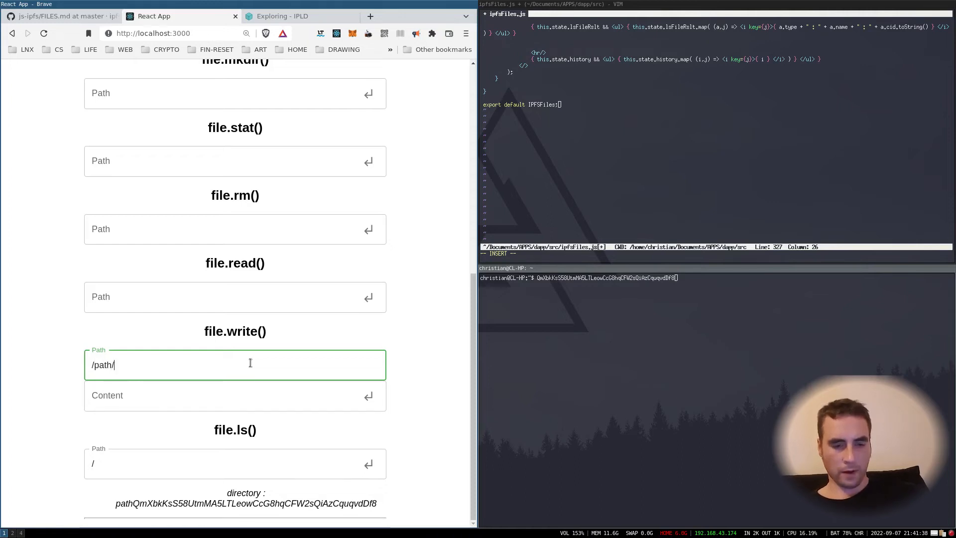
text(file1.txt)
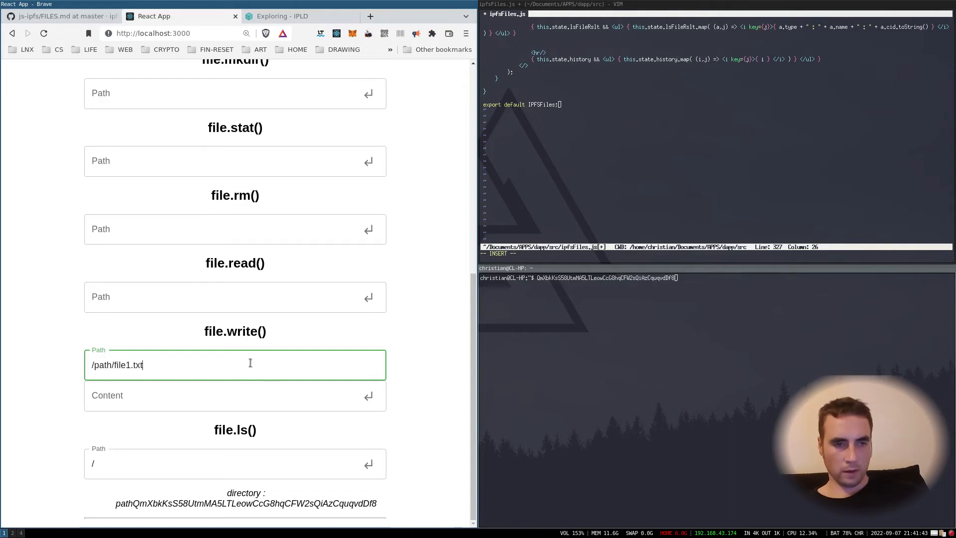
text(Hello 0)
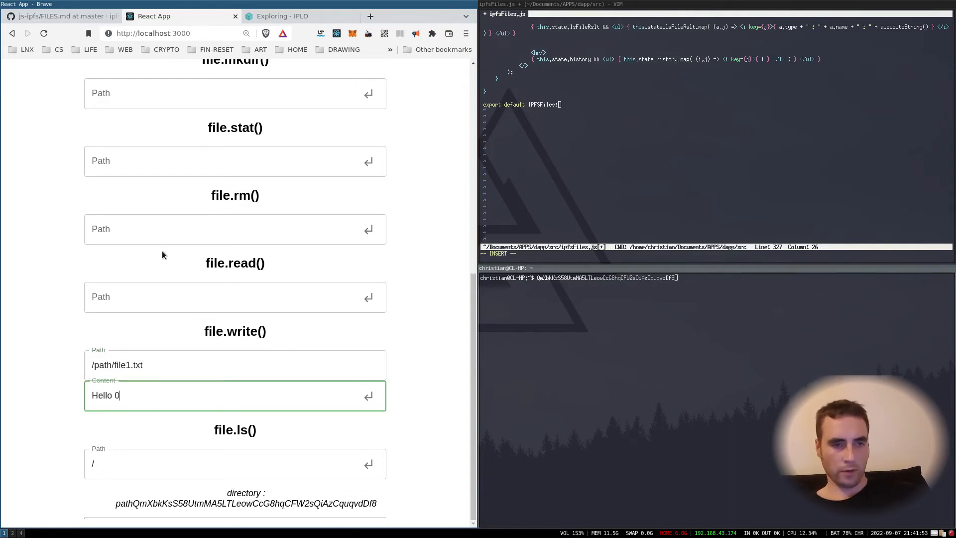
text(3)
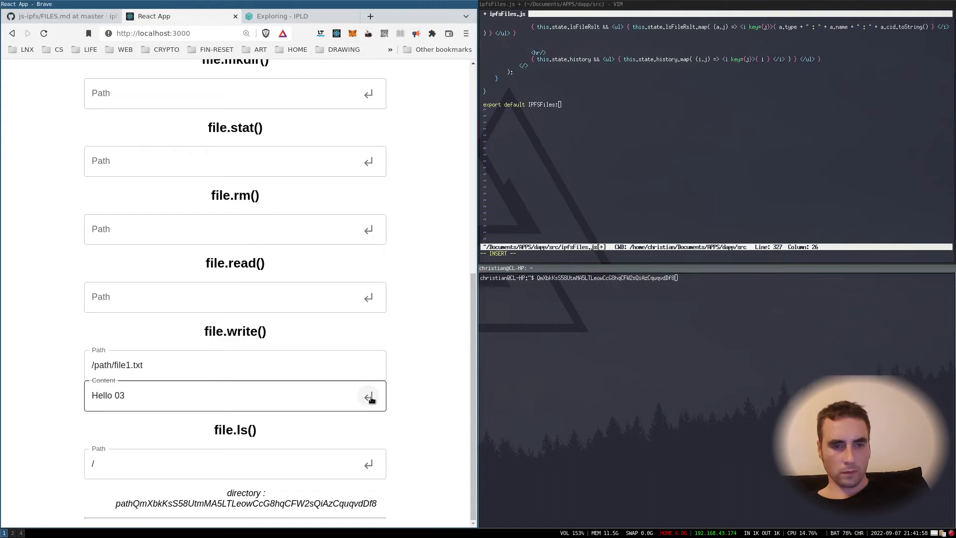
click(207, 365)
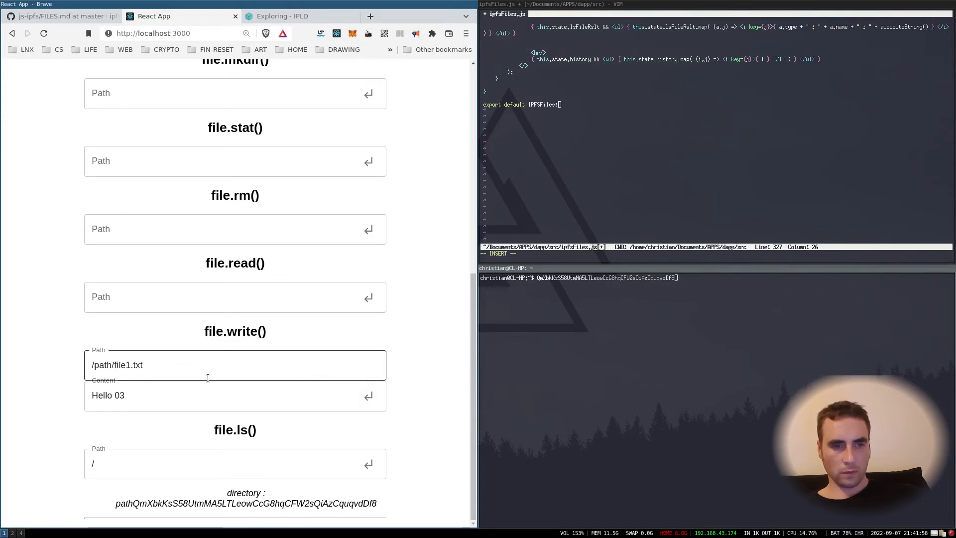
Step: List the root directory again and select the updated path folder CID
click(234, 464)
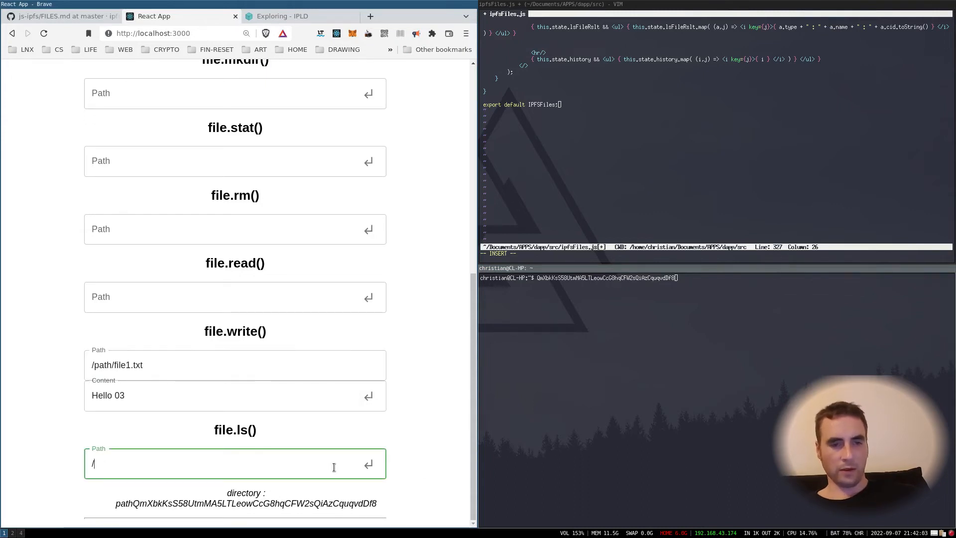
click(368, 464)
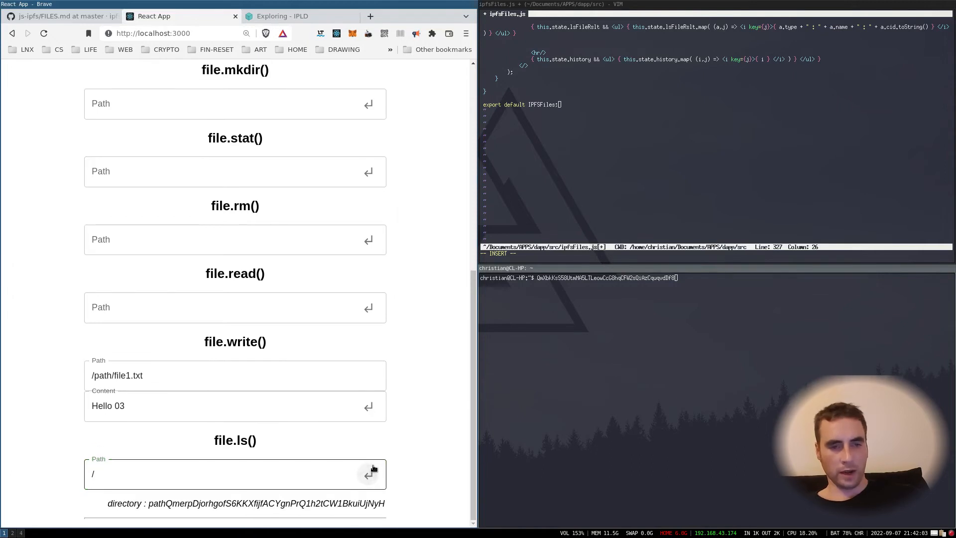
double_click(267, 503)
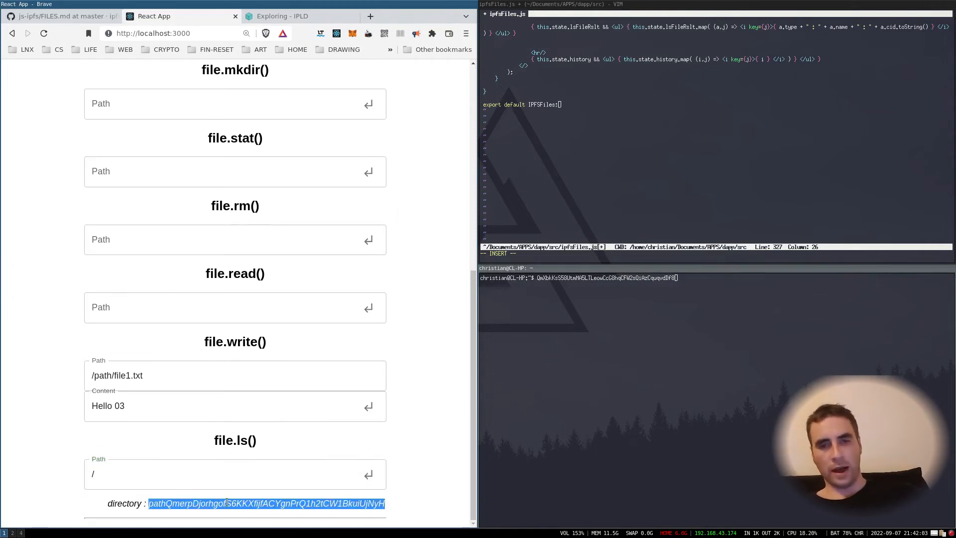
click(234, 375)
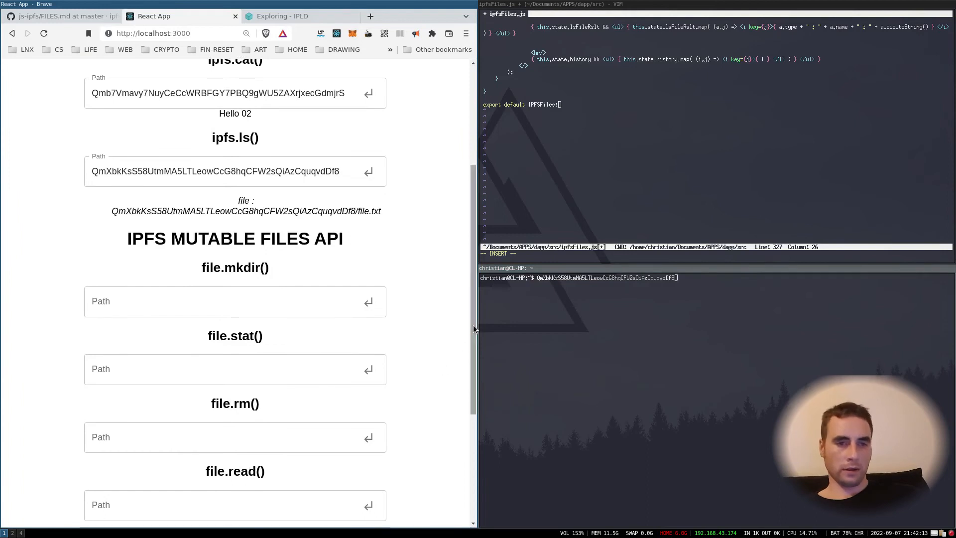
scroll(down, 3)
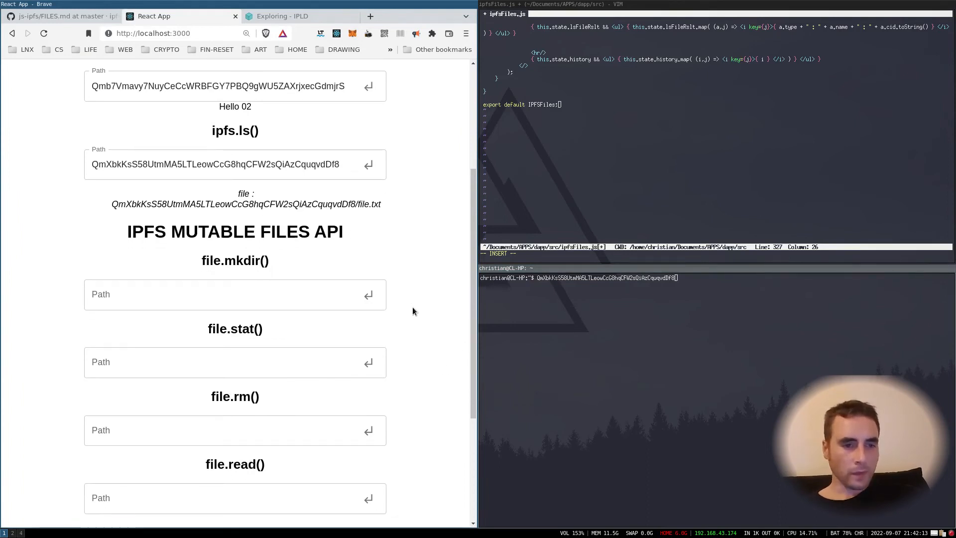
scroll(down, 3)
text(<h1>ipfs.name.publish()</h1>)
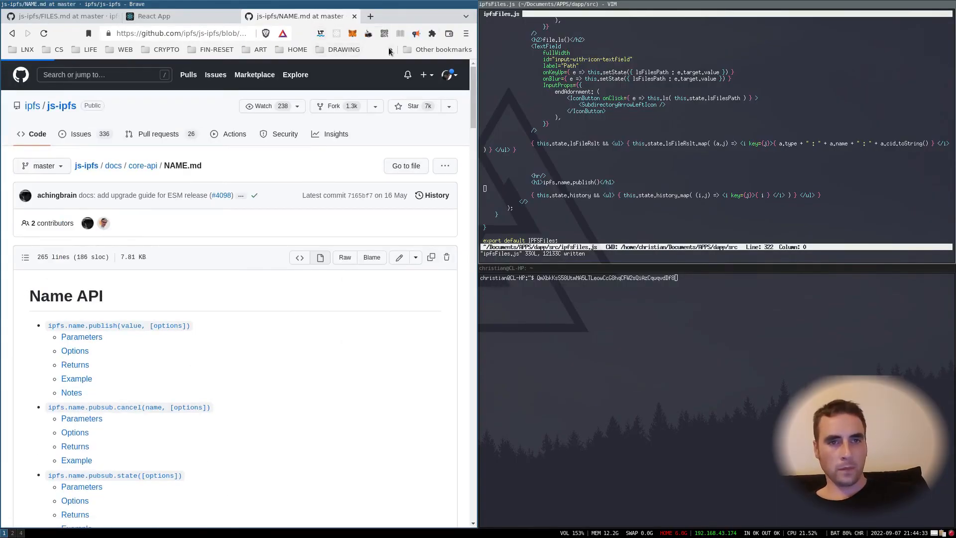
Step: Reload the Name API page, then return to FILES.md's ipfs.add Options table
click(389, 50)
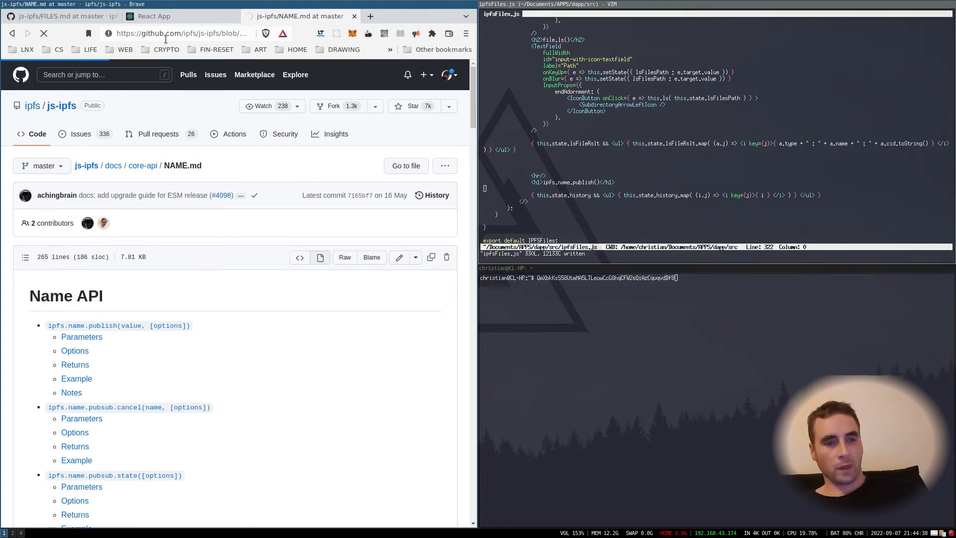
mouse_move(215, 73)
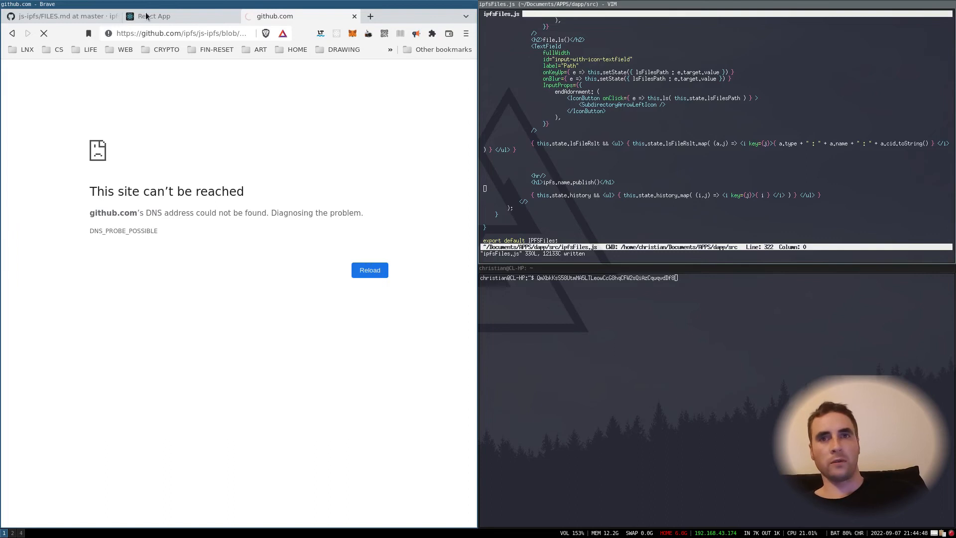
click(57, 16)
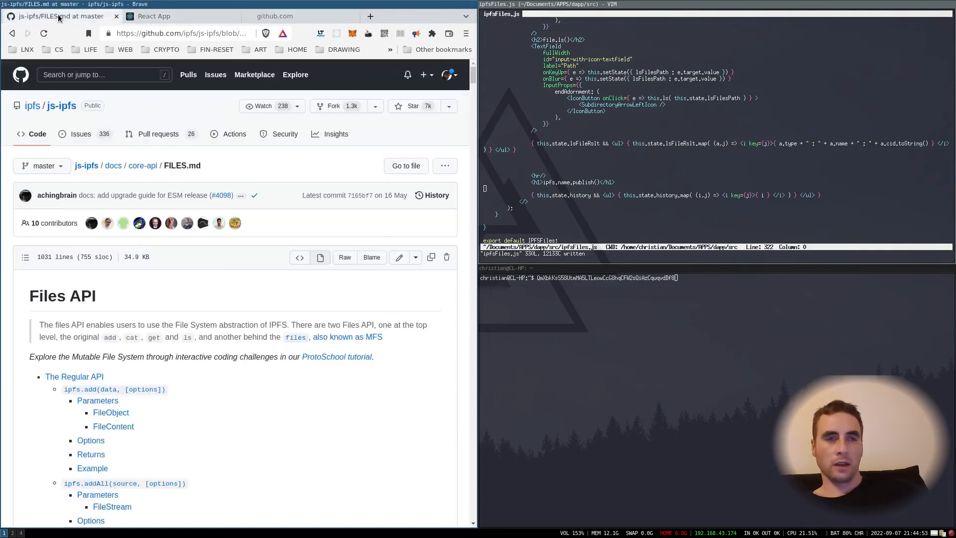
scroll(down, 3)
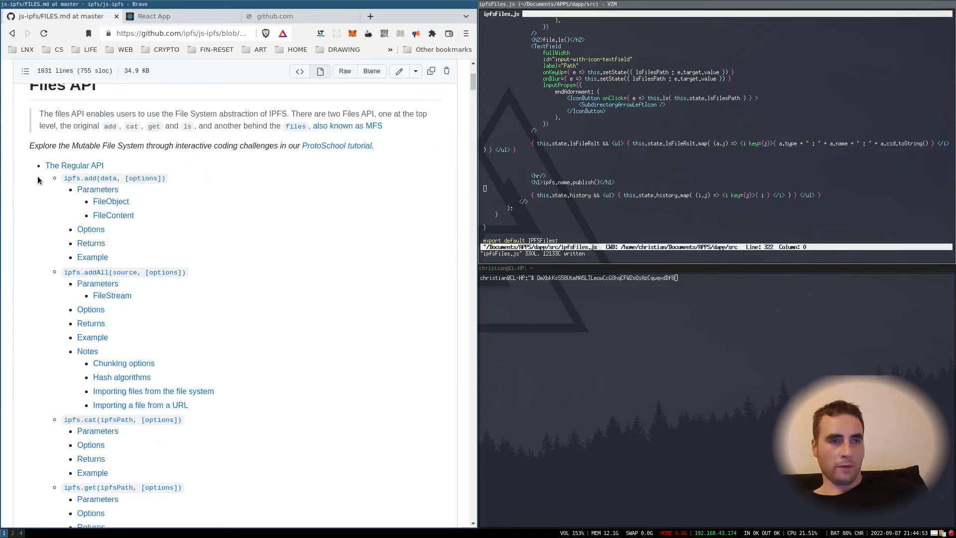
scroll(down, 3)
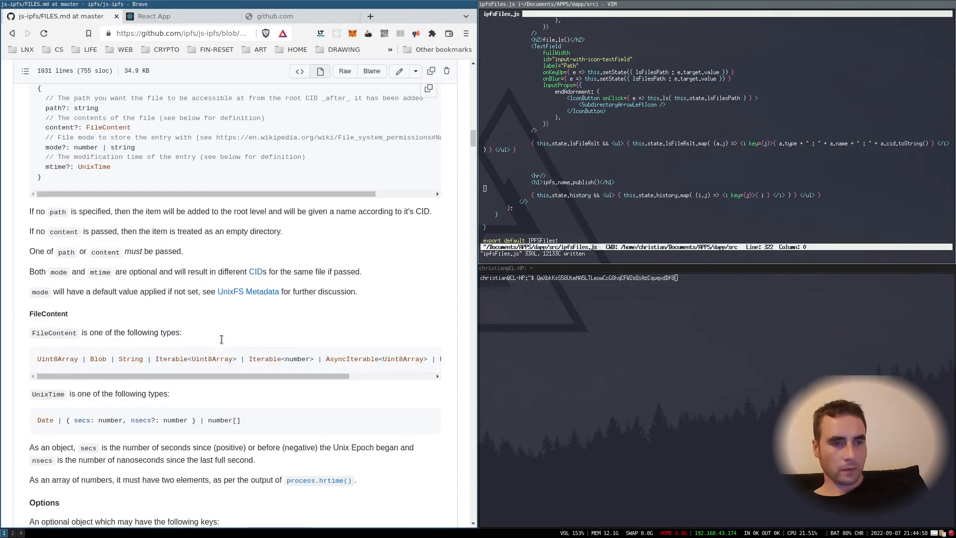
scroll(down, 3)
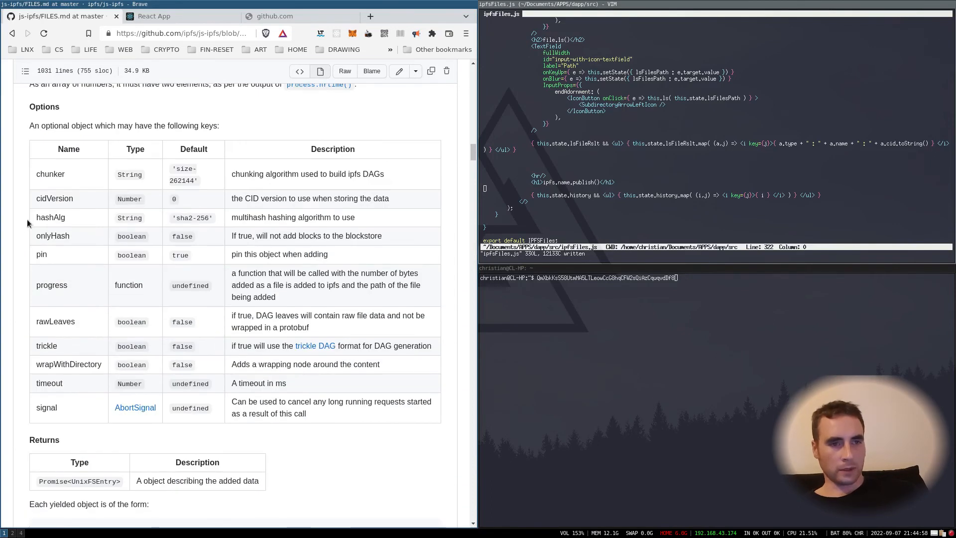
mouse_move(183, 157)
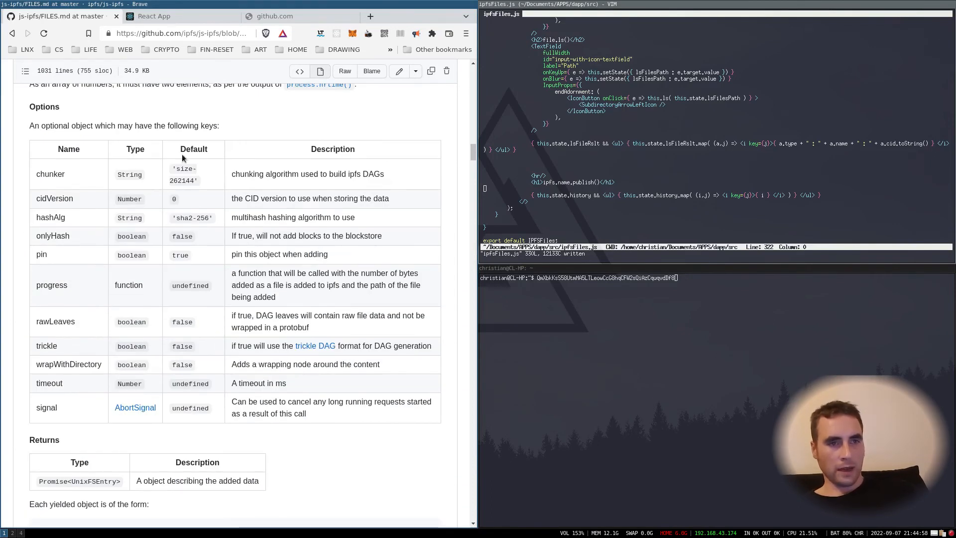
double_click(179, 254)
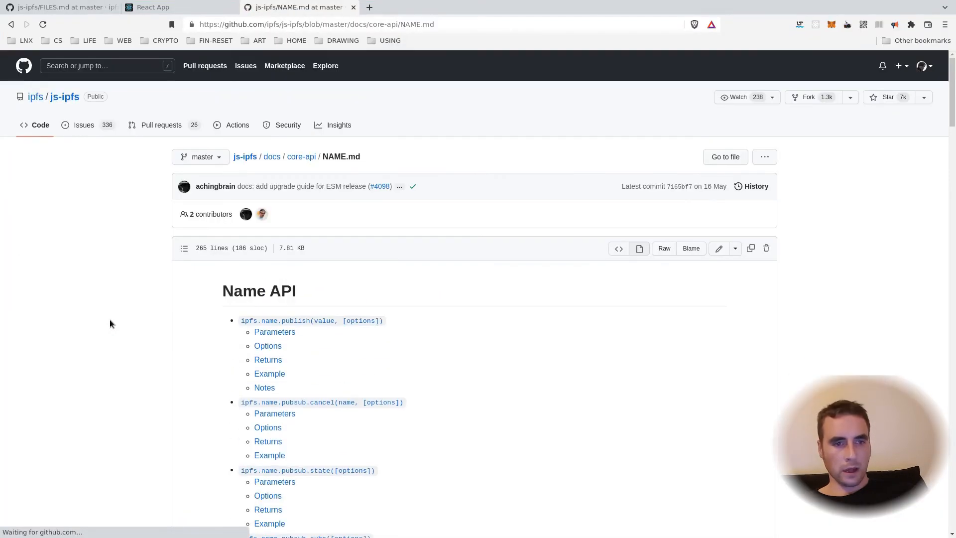
Step: Scroll through ipfs.name.publish's Parameters, Options, Returns and Example sections on NAME.md
scroll(down, 3)
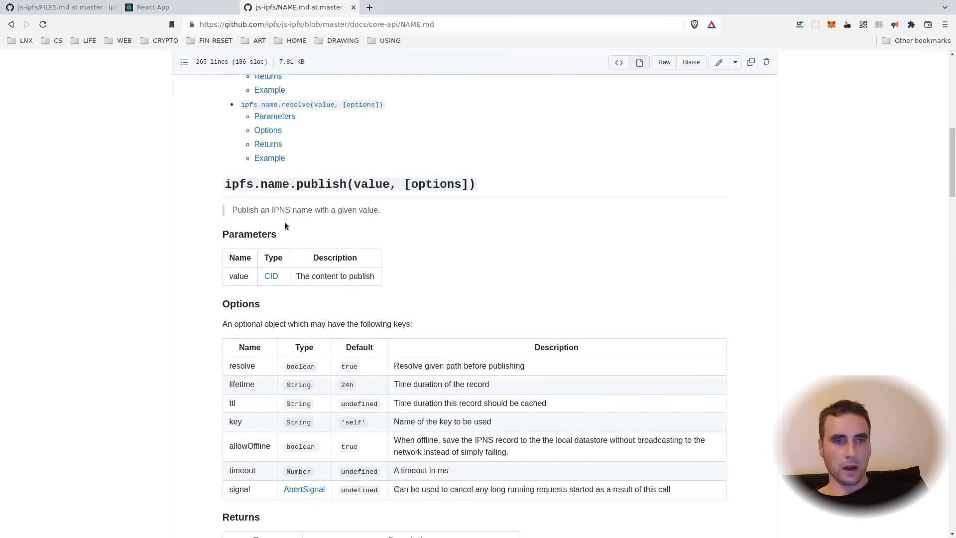
mouse_move(299, 214)
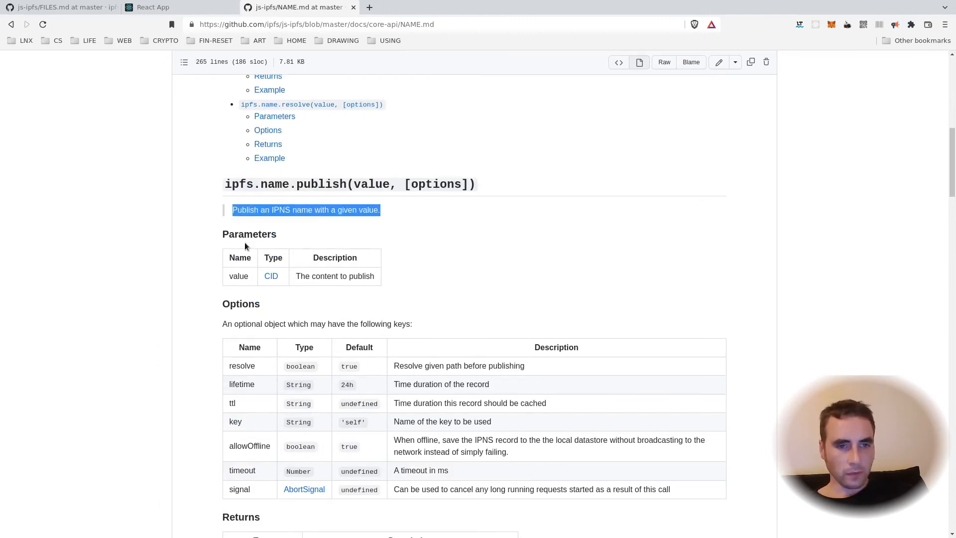
scroll(down, 3)
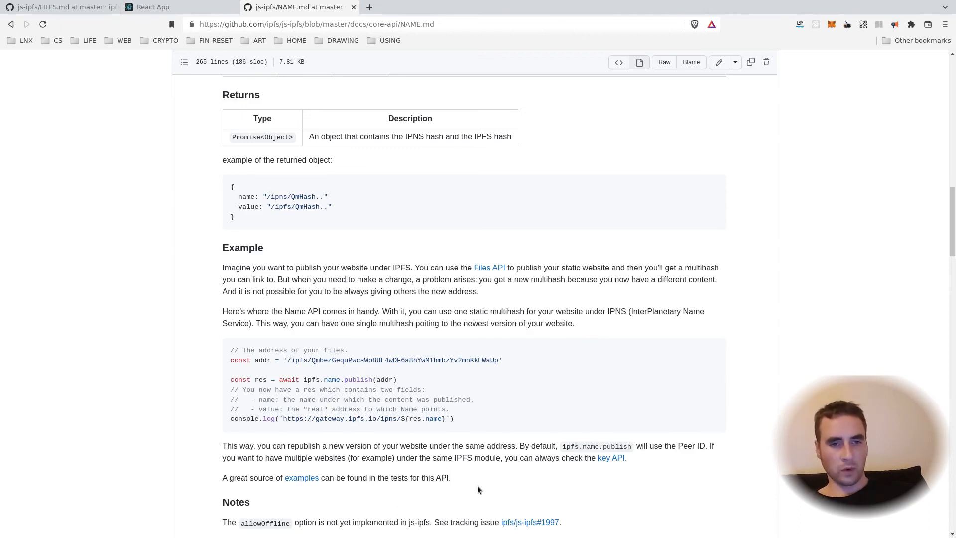
scroll(down, 3)
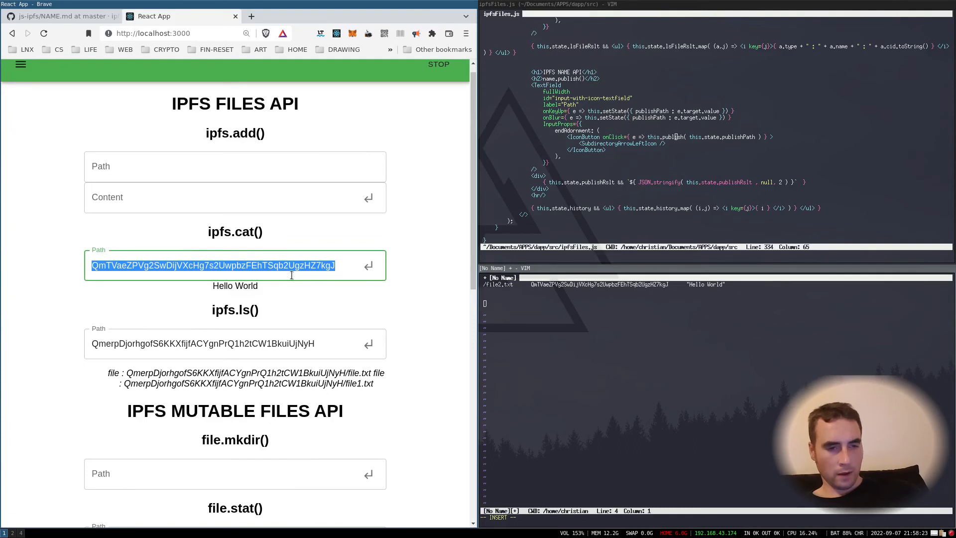
Step: Resolve the pasted IPNS name in the name.resolve form to get its /ipfs/ path
scroll(down, 3)
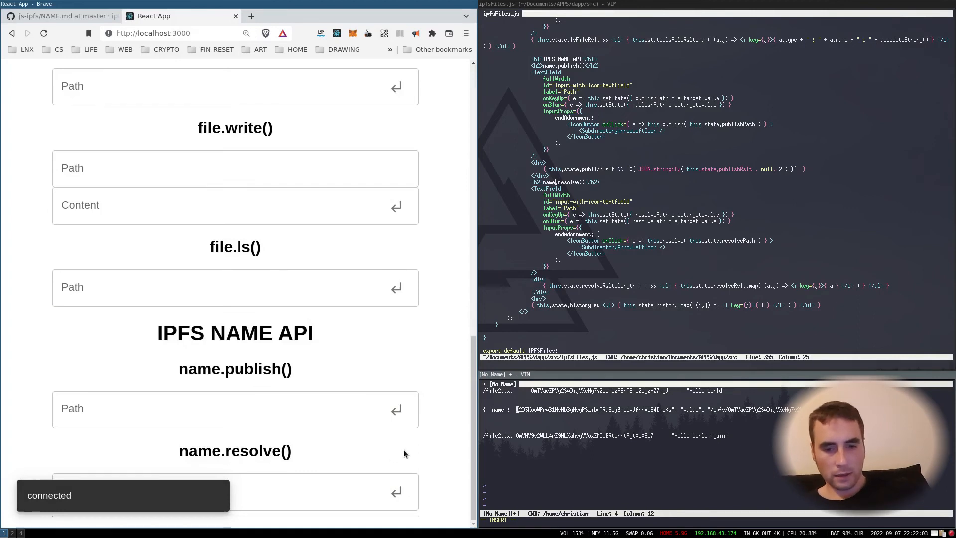
mouse_move(308, 498)
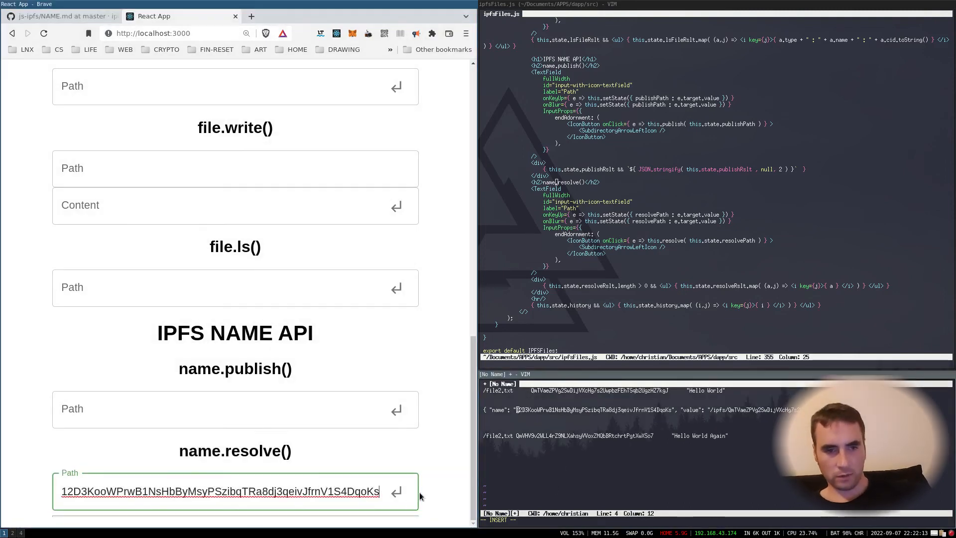
click(394, 492)
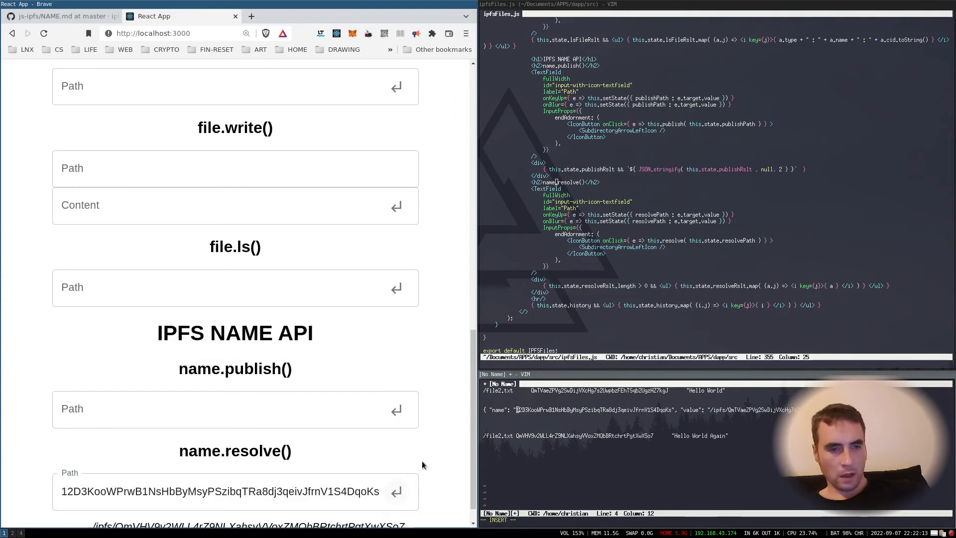
scroll(down, 3)
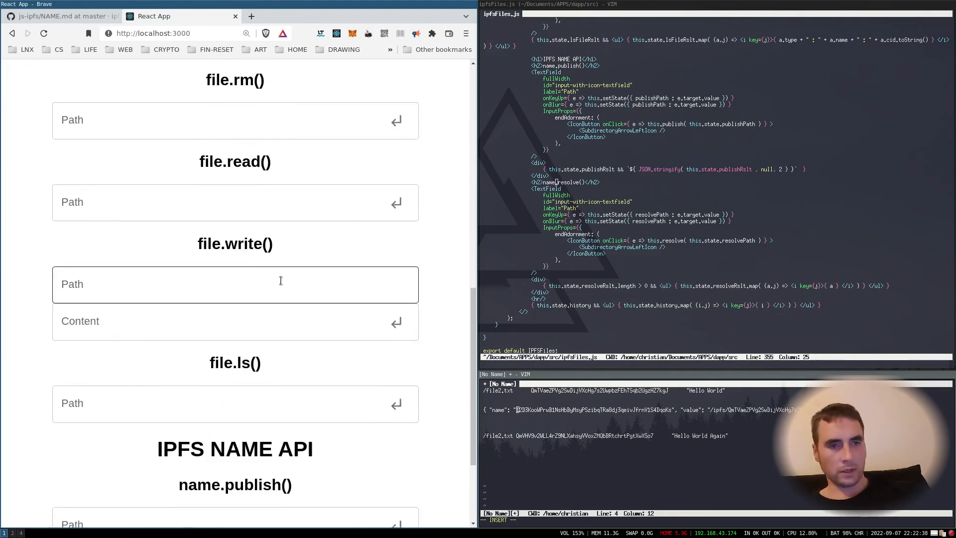
Step: Write 'Hello World Yet Again' to /file2.txt
scroll(down, 3)
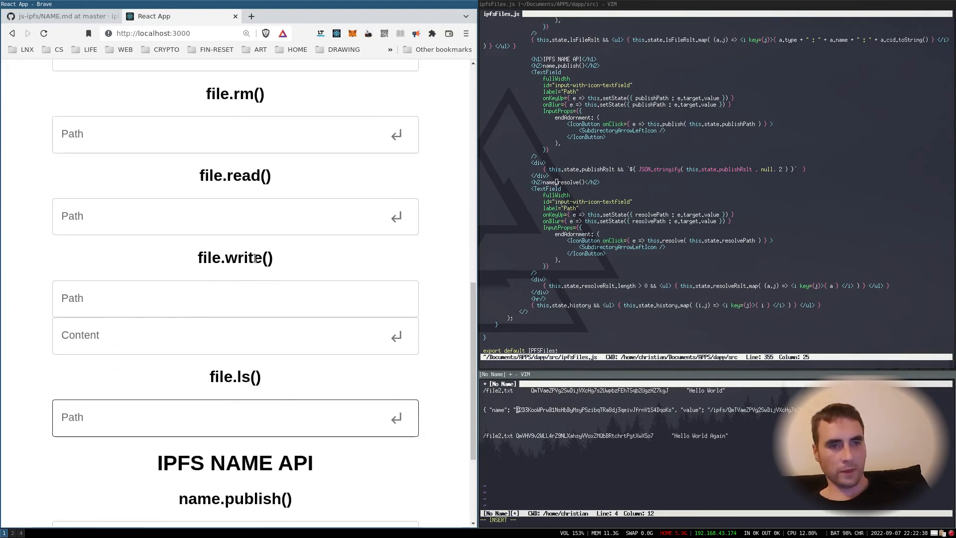
click(231, 336)
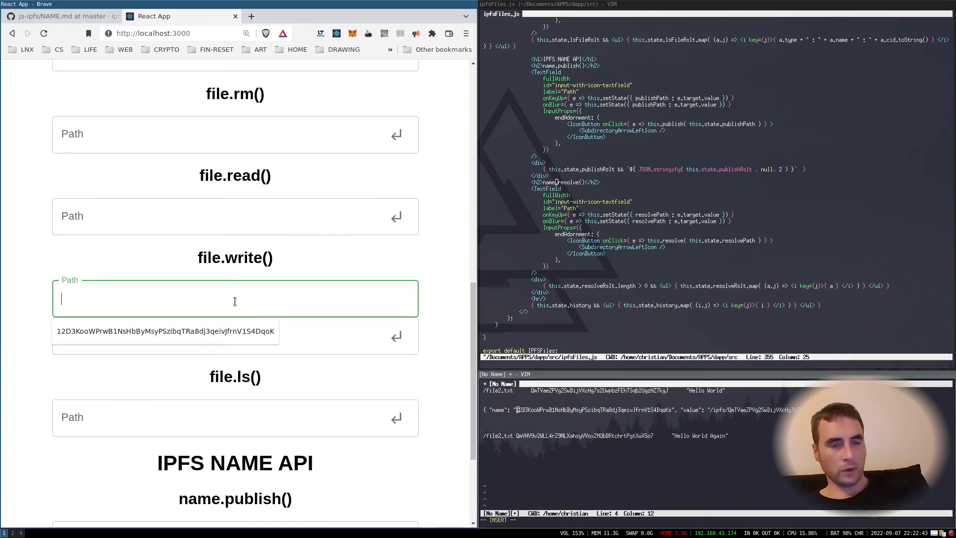
text(/file2.txt)
click(236, 336)
text(Hello World Yet Again)
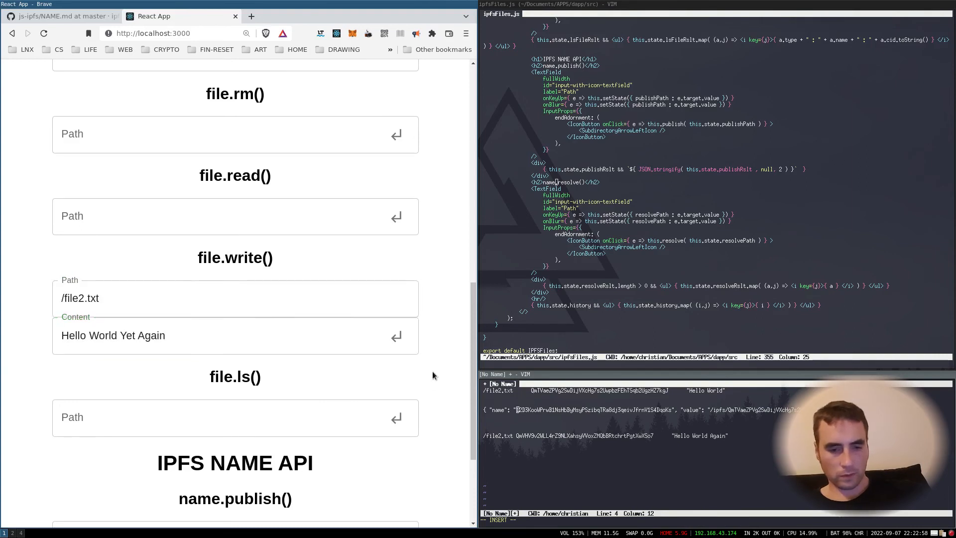
click(140, 298)
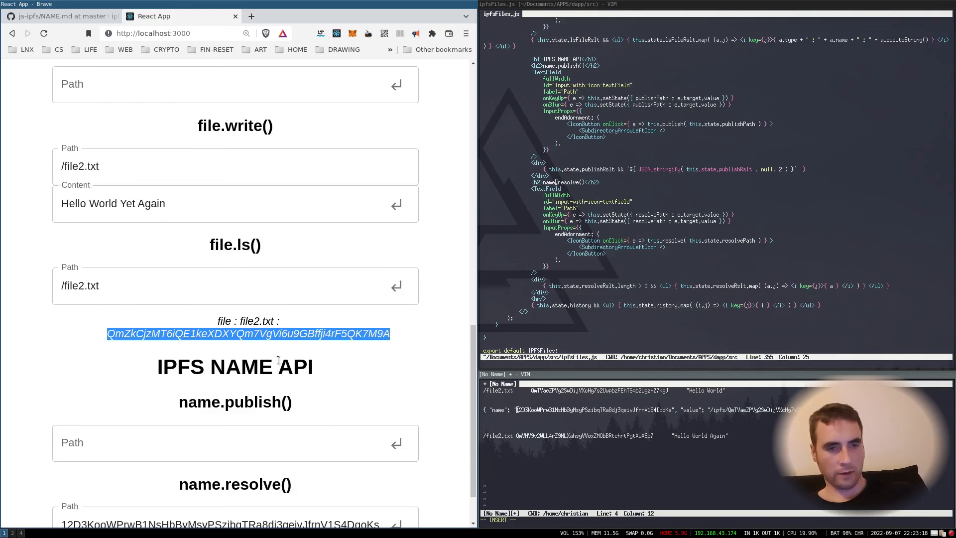
Step: Publish the new file hash to IPNS and resolve the name to it
click(396, 380)
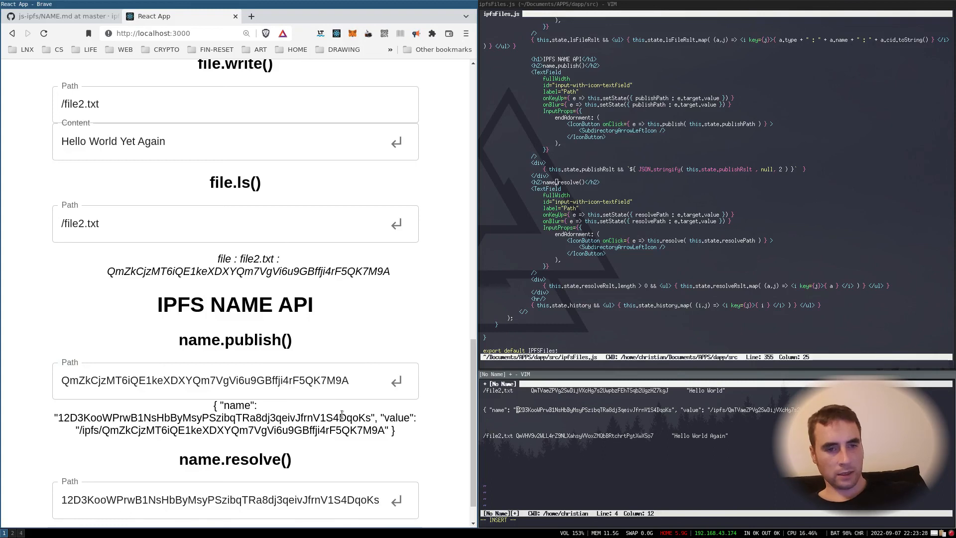
drag(58, 417, 372, 418)
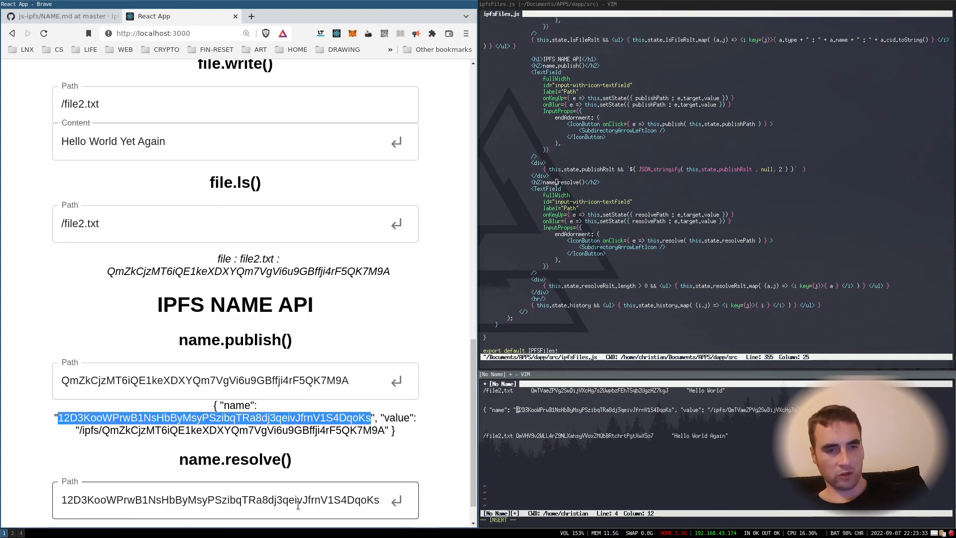
click(234, 499)
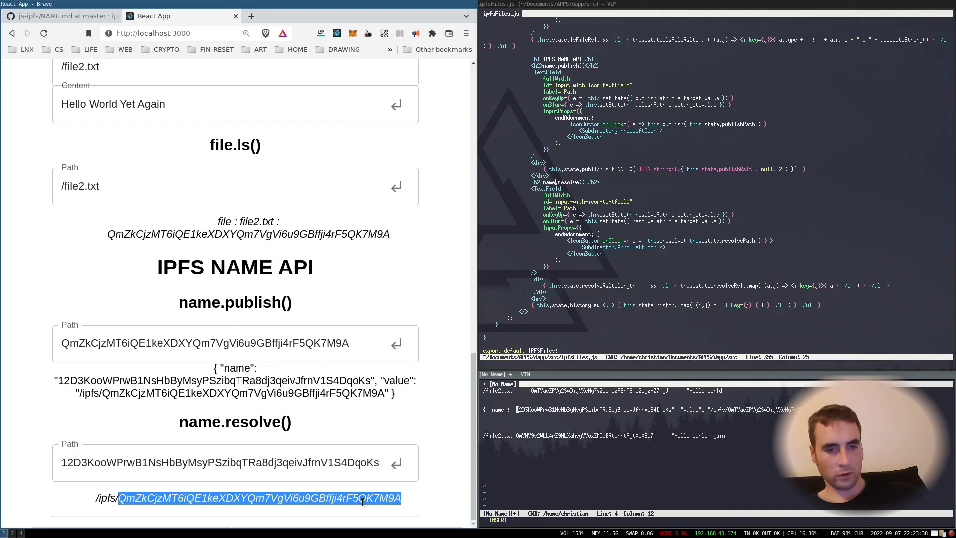
Step: Cat the new hash QmZkCj… to show 'Hello World Yet Again'
scroll(down, 3)
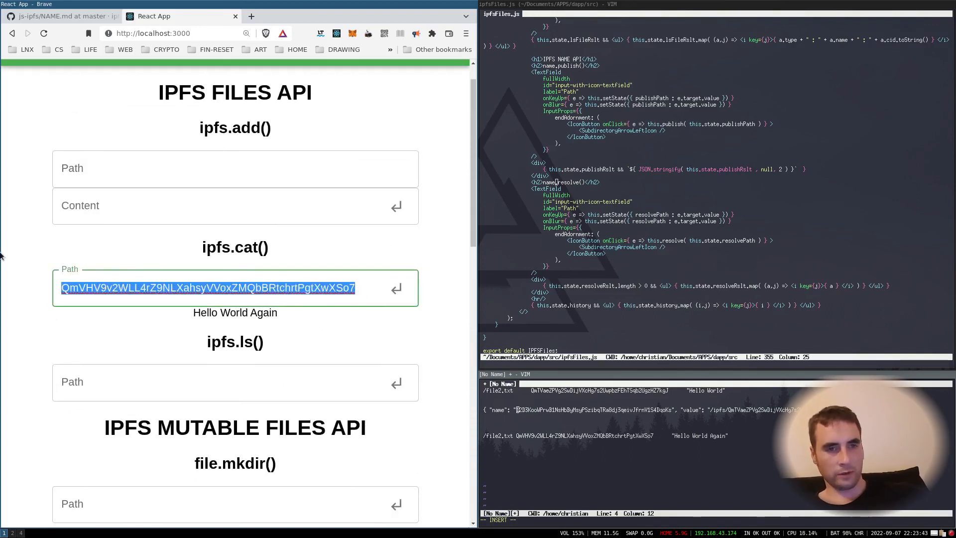
click(397, 287)
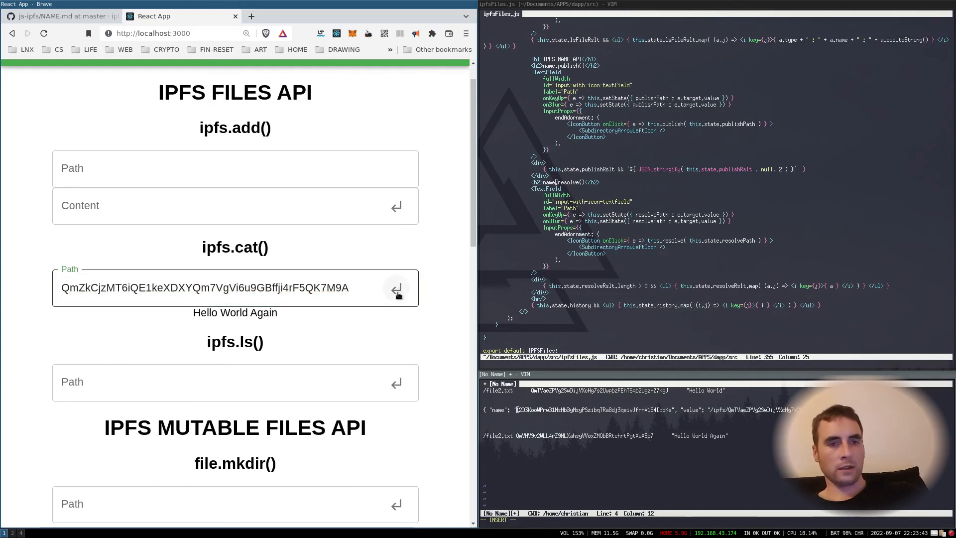
click(396, 288)
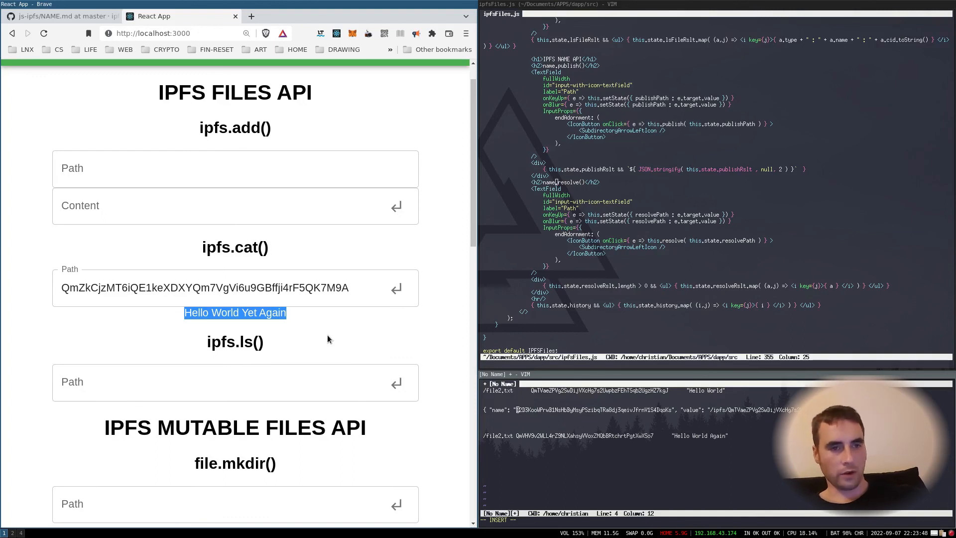
scroll(down, 3)
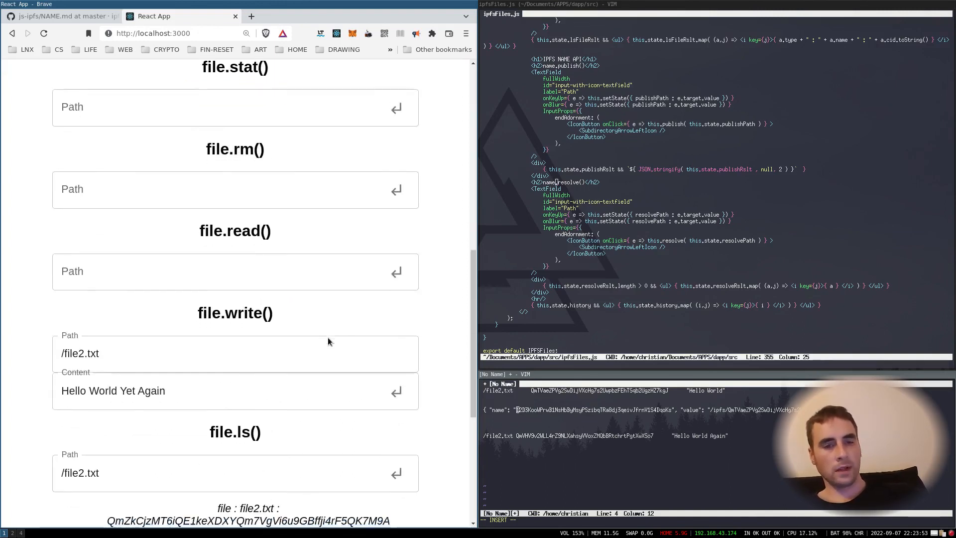
scroll(down, 3)
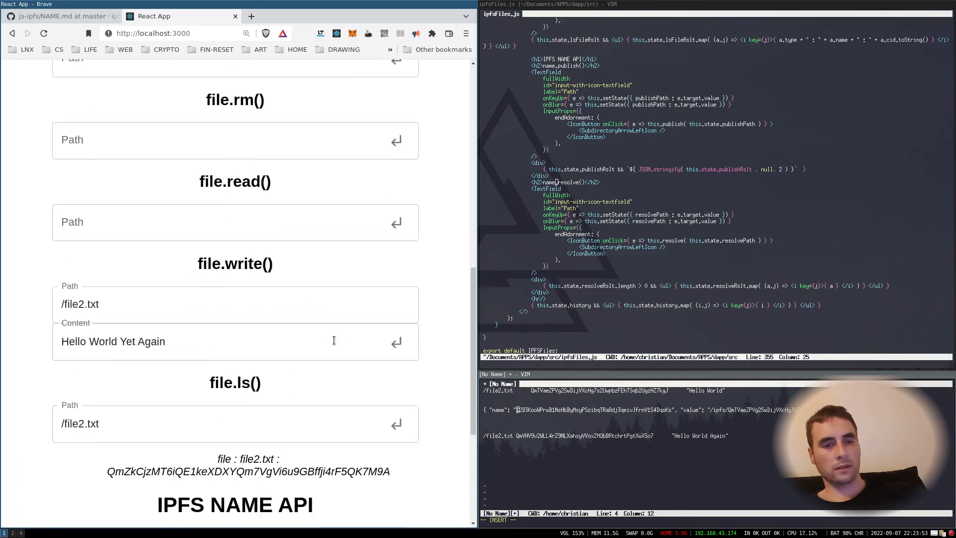